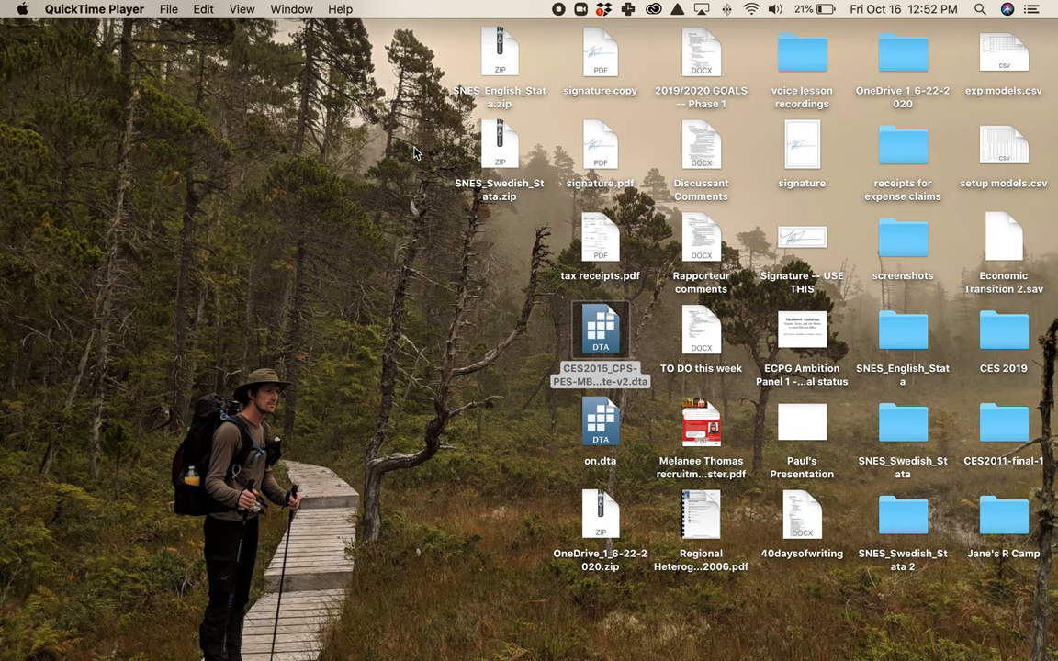
mouse_move(153, 629)
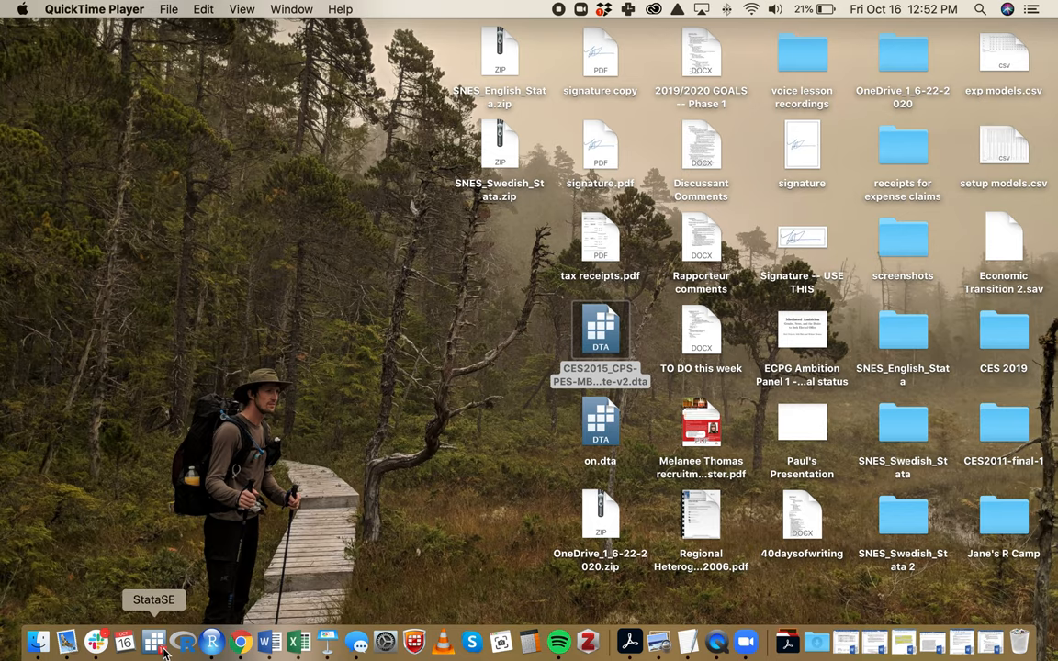
Launch StataSE and open the recent do-file 'Tutorial #4 do file.do'
left_click(162, 634)
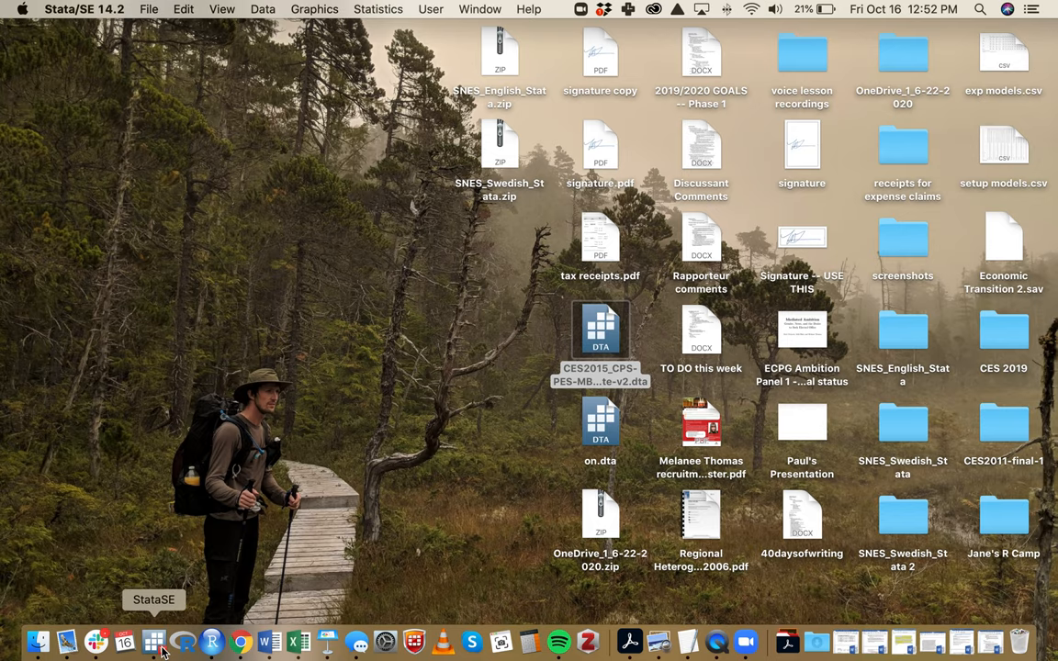
left_click(156, 632)
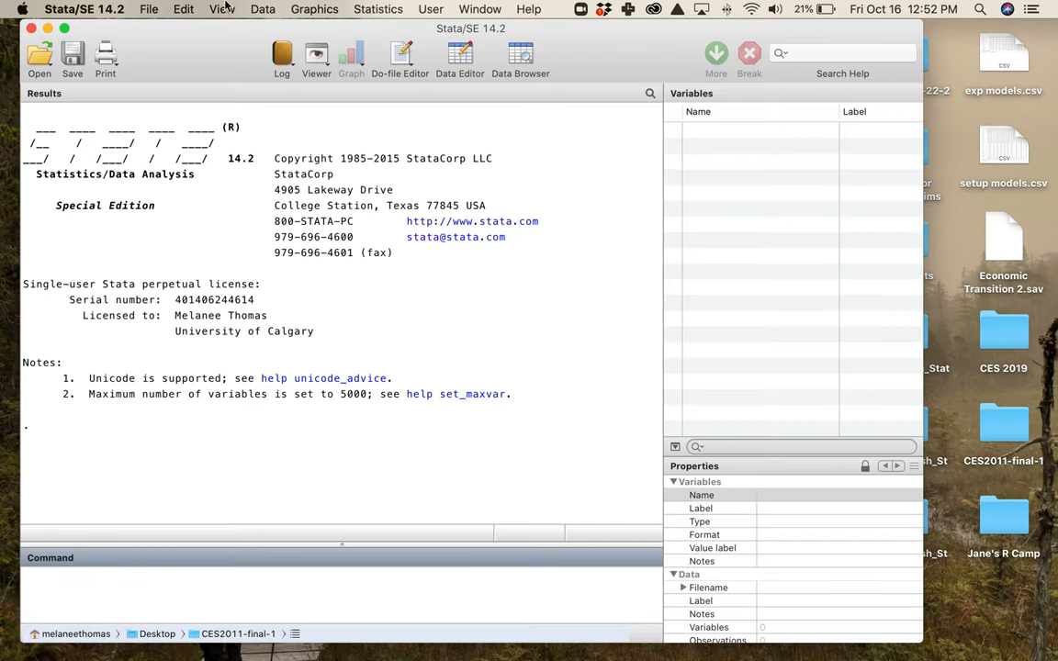
left_click(150, 13)
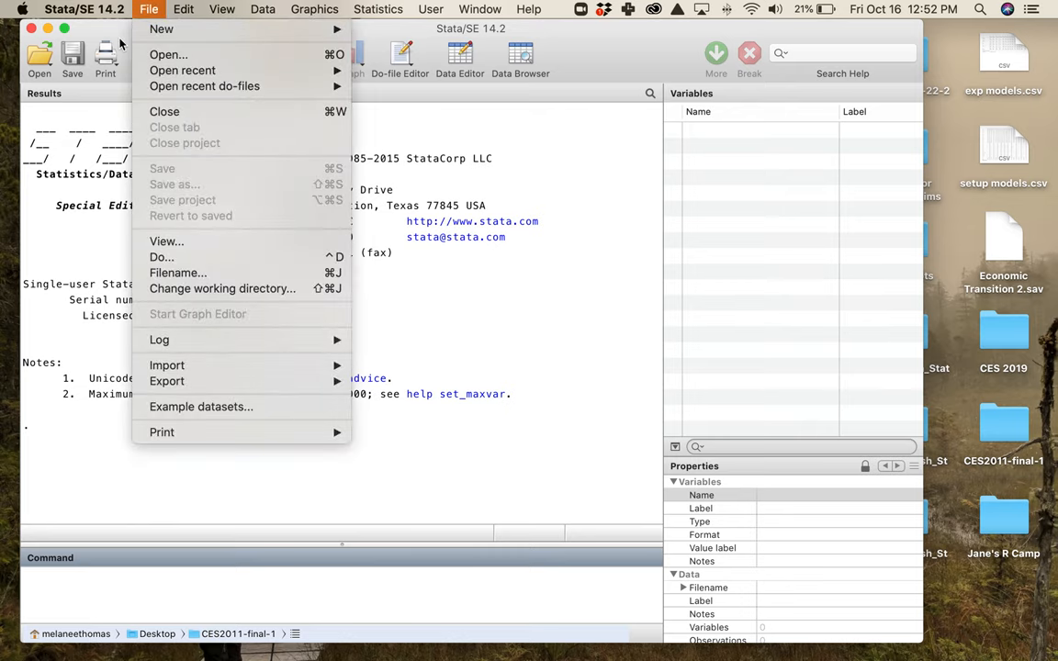
left_click(148, 12)
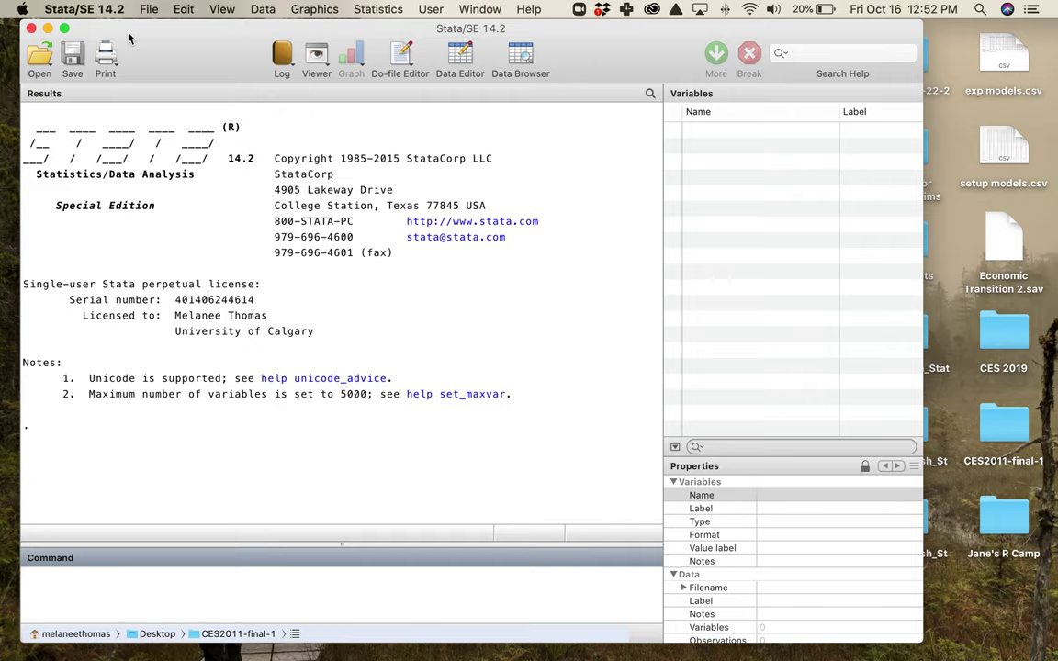
left_click(149, 9)
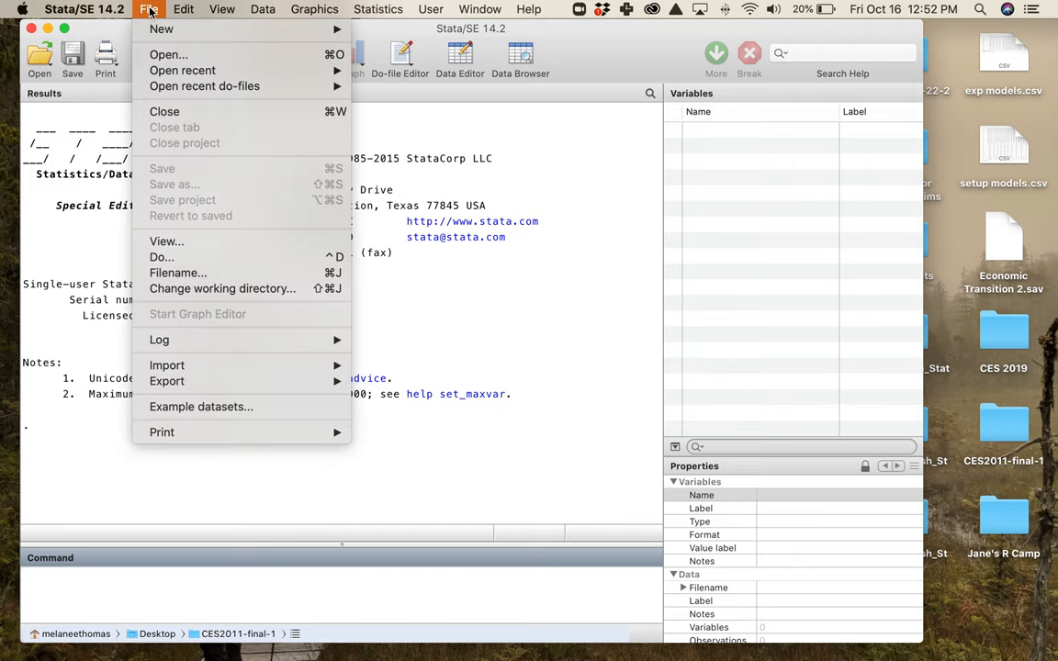
mouse_move(204, 85)
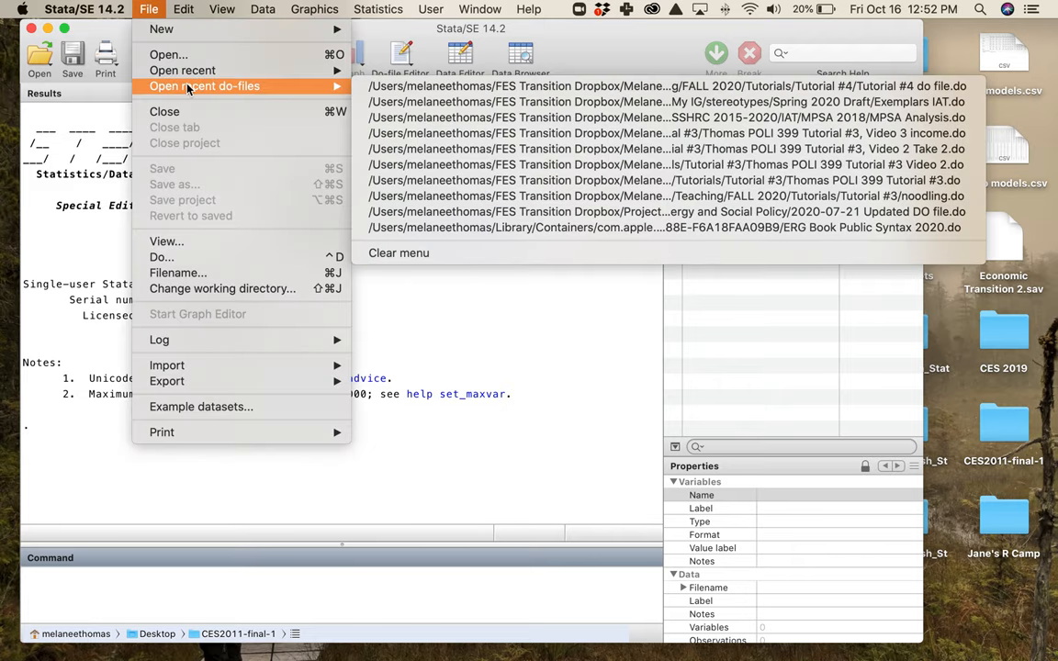
left_click(667, 90)
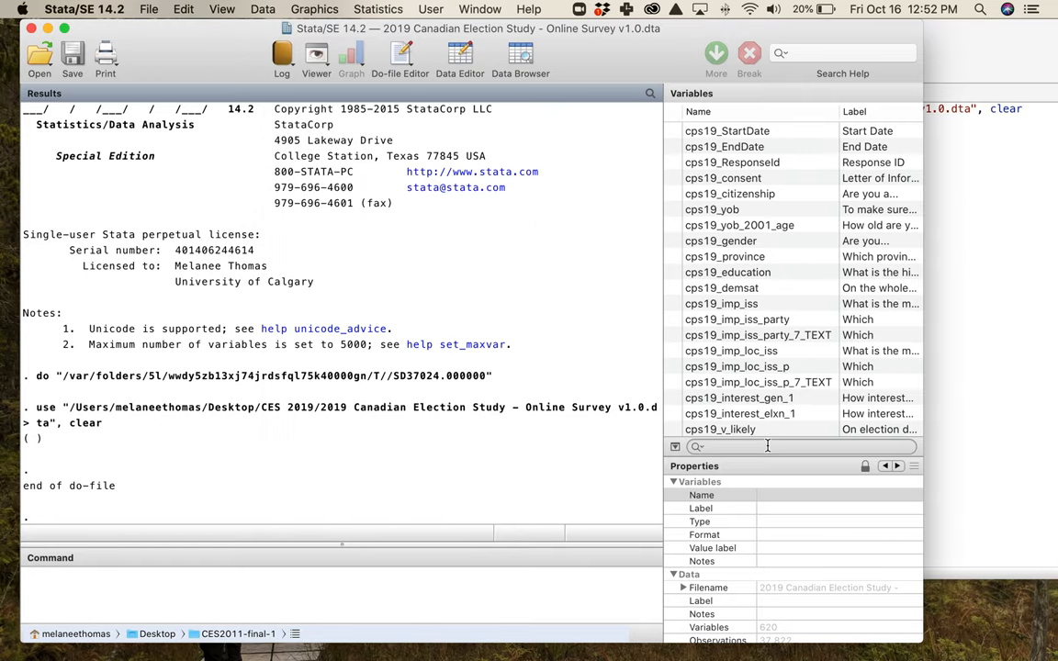
Filter the Variables panel for 'know', then return to the Tutorial #4 do-file
type("konw")
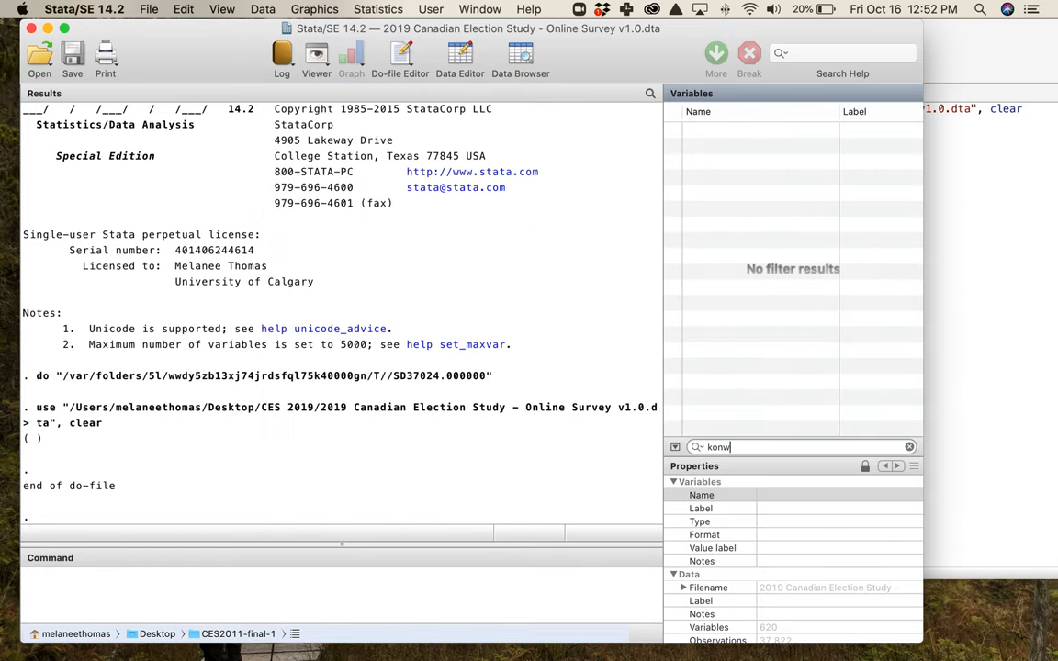
type("know")
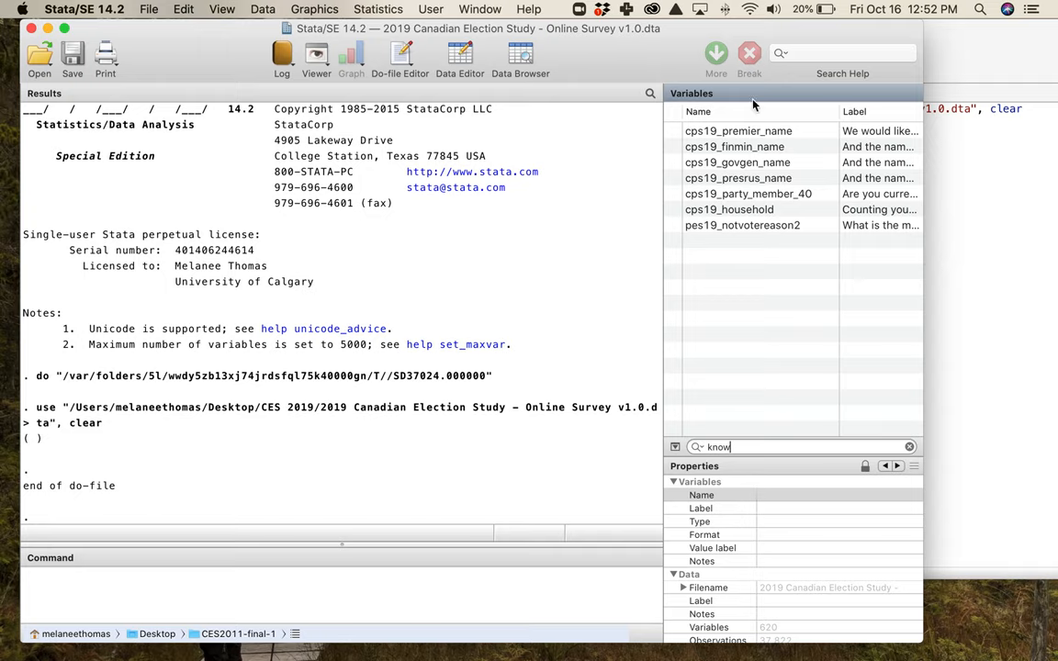
left_click(737, 131)
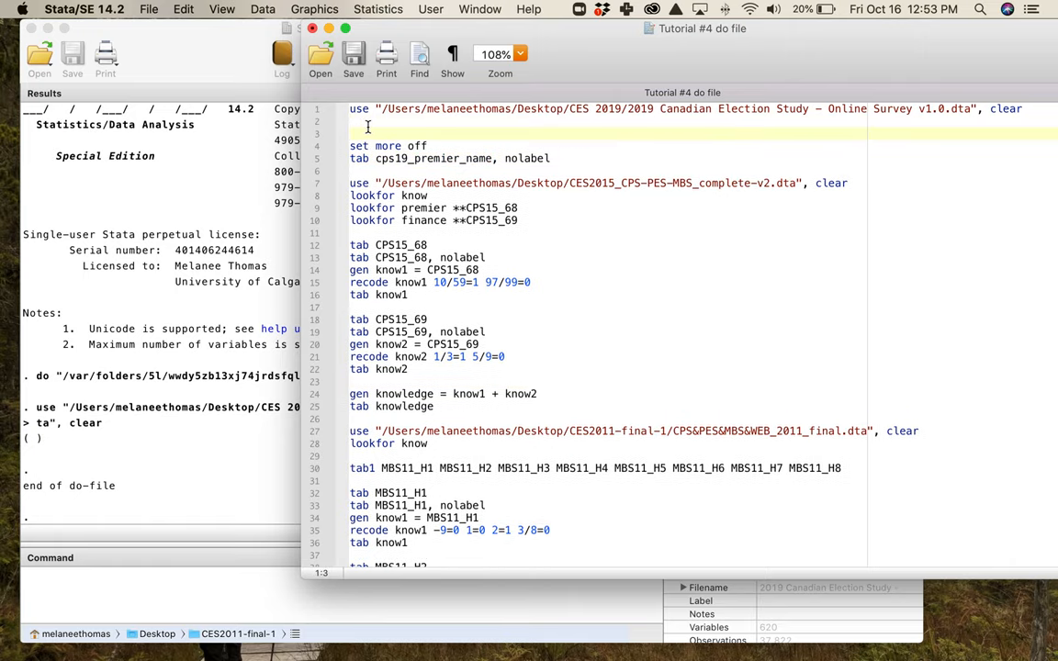
Add the line 'tab cps19_premier_name' on line 3 of the do-file
type("tab cps19_premier_name")
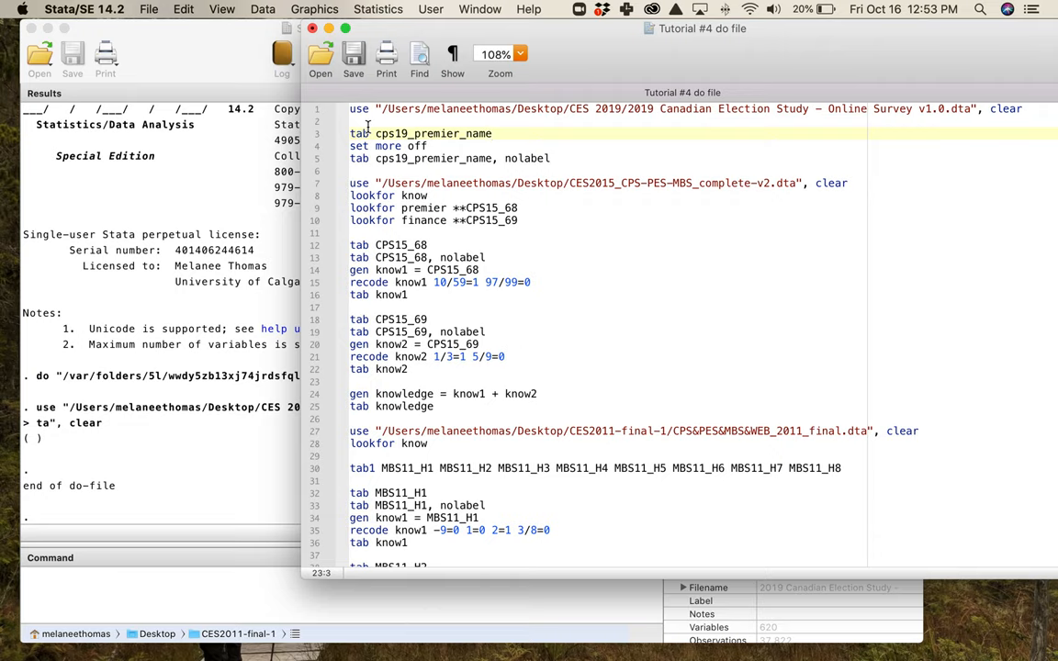
mouse_move(358, 127)
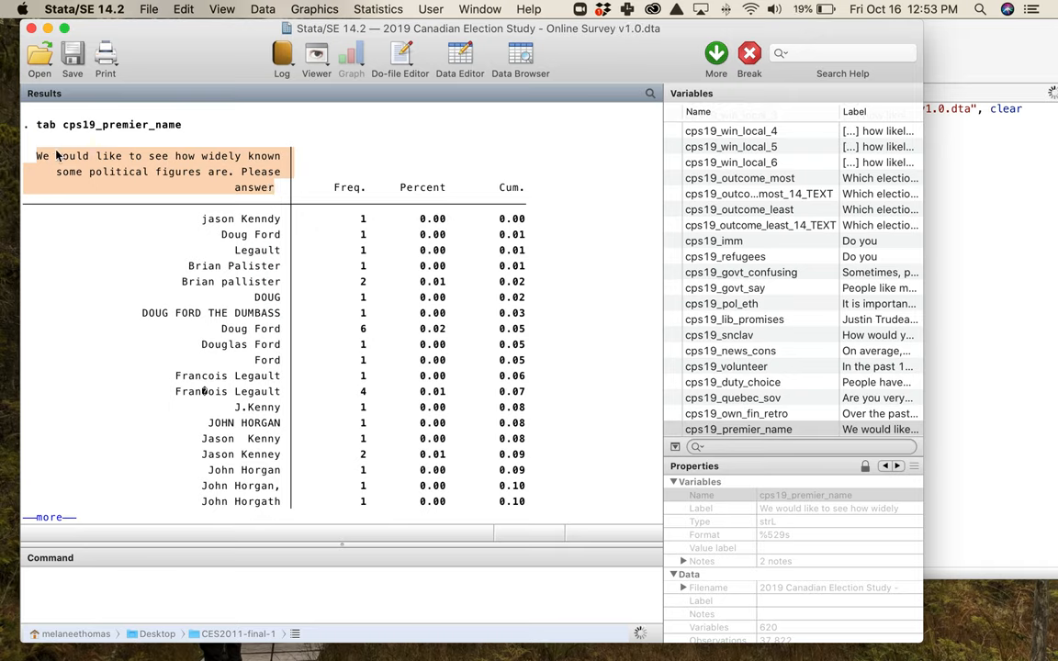
mouse_move(268, 179)
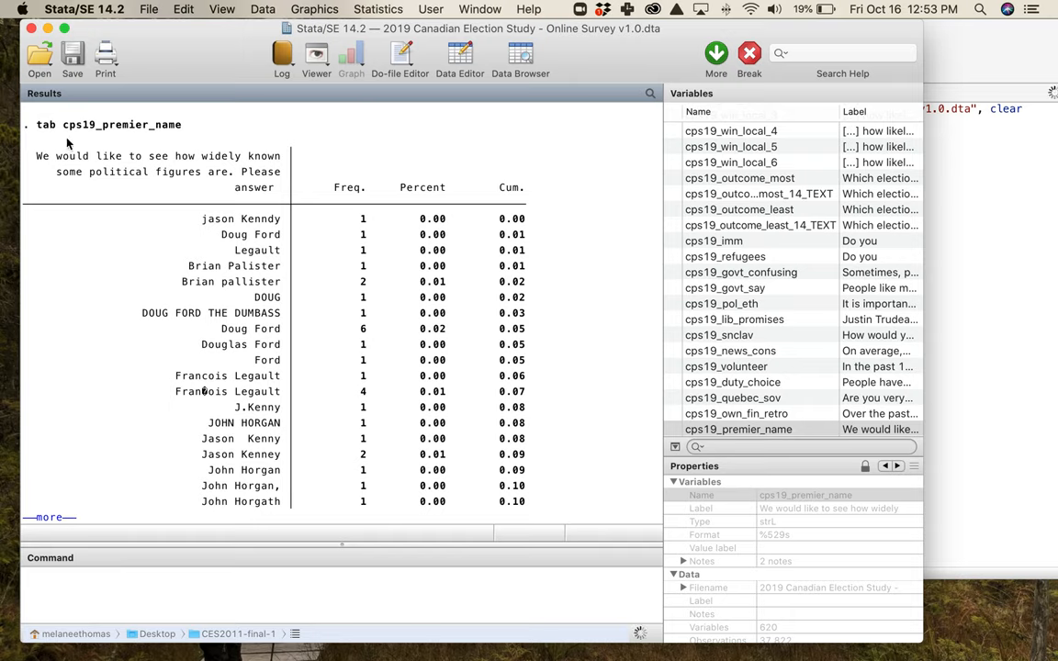
mouse_move(202, 234)
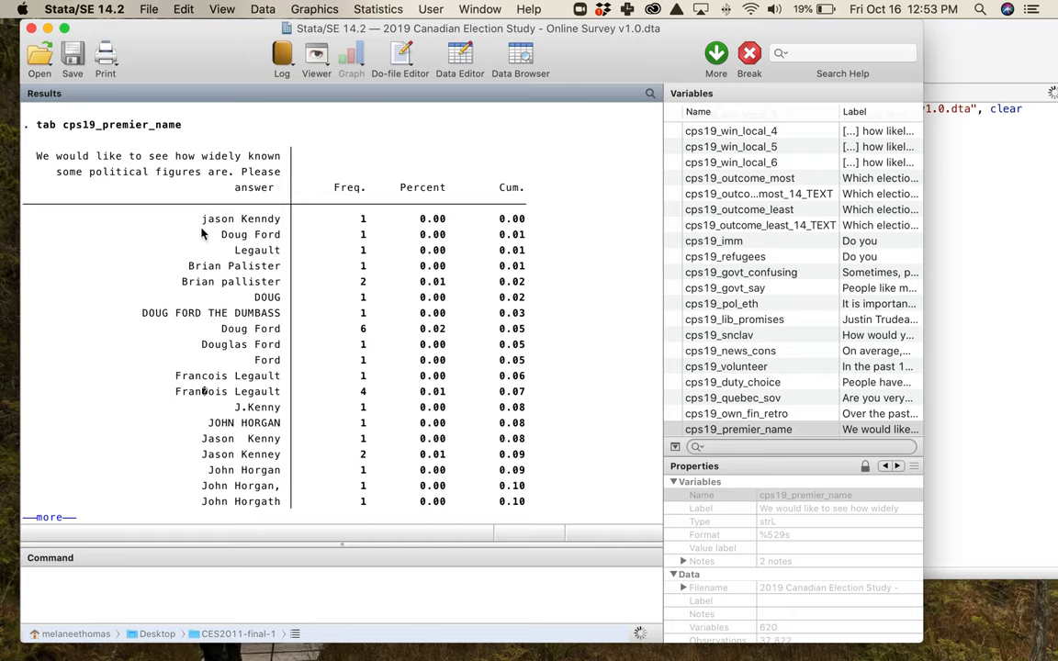
Highlight variant premier-name answers such as 'jason Kenndy' in the tabulation output
double_click(240, 219)
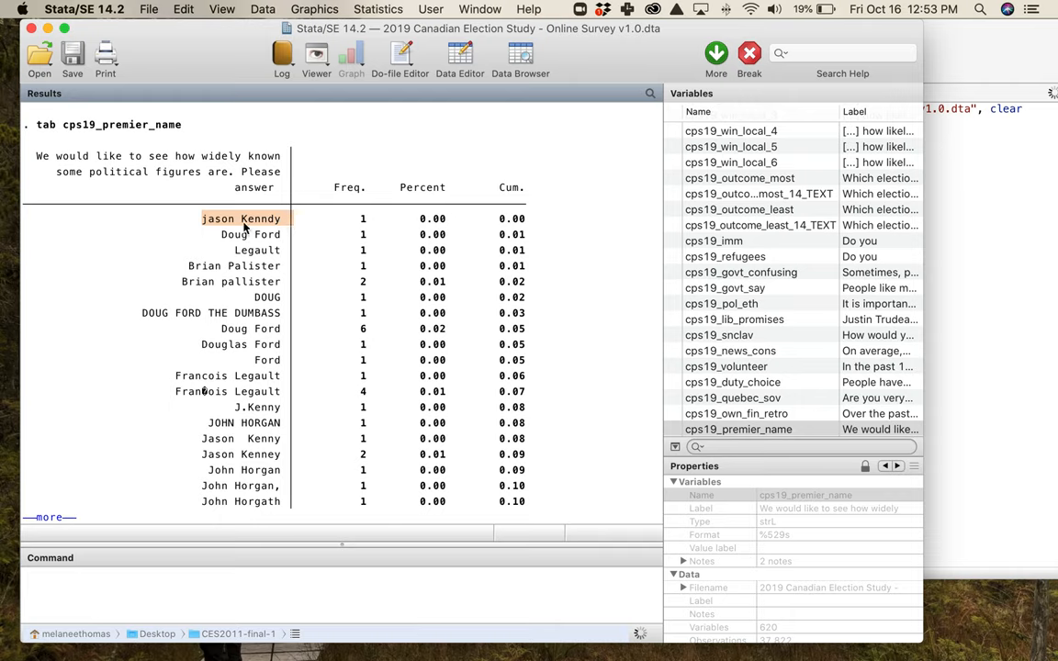
mouse_move(200, 227)
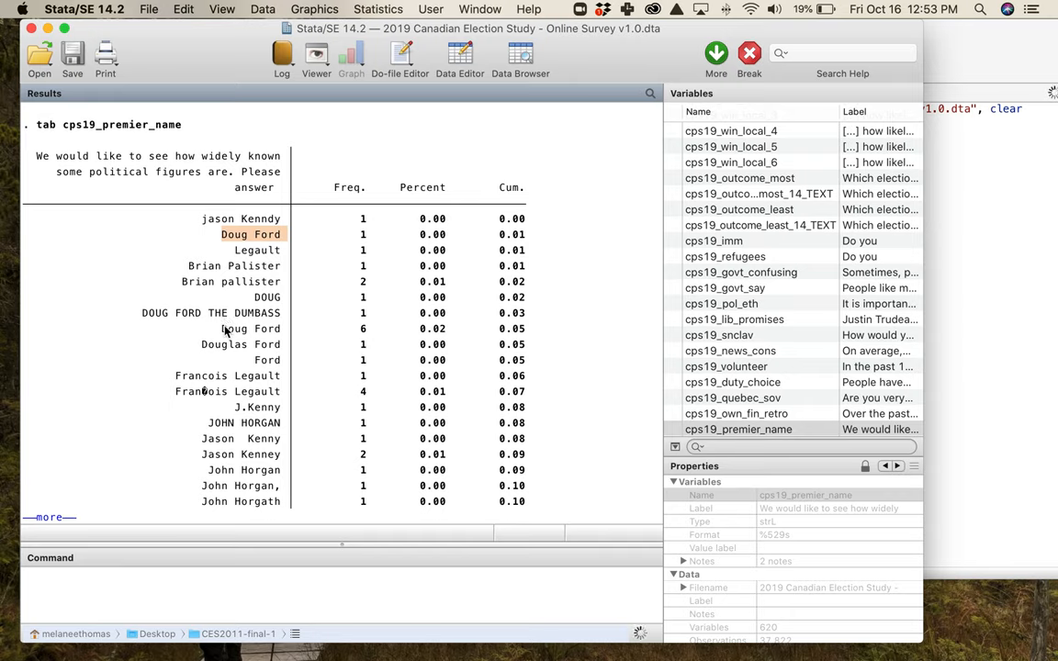
left_click(240, 345)
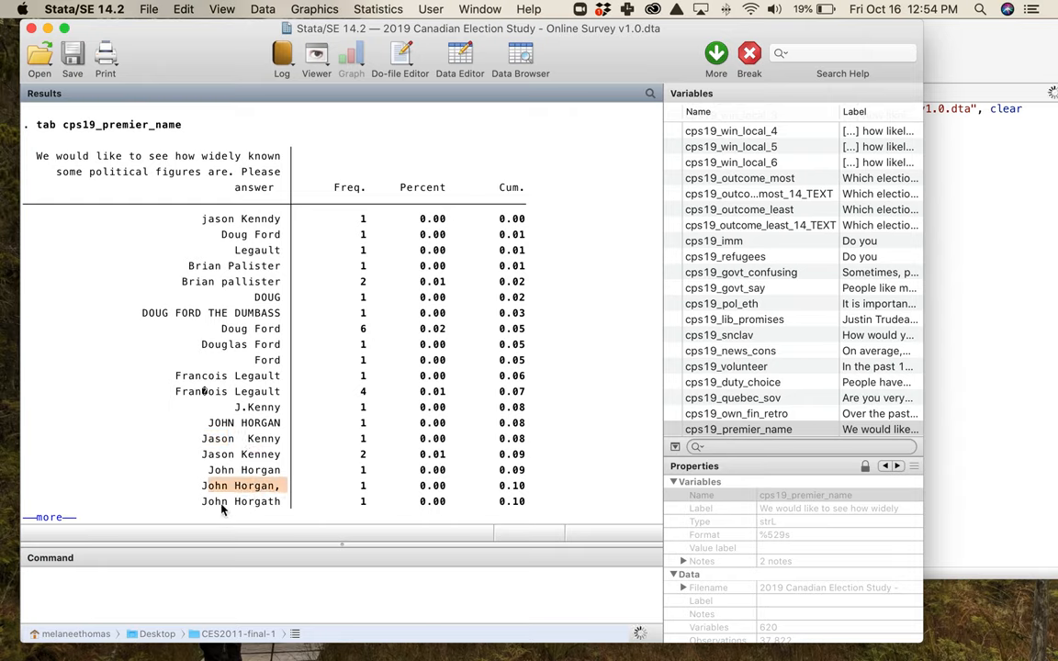
scroll("down", 3)
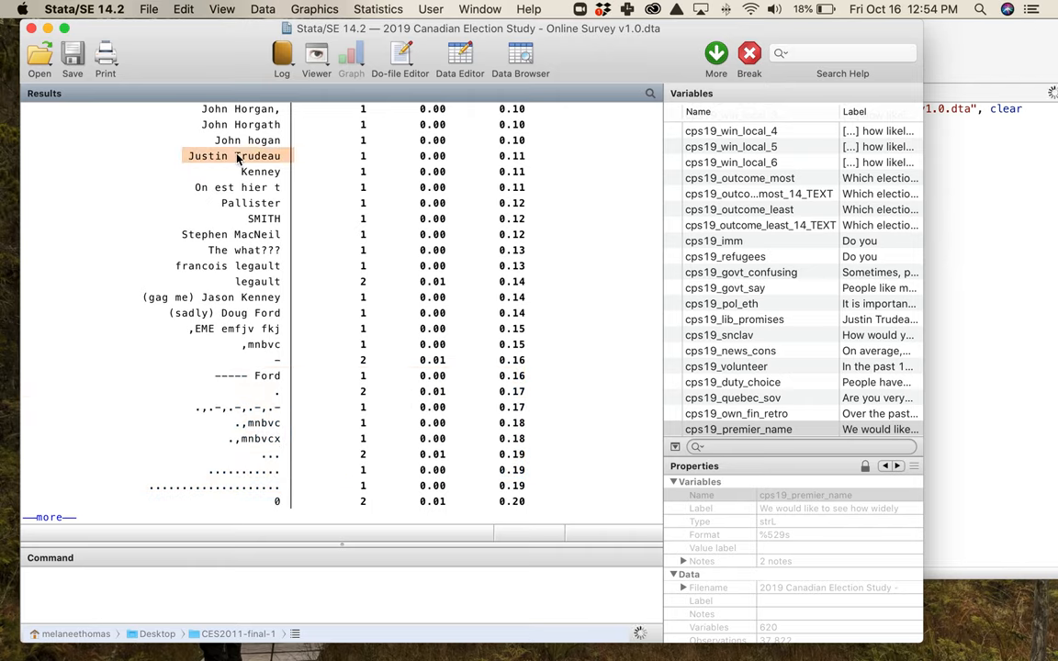
mouse_move(194, 192)
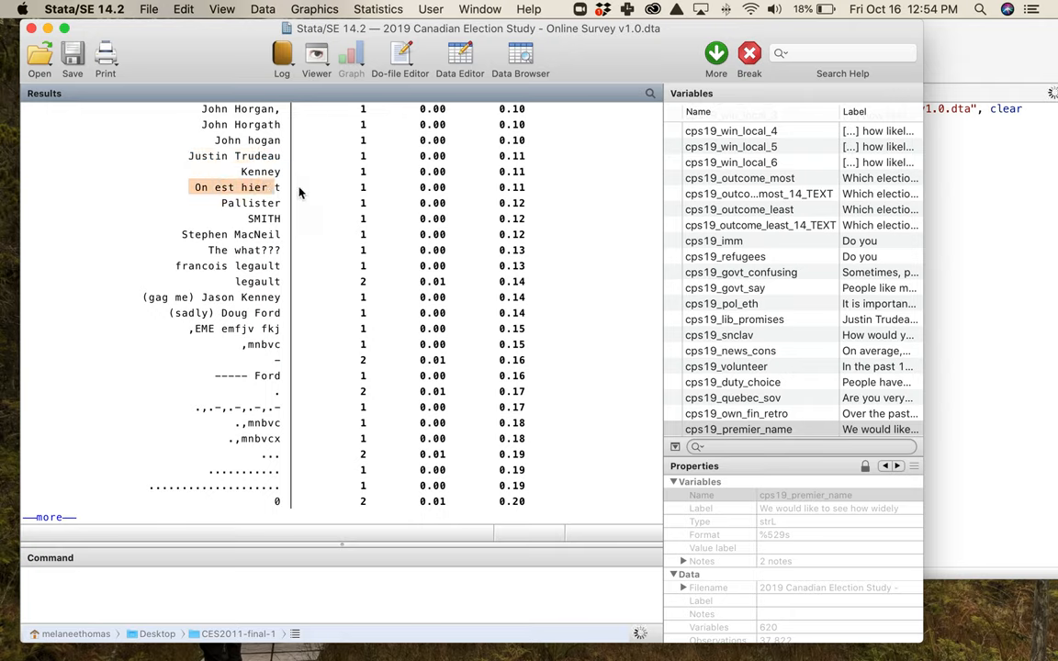
mouse_move(108, 312)
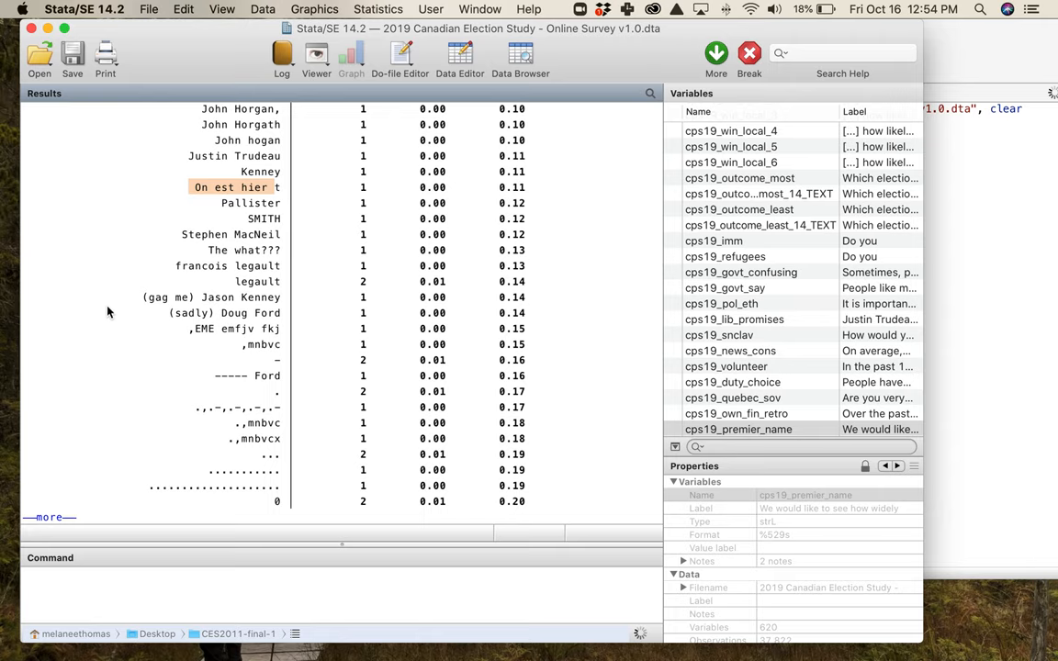
scroll("down", 3)
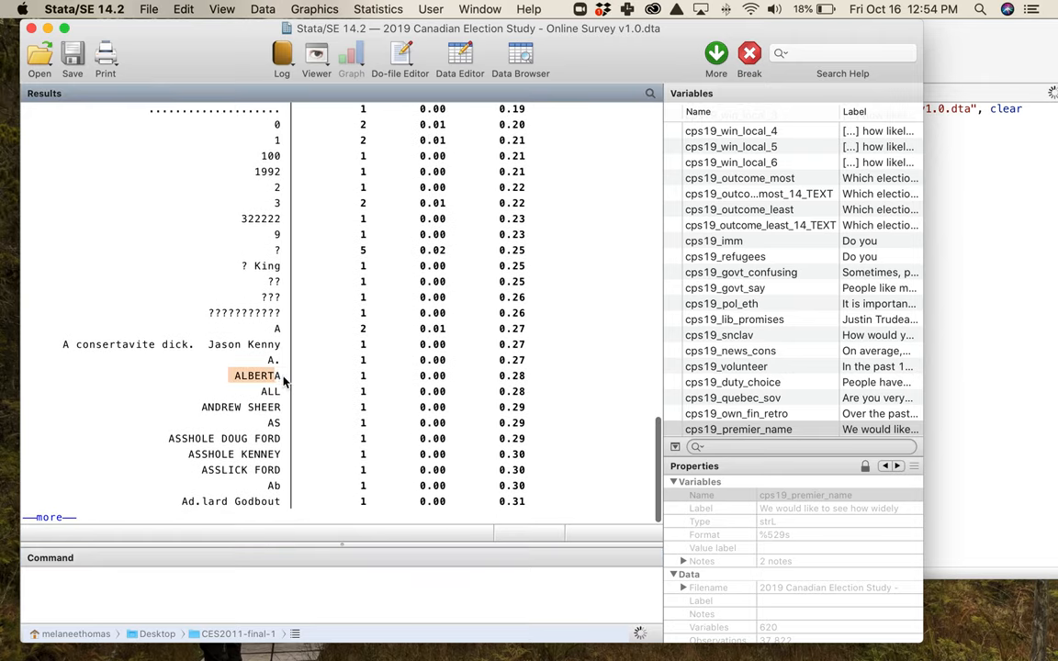
left_click(241, 407)
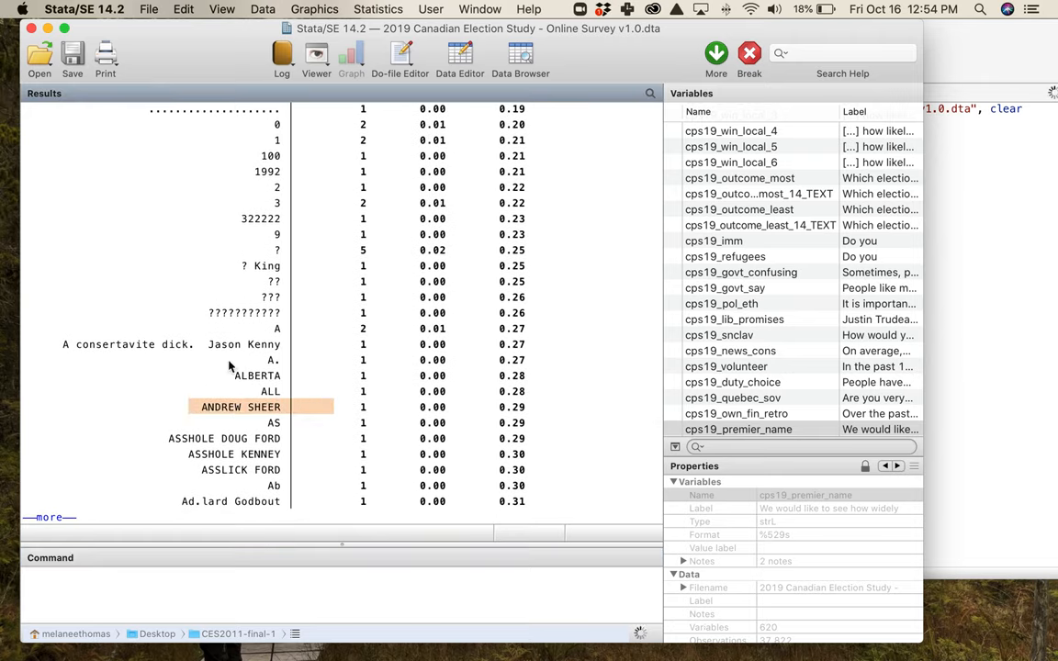
scroll("down", 3)
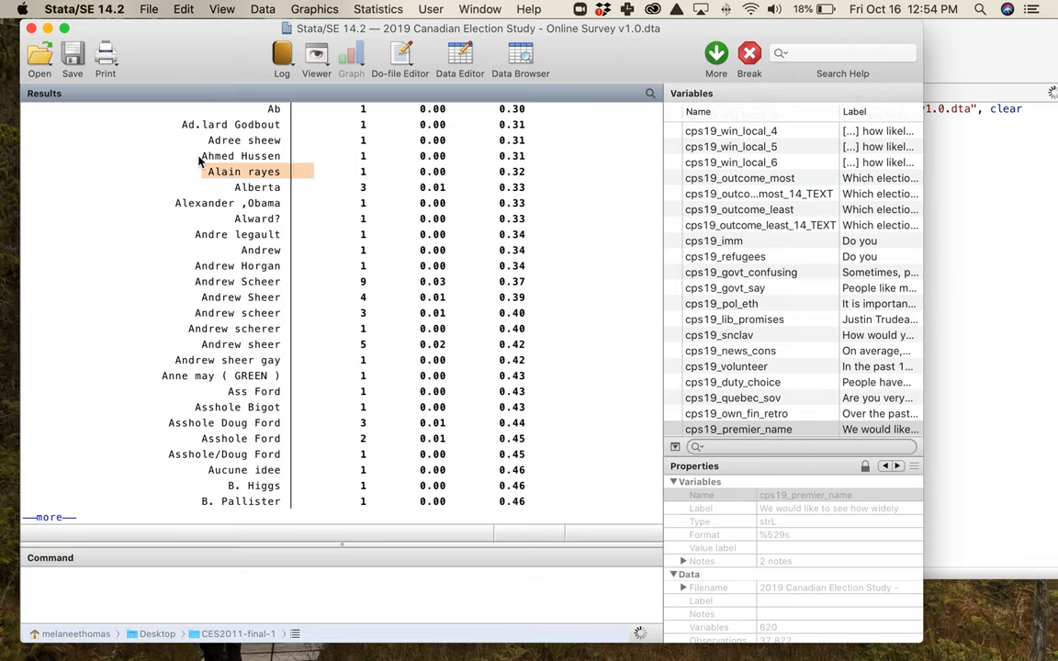
left_click(240, 155)
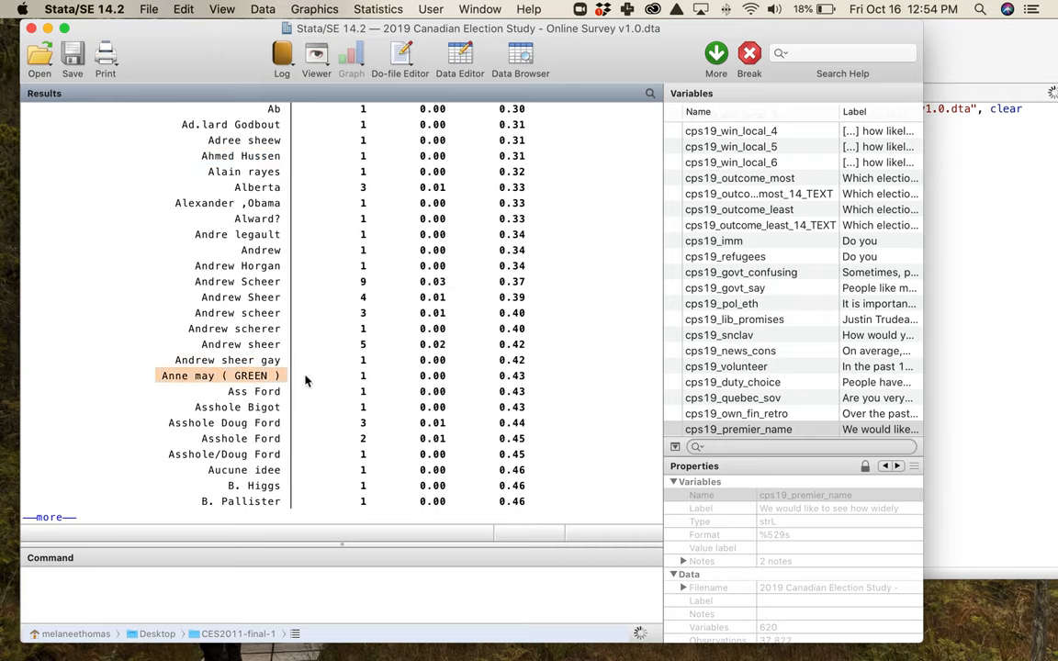
mouse_move(257, 380)
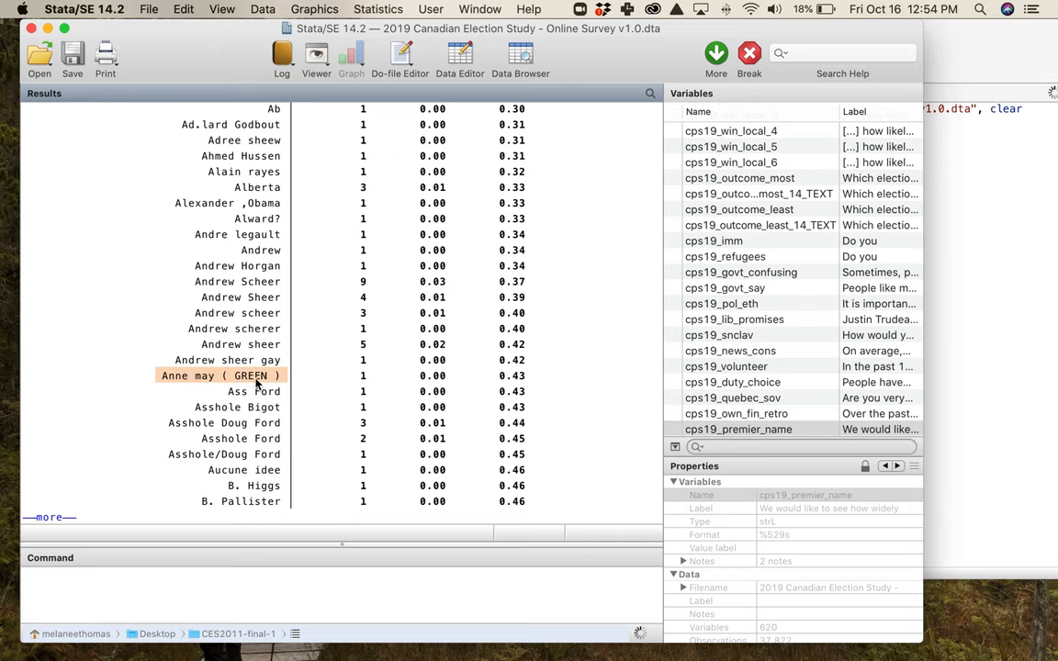
mouse_move(303, 367)
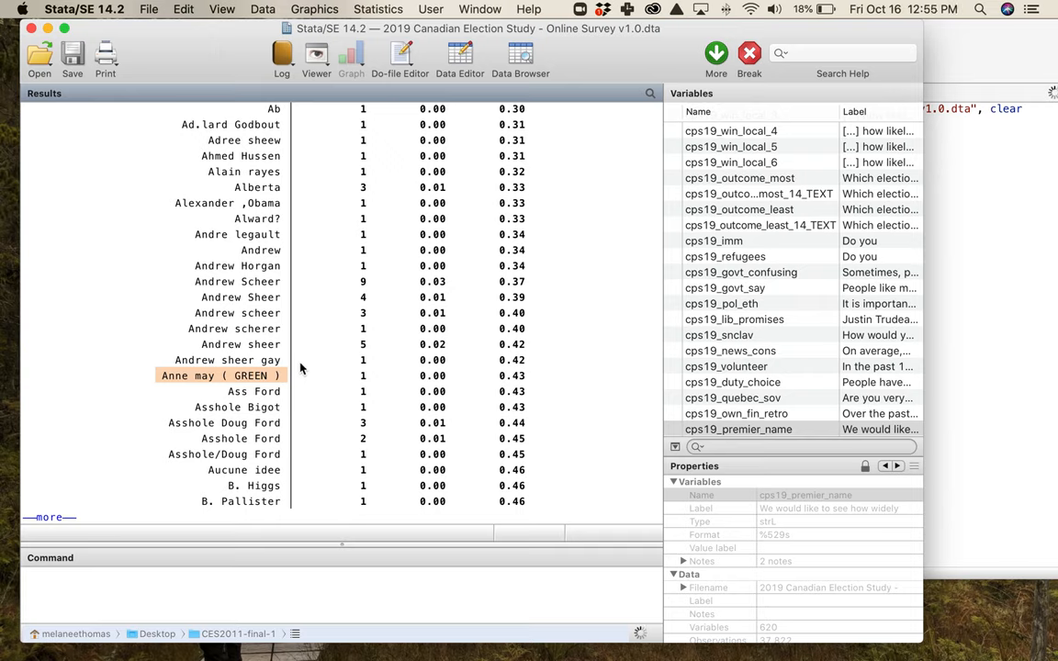
mouse_move(345, 340)
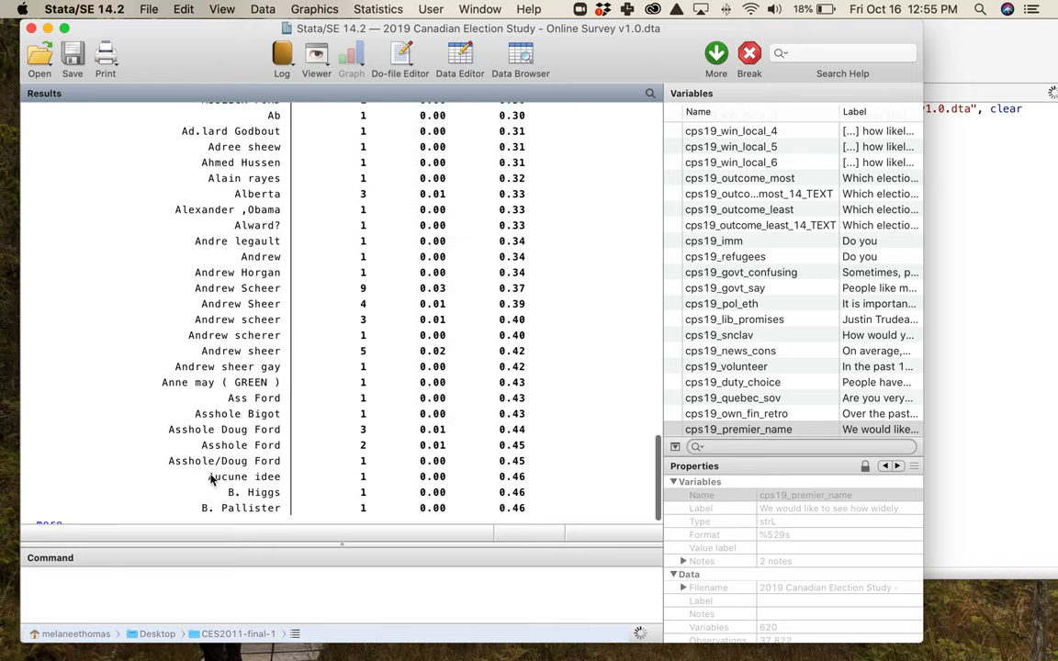
Page through the premier-name tabulation from the B names toward Doug Ford
scroll("down", 3)
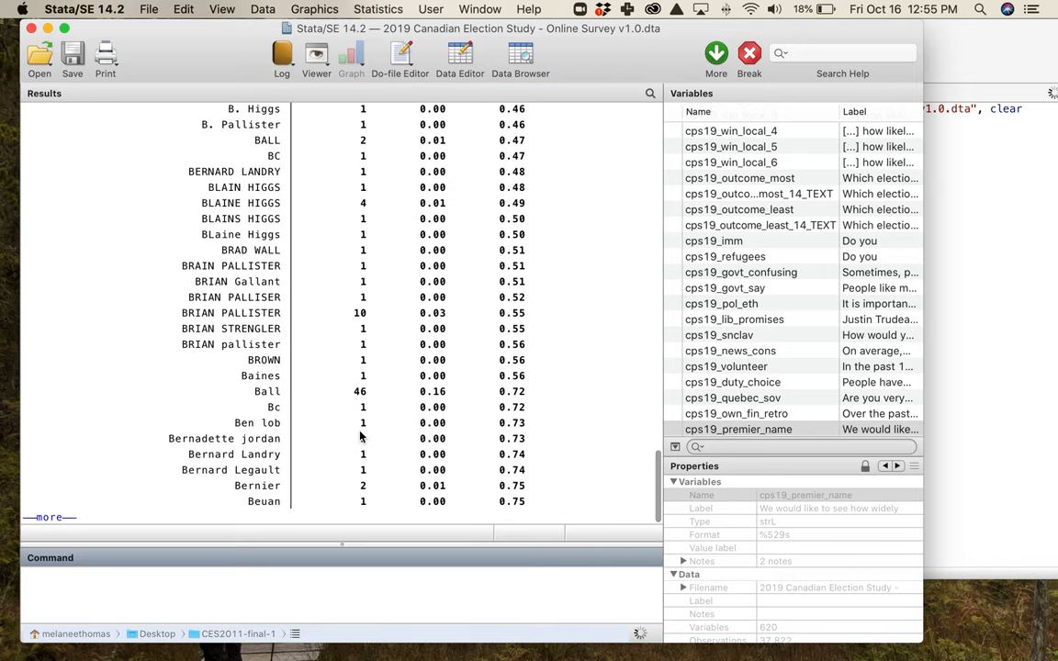
mouse_move(345, 400)
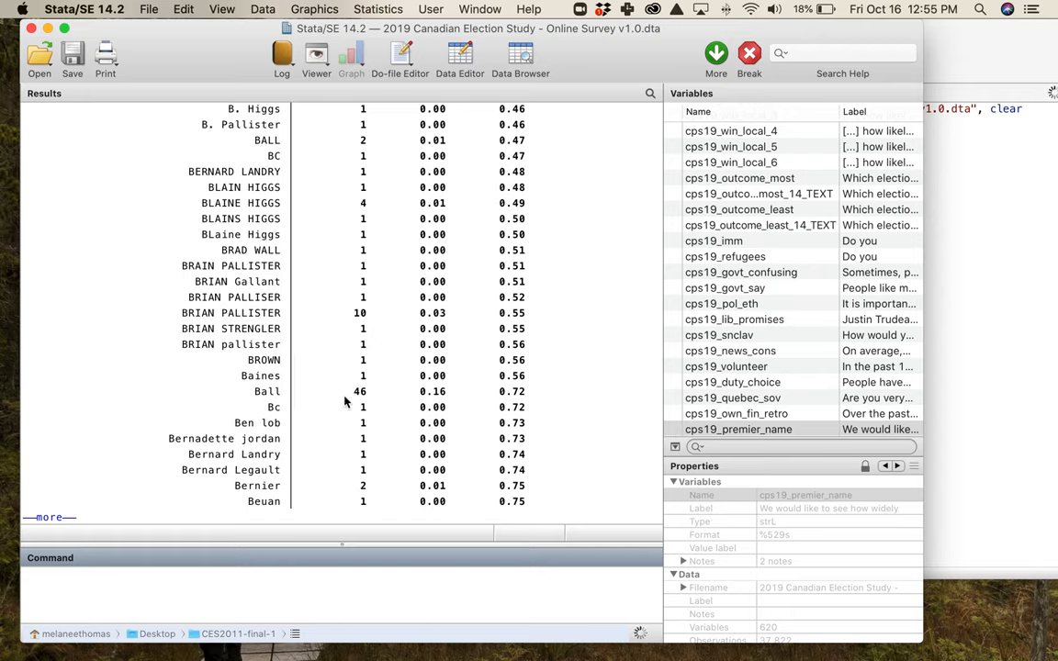
left_click(263, 359)
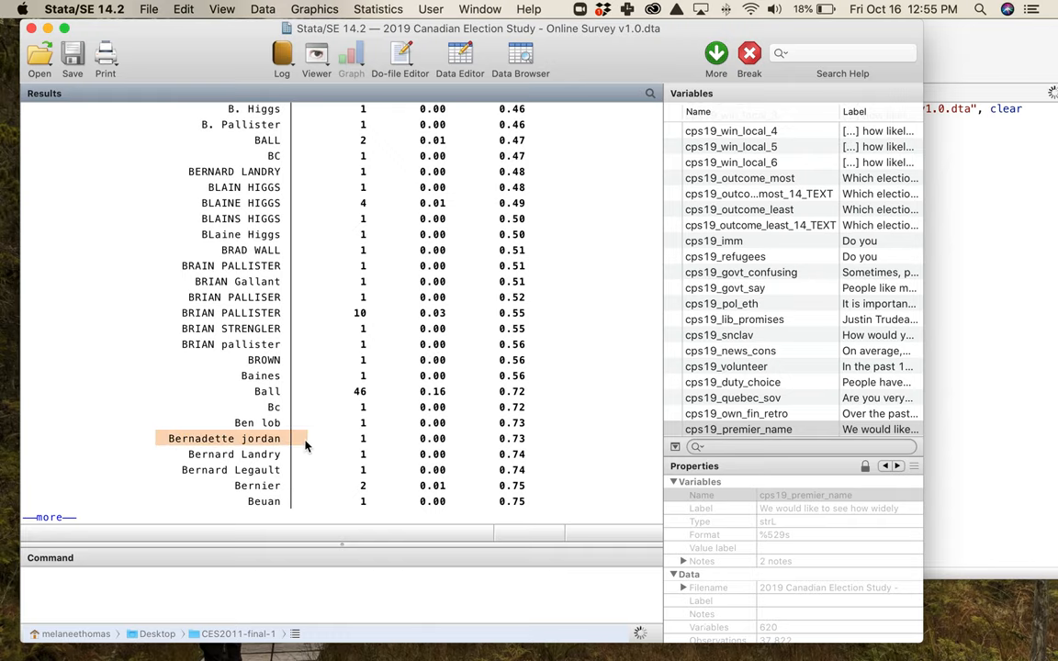
mouse_move(310, 447)
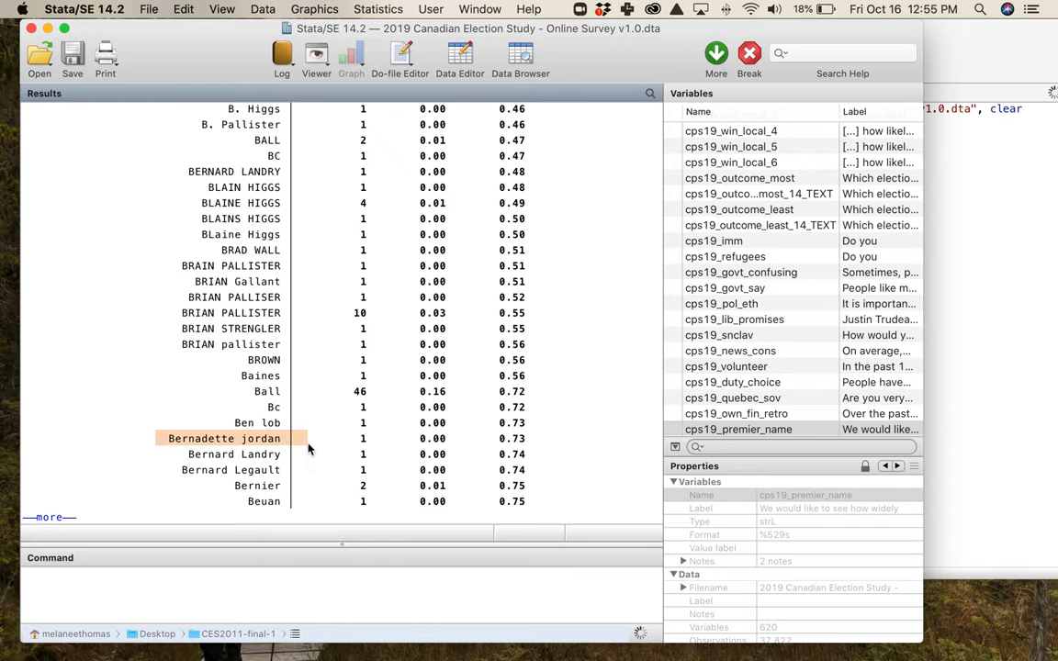
scroll("down", 3)
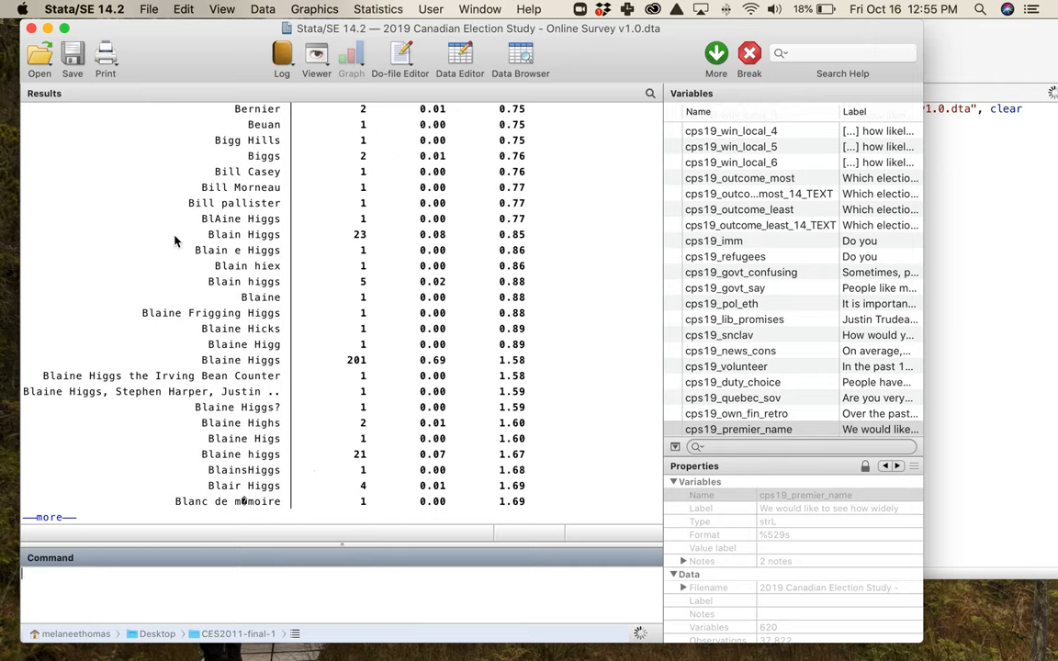
left_click(241, 187)
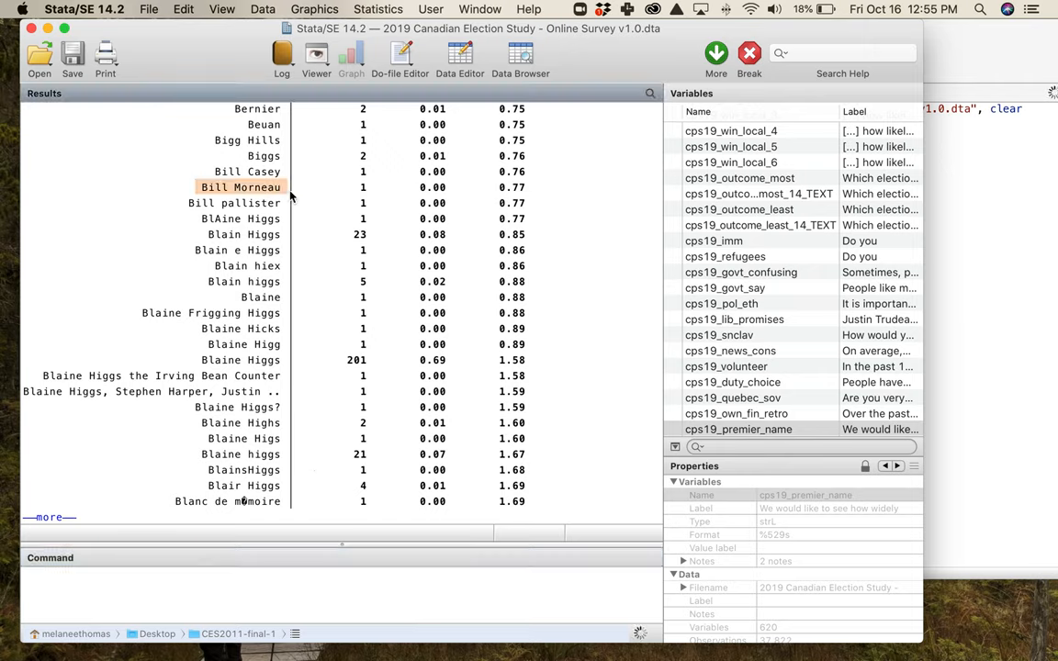
mouse_move(265, 187)
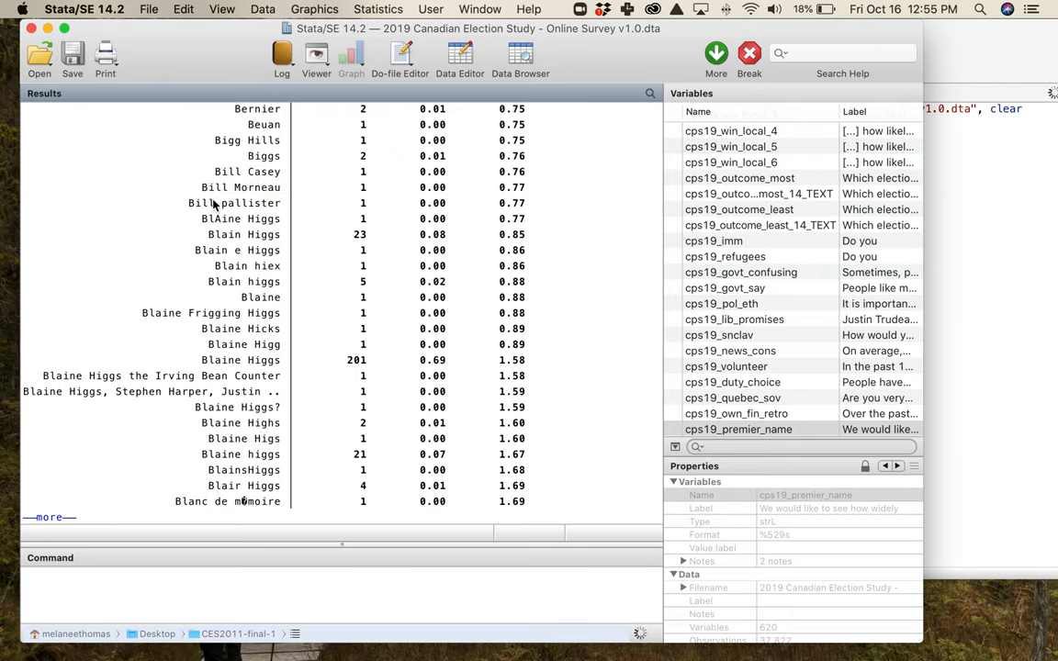
left_click(240, 187)
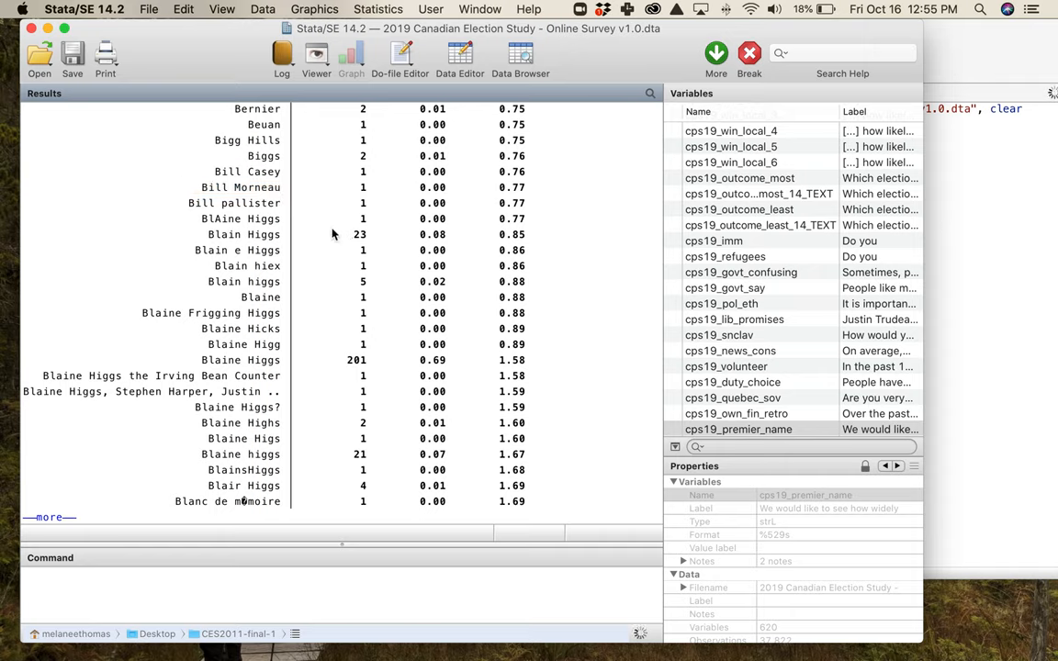
mouse_move(28, 401)
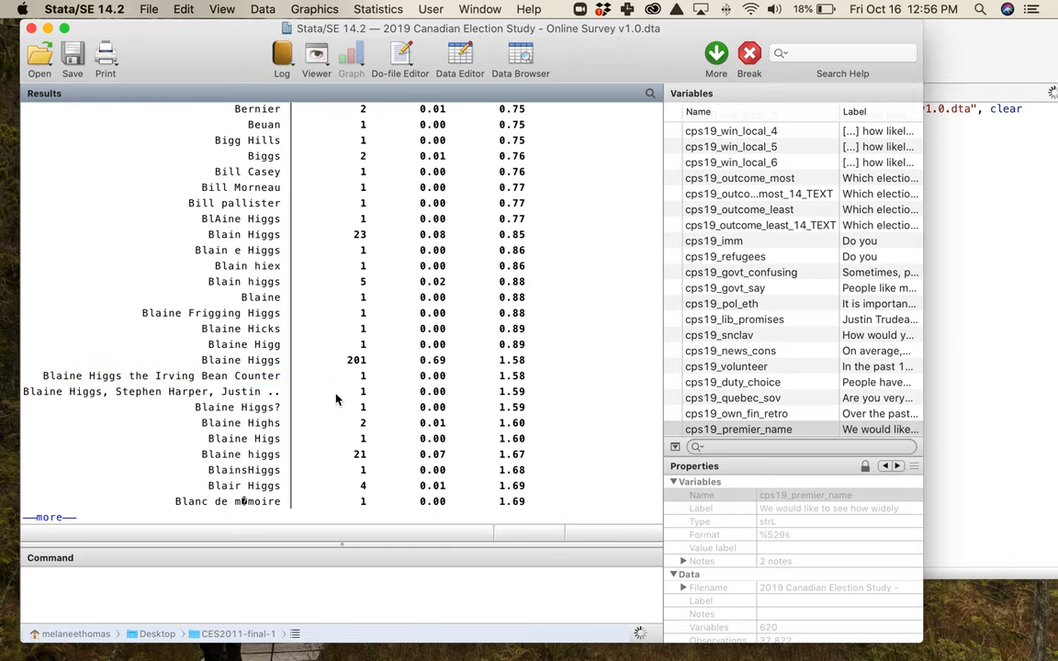
scroll("down", 3)
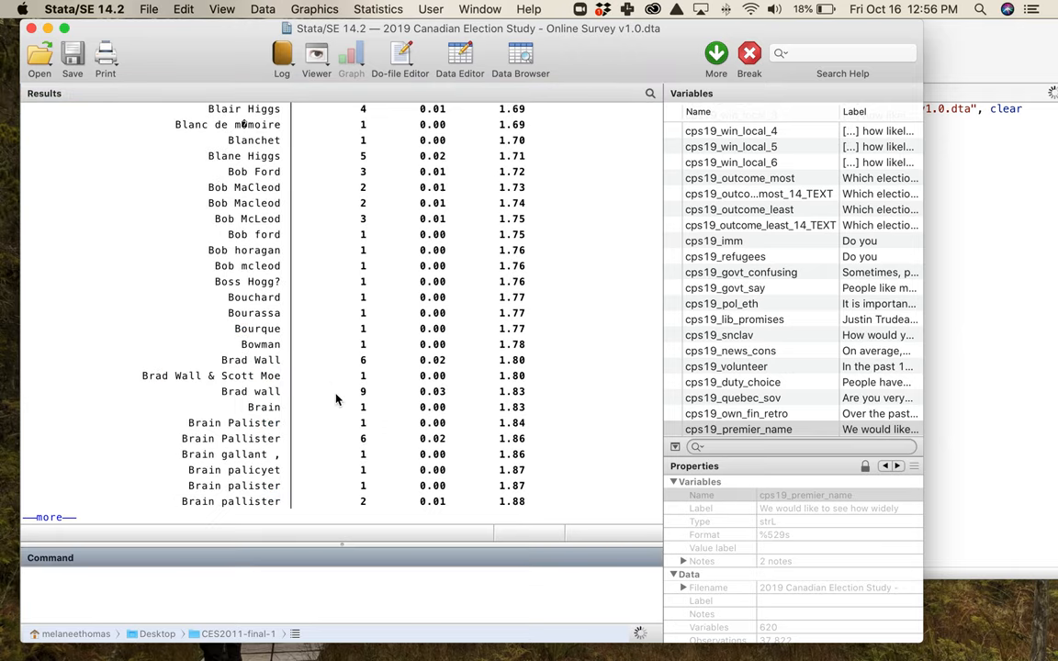
left_click(211, 375)
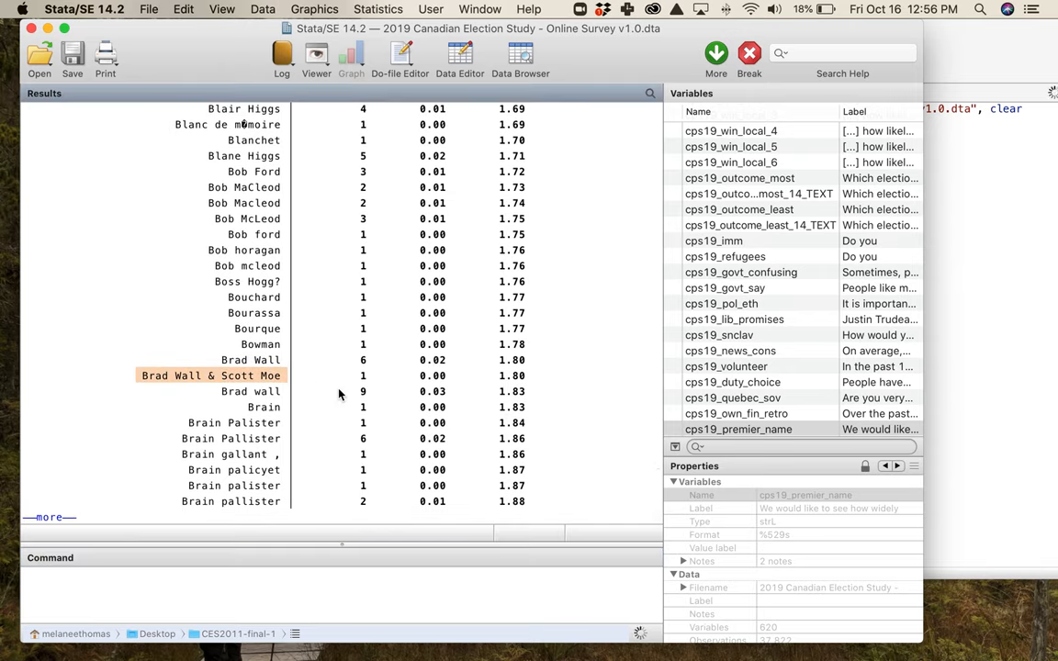
mouse_move(167, 382)
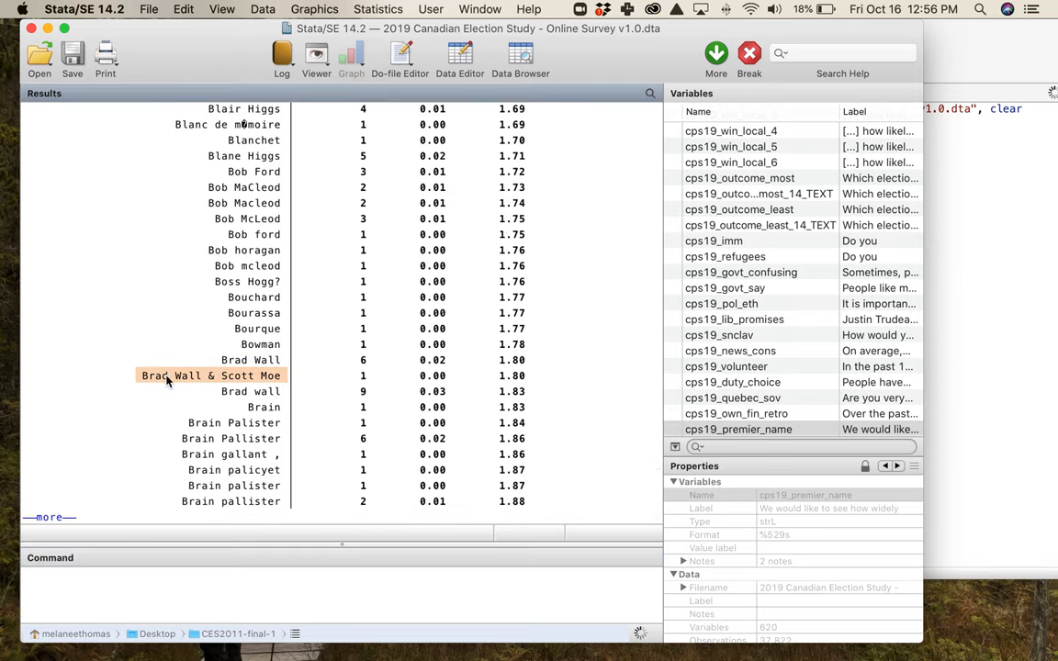
mouse_move(151, 383)
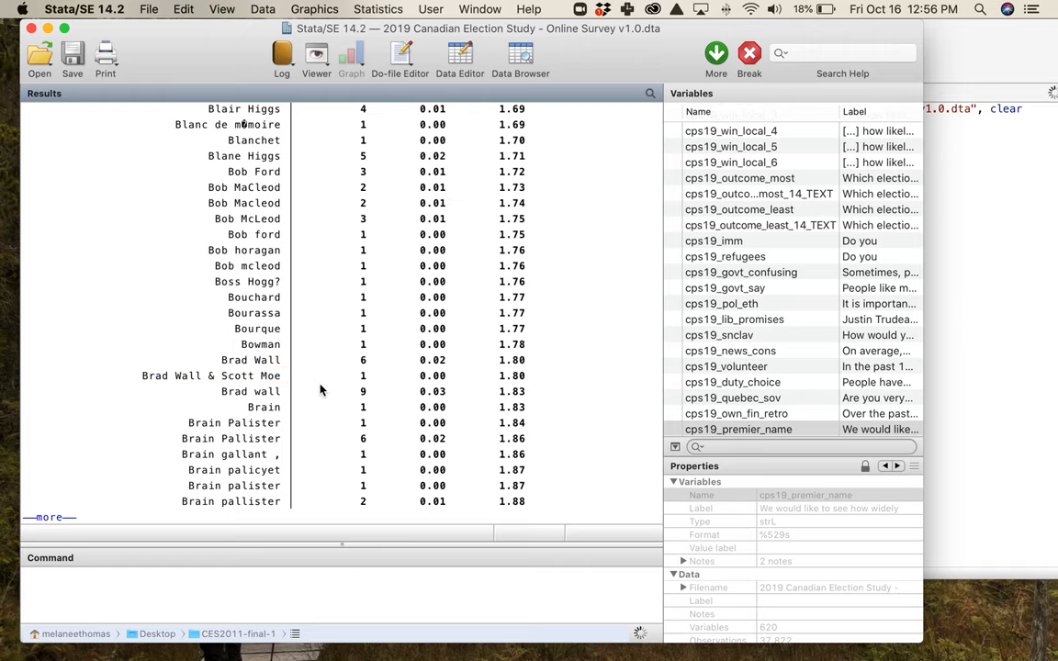
Continue paging past the Doug Ford variants to the Kenney, King and Legault entries
scroll("down", 3)
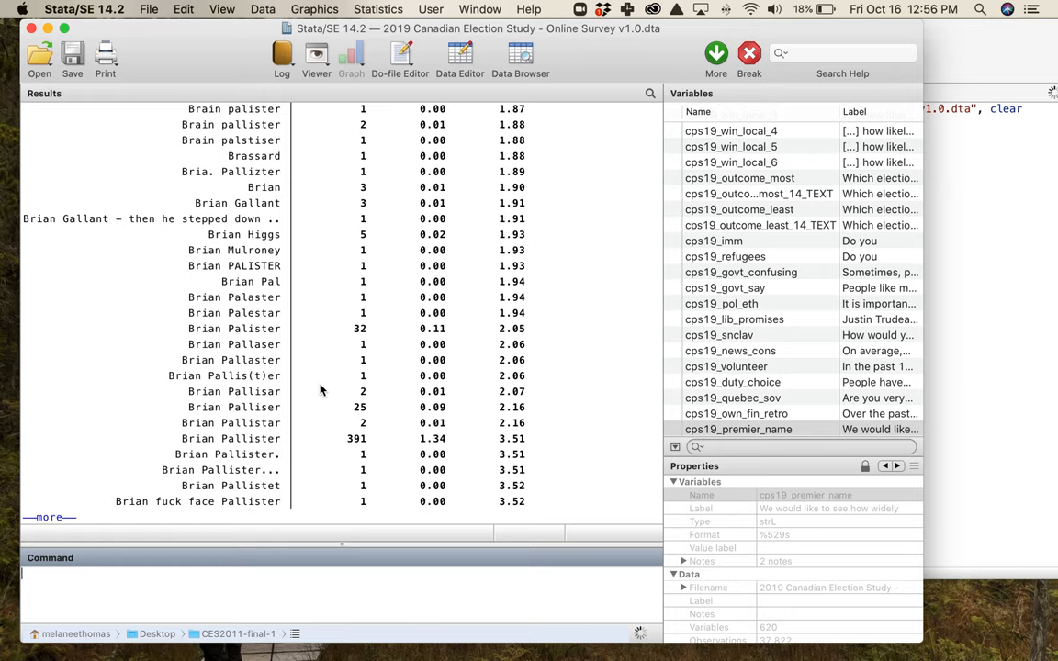
scroll("down", 3)
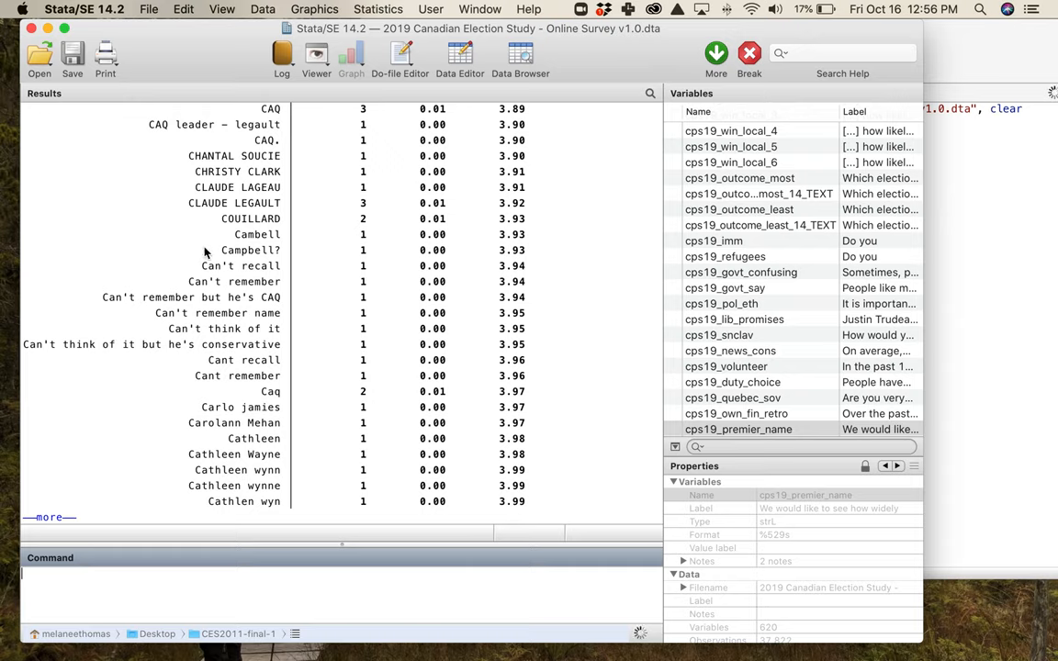
double_click(249, 250)
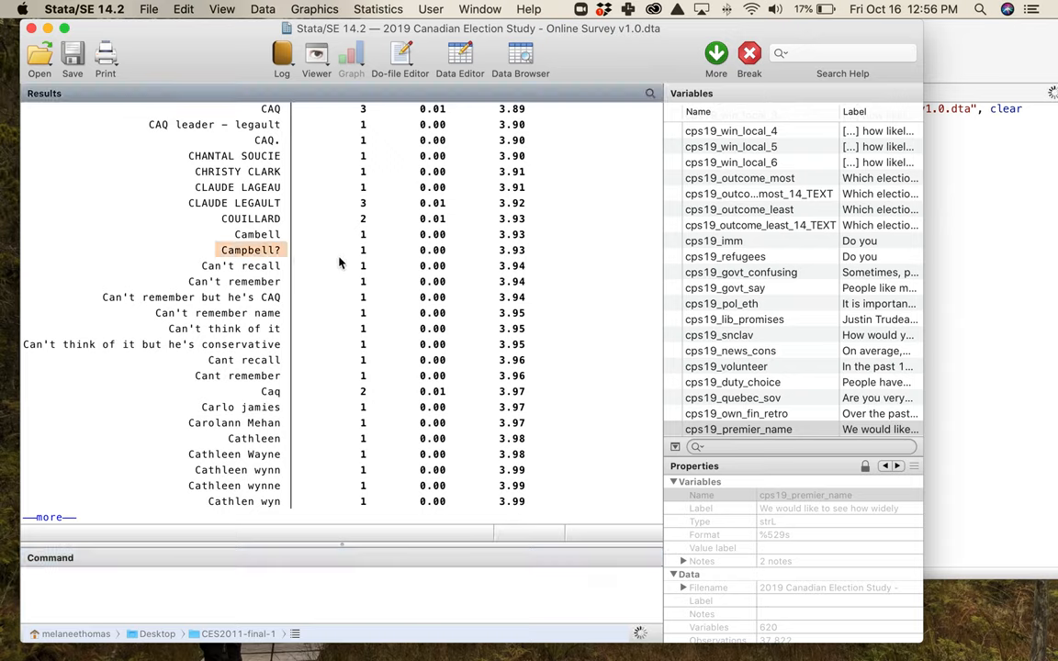
mouse_move(326, 294)
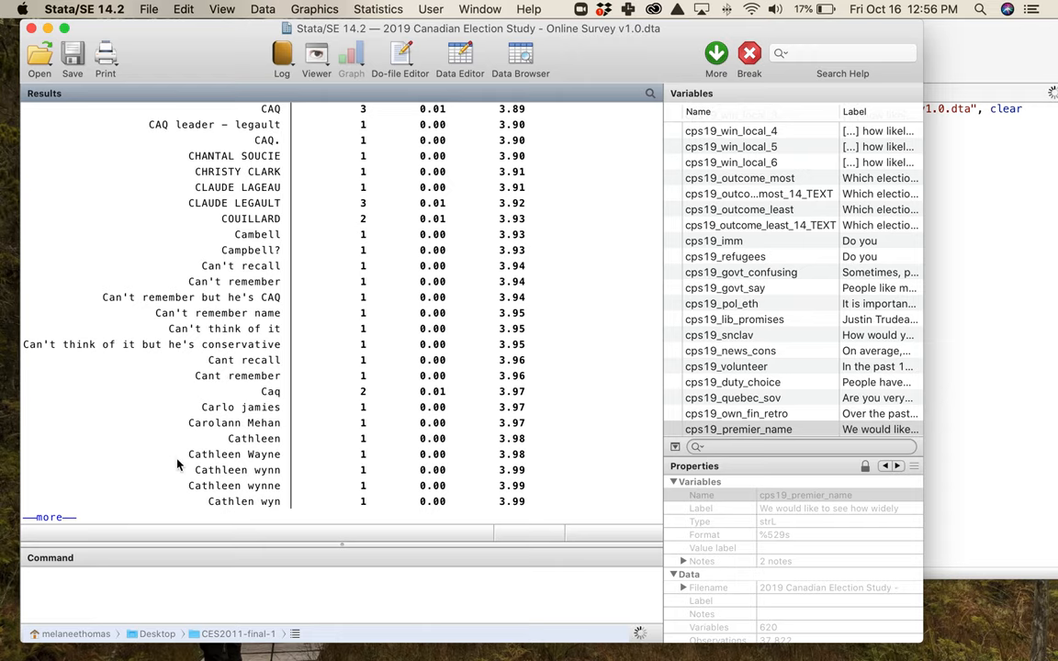
left_click(232, 452)
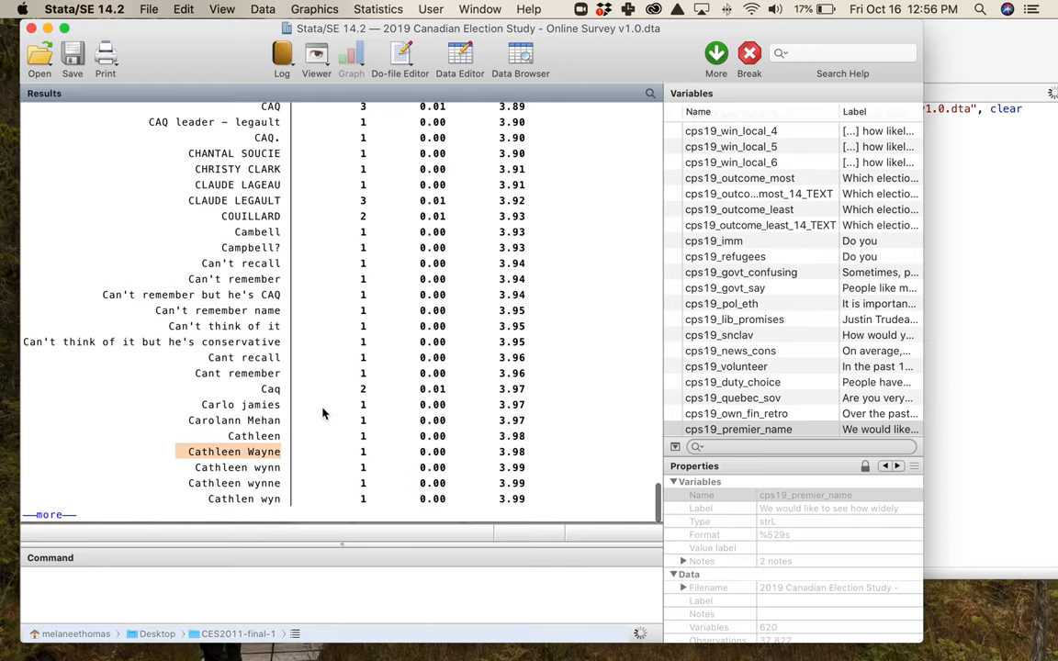
scroll("down", 3)
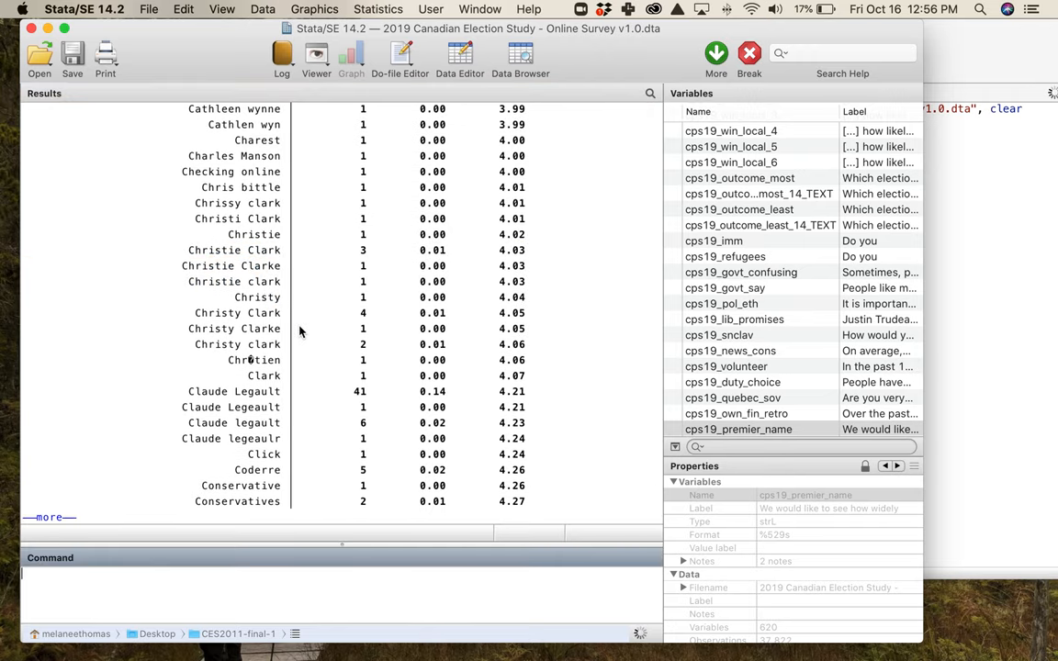
scroll("down", 3)
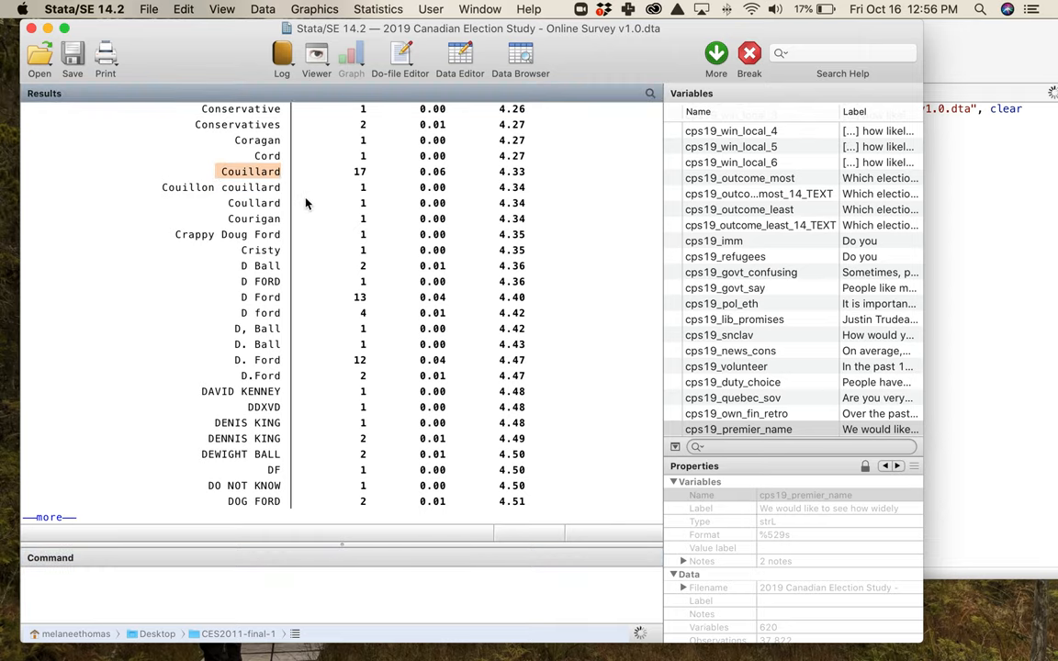
mouse_move(191, 417)
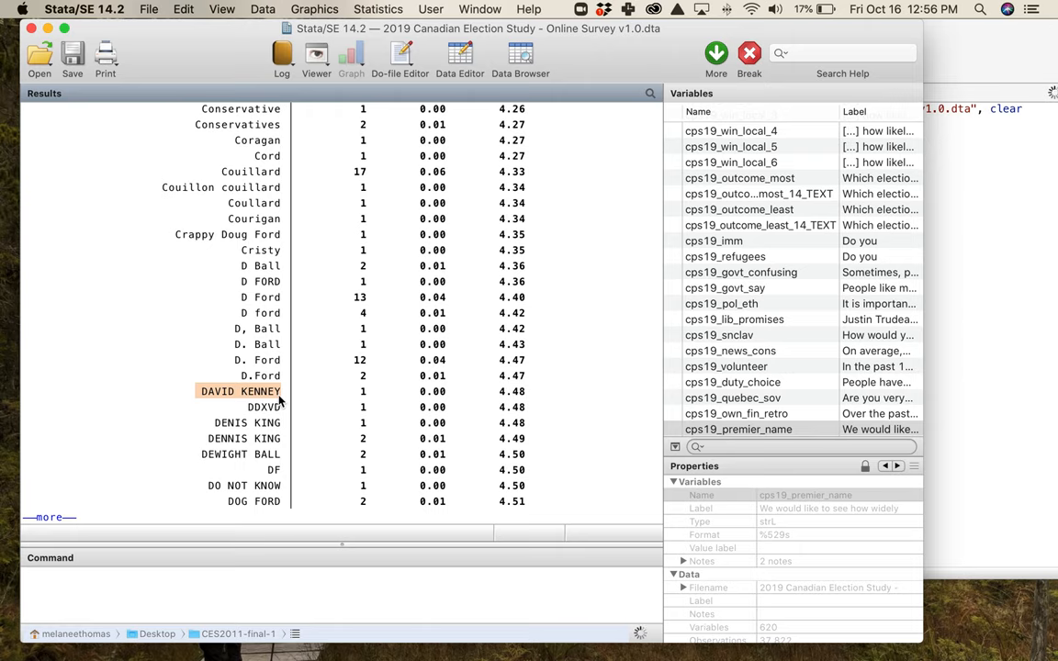
scroll("down", 3)
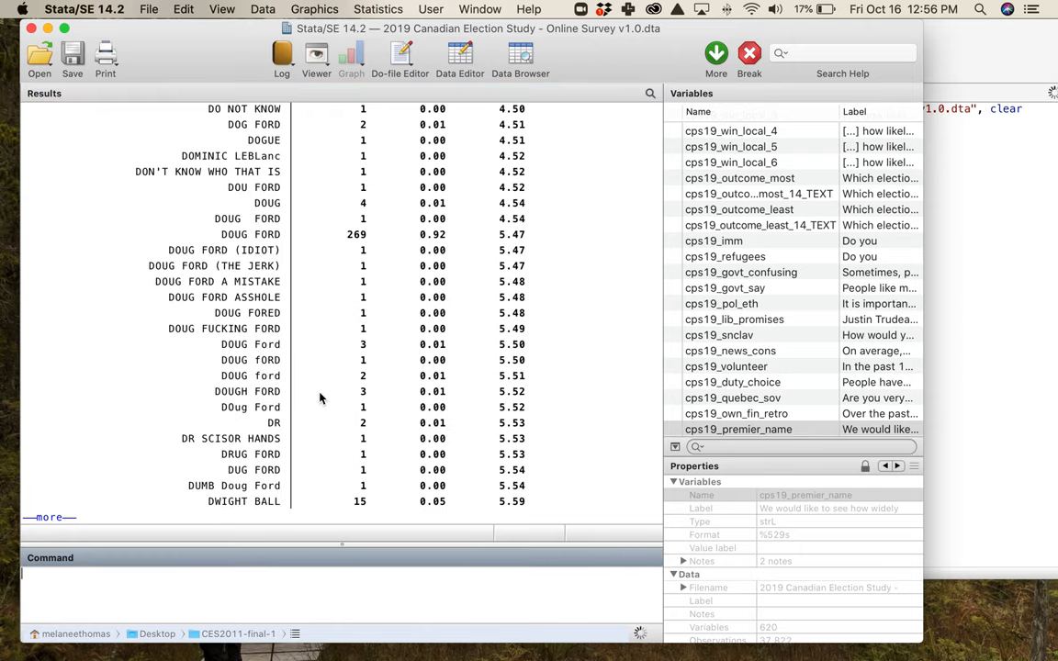
mouse_move(238, 380)
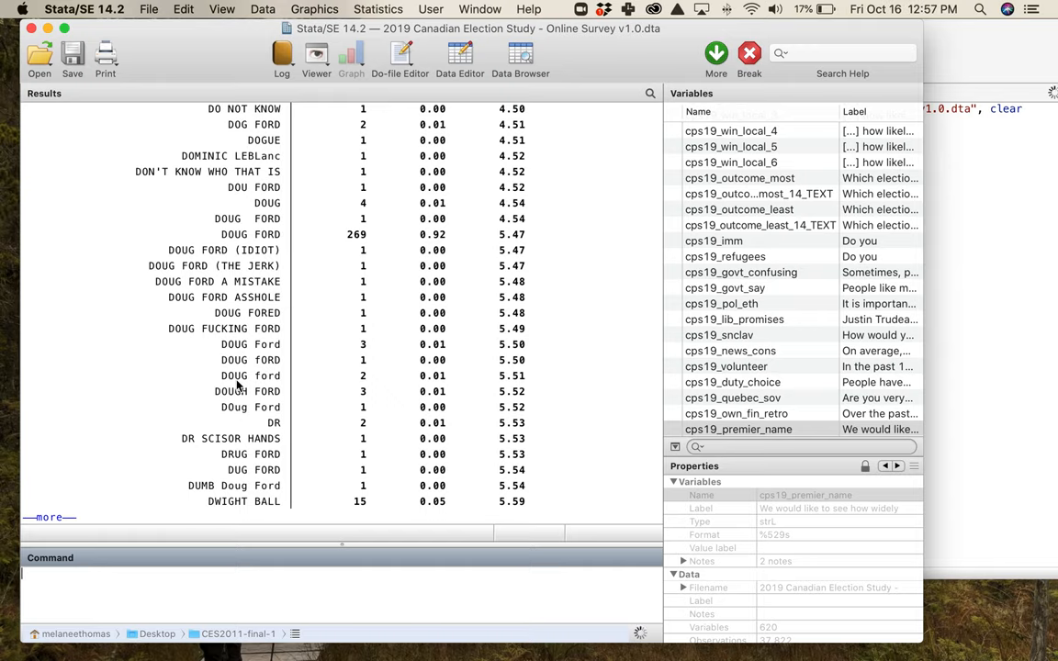
scroll("down", 3)
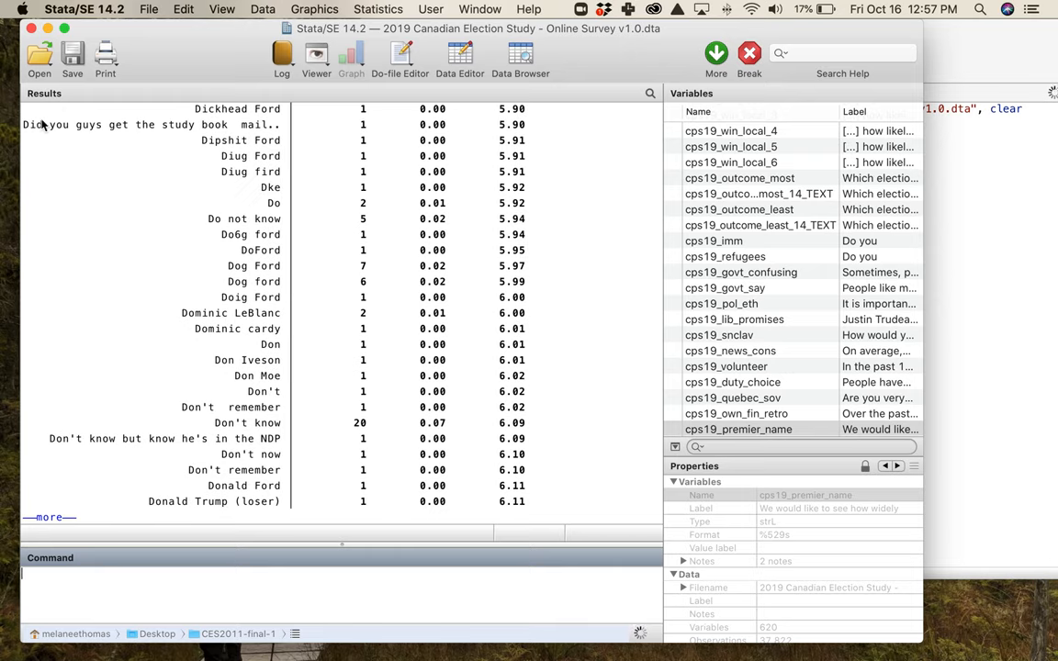
mouse_move(330, 272)
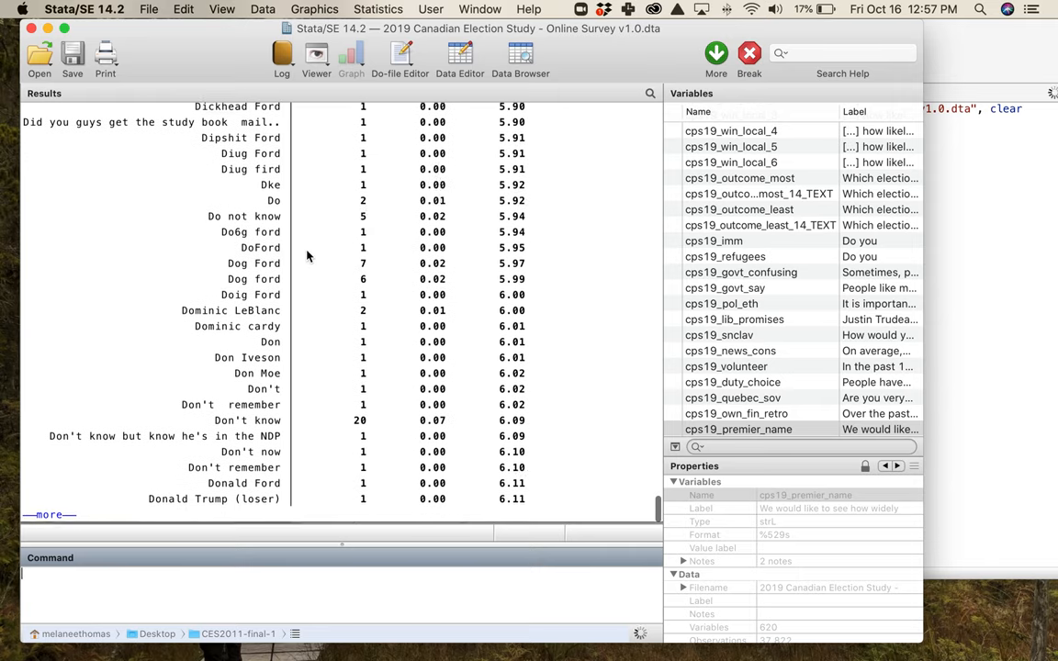
scroll("down", 3)
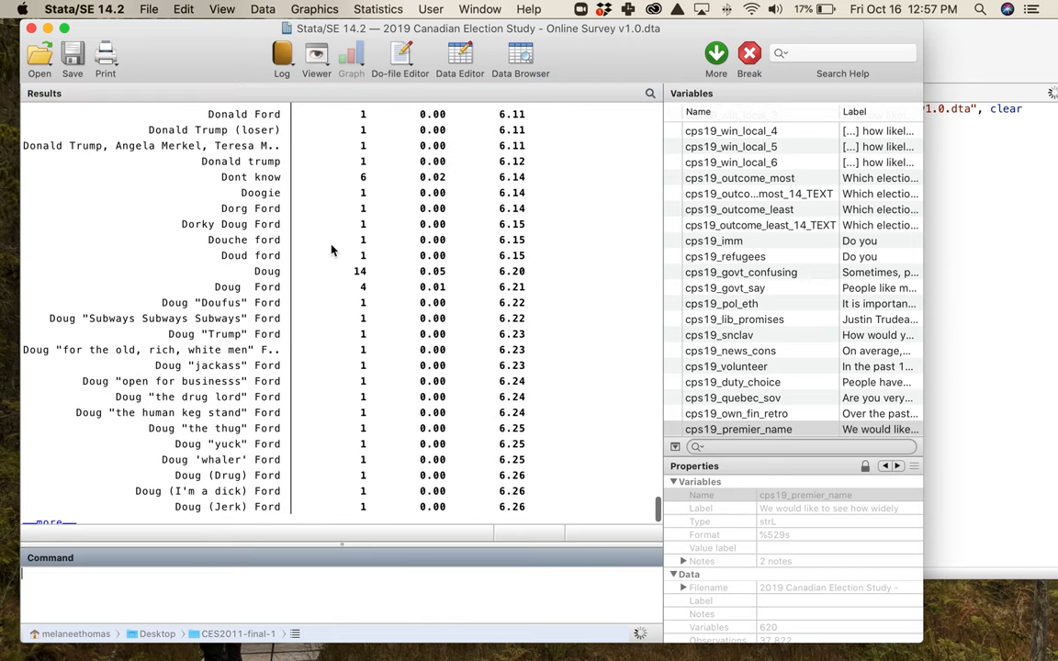
scroll("down", 3)
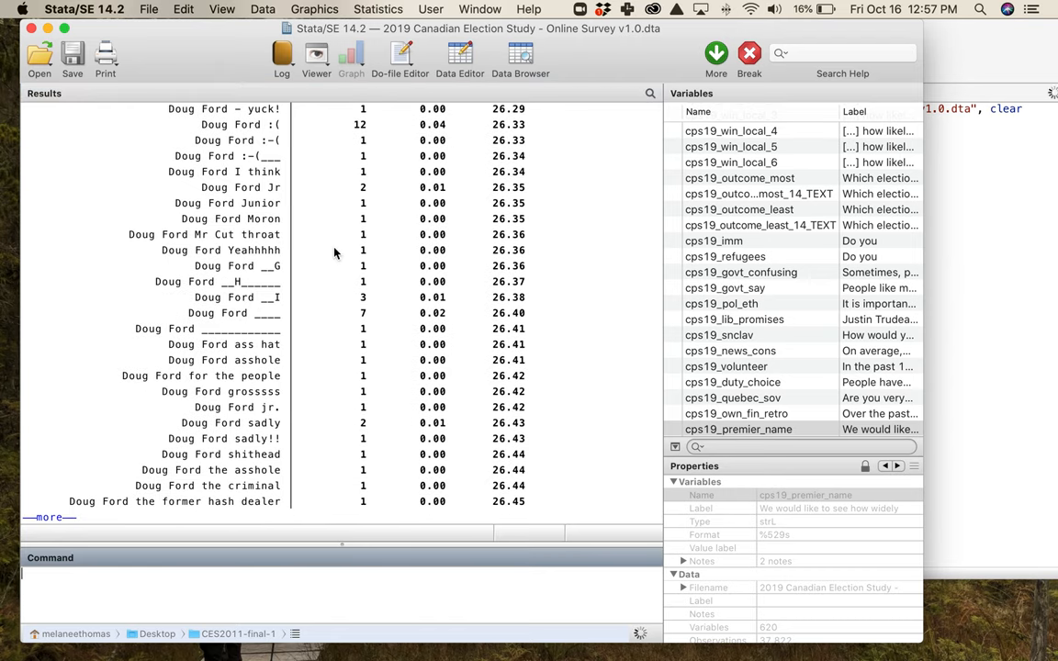
scroll("down", 3)
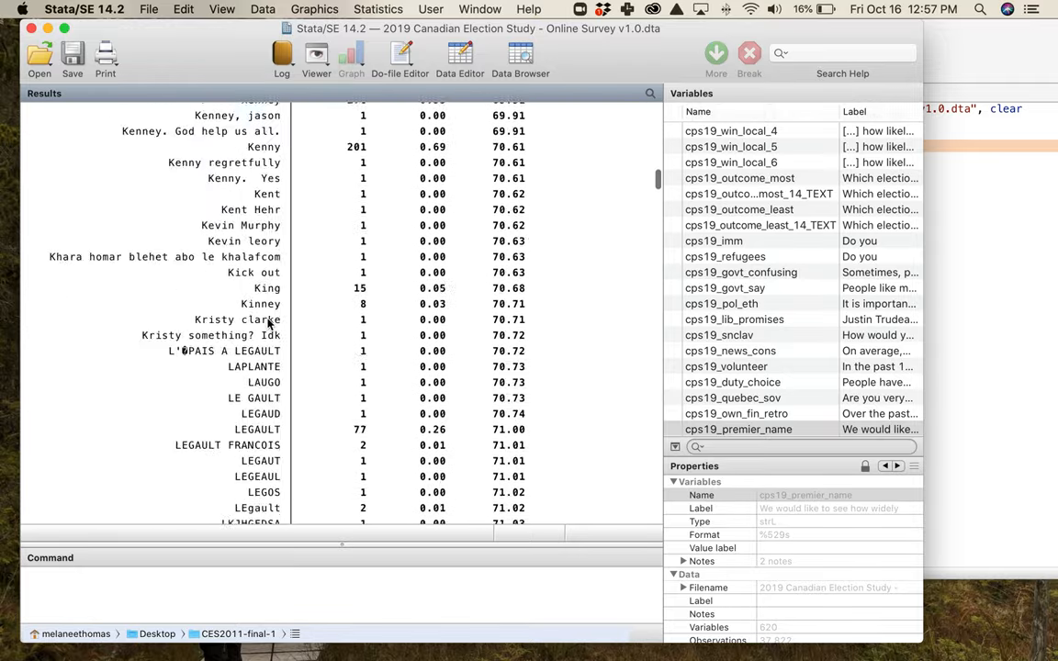
Scroll to the table's end and select the 29,107 total
scroll("down", 3)
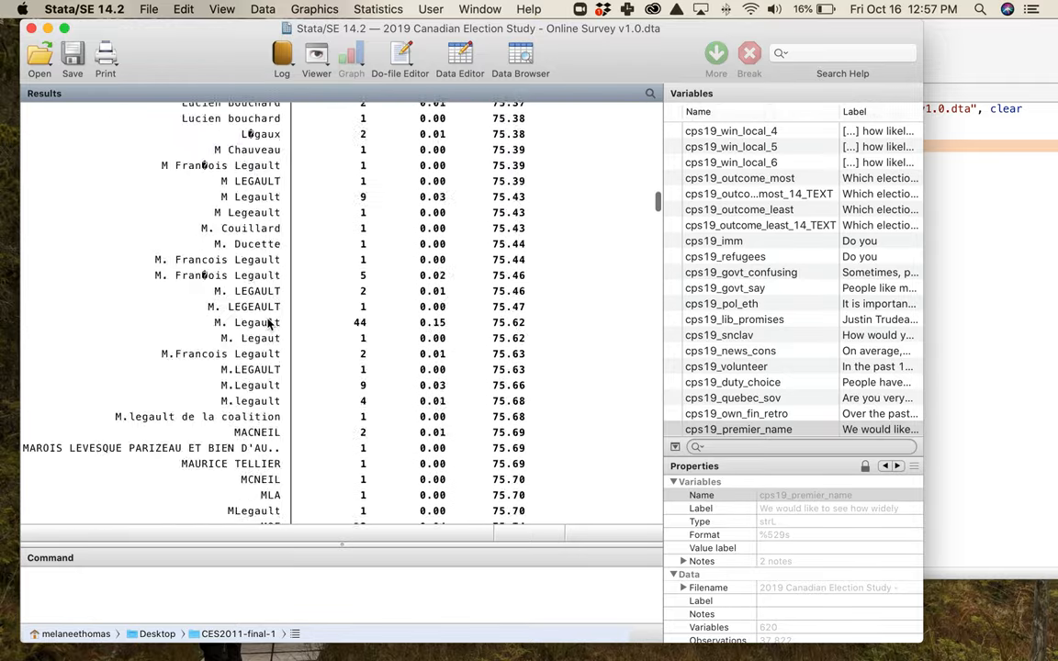
scroll("down", 3)
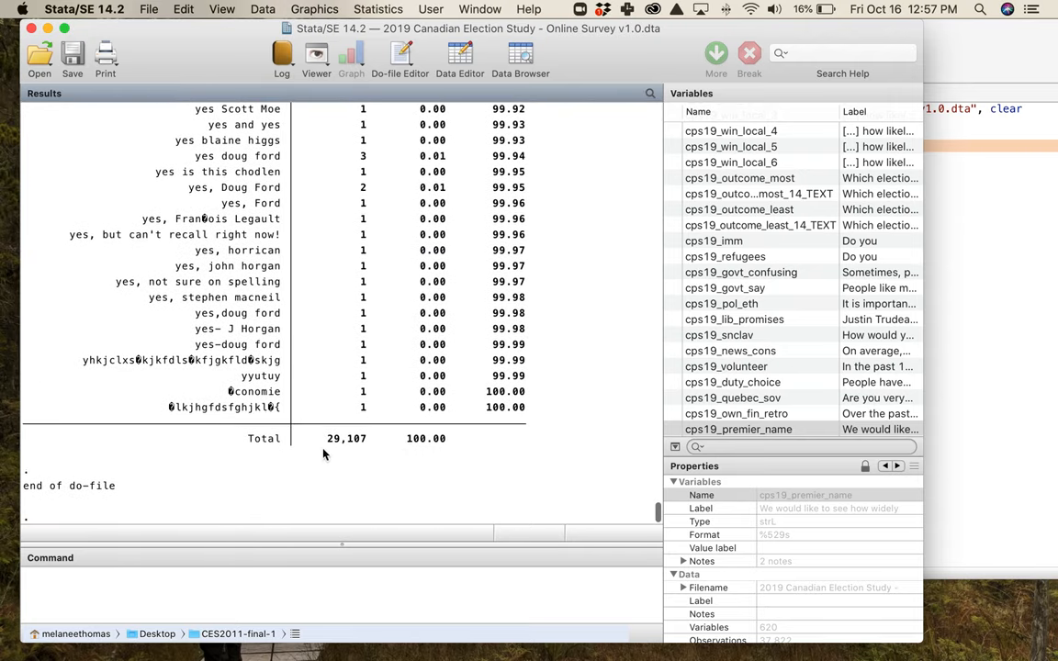
double_click(345, 438)
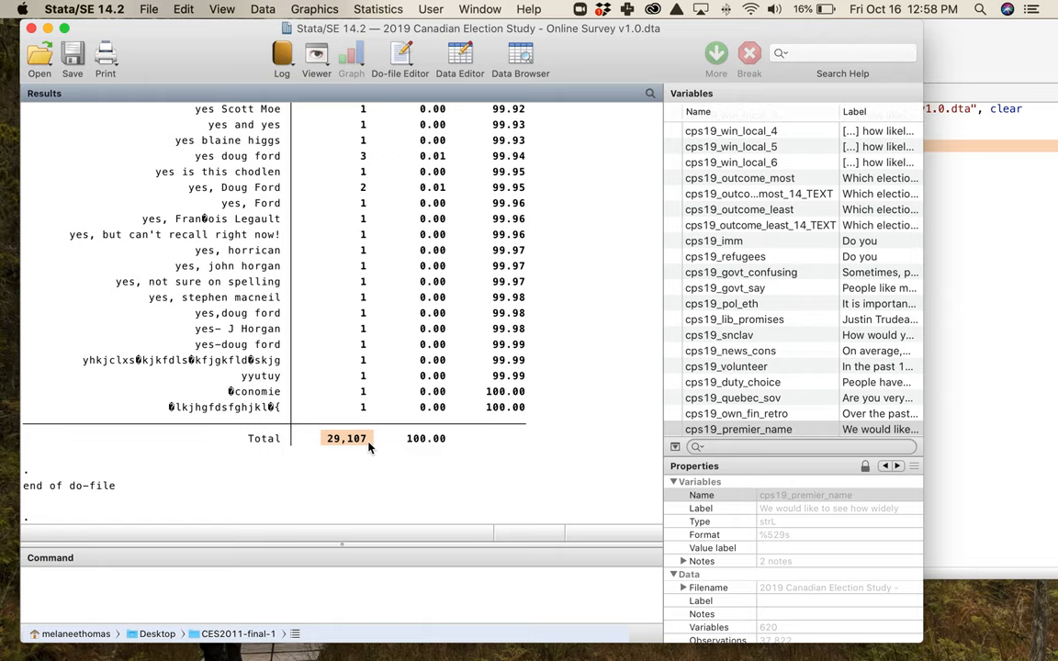
mouse_move(361, 421)
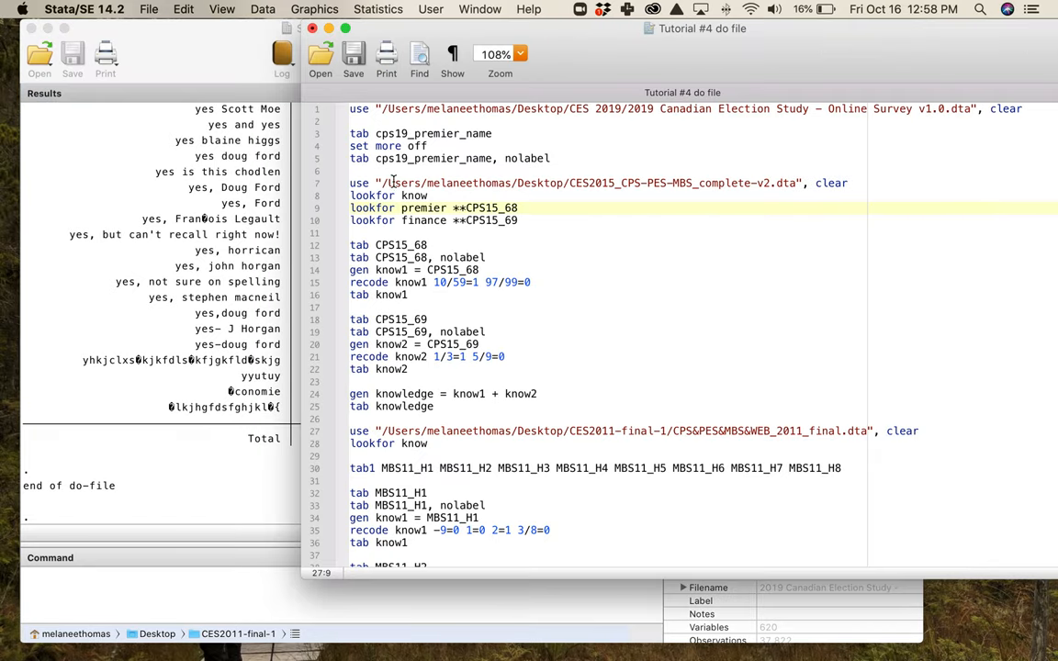
Place the cursor to split the **CPS15_68 comment onto its own line
left_click(727, 183)
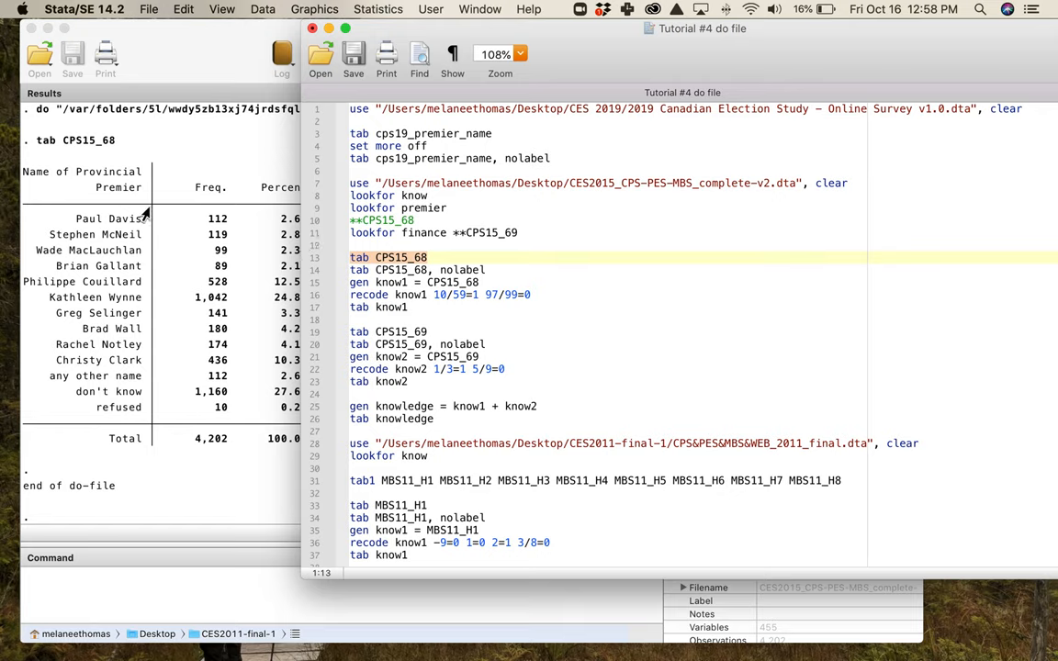
mouse_move(114, 196)
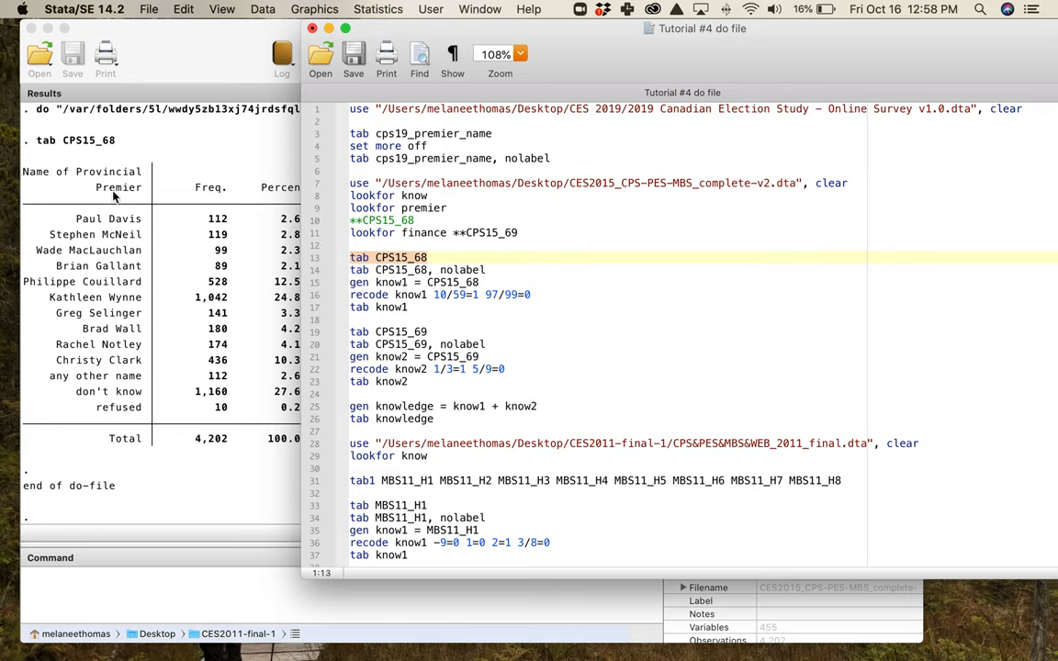
mouse_move(202, 200)
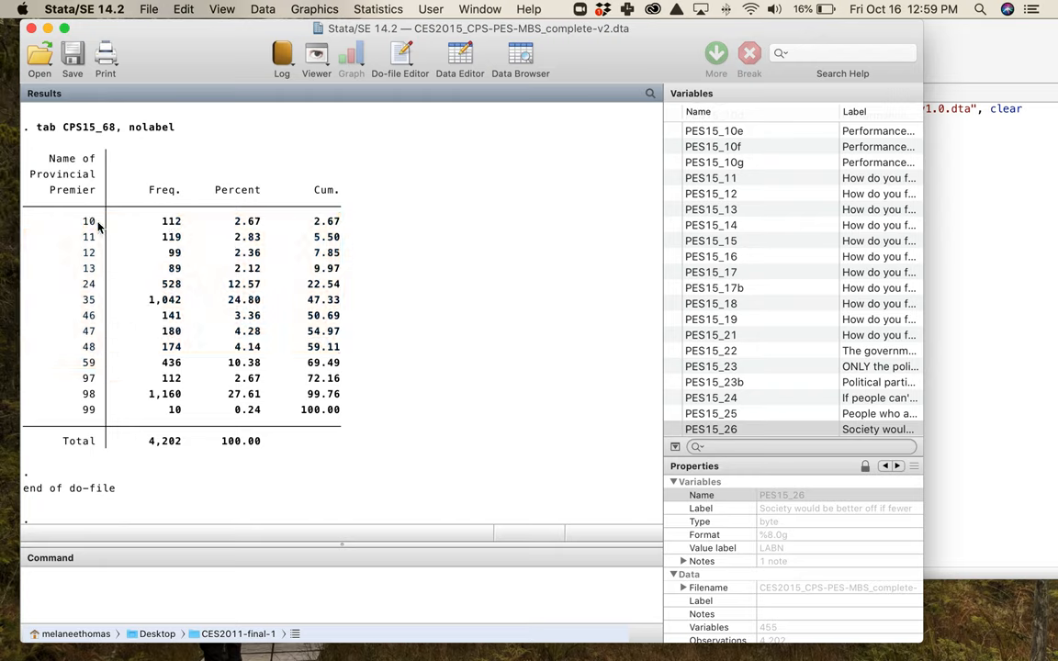
mouse_move(75, 227)
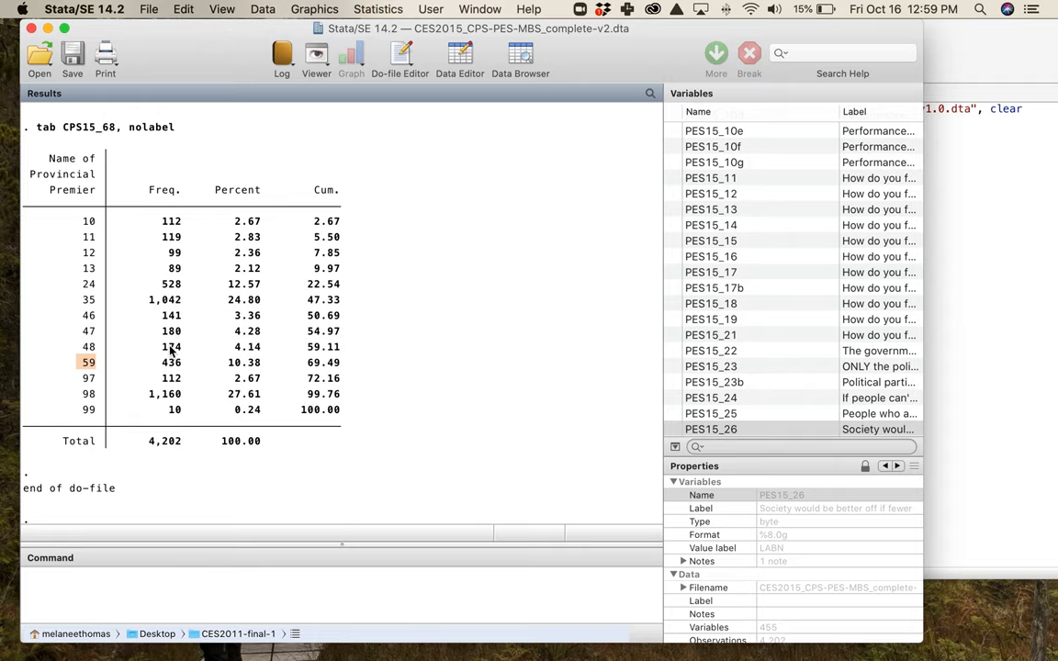
mouse_move(138, 342)
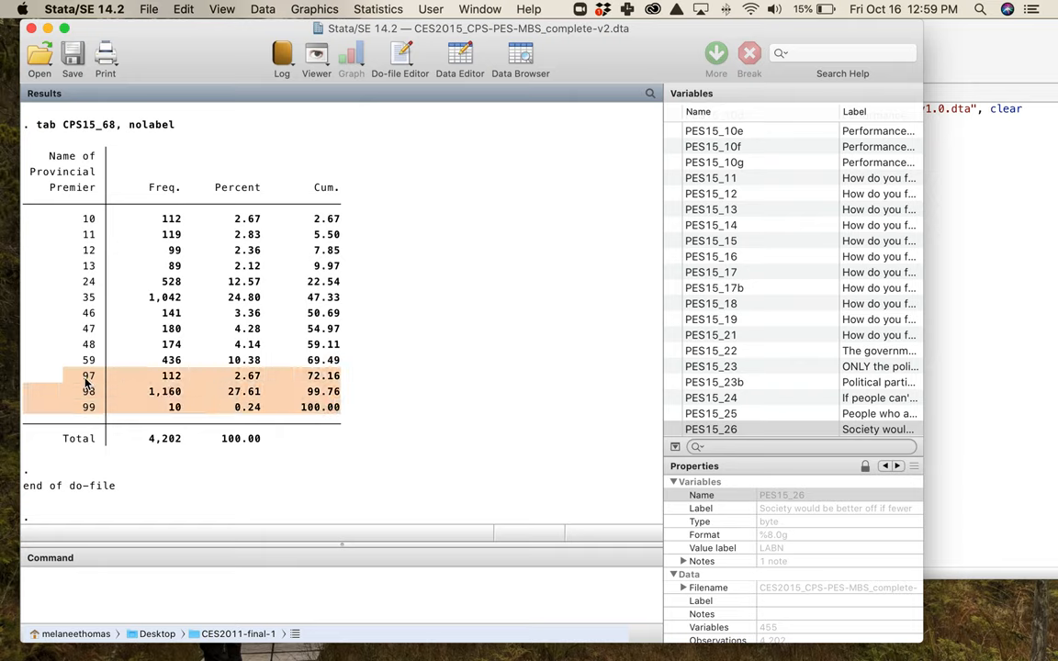
Clear the marked rows in the nolabel CPS15_68 frequency table
left_click(478, 398)
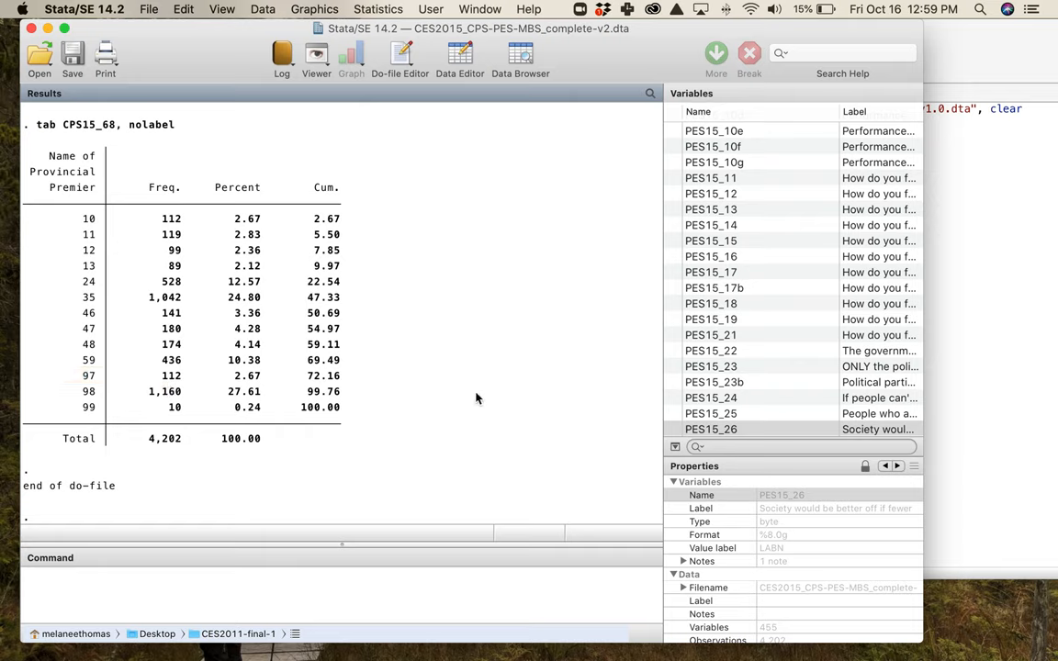
mouse_move(473, 304)
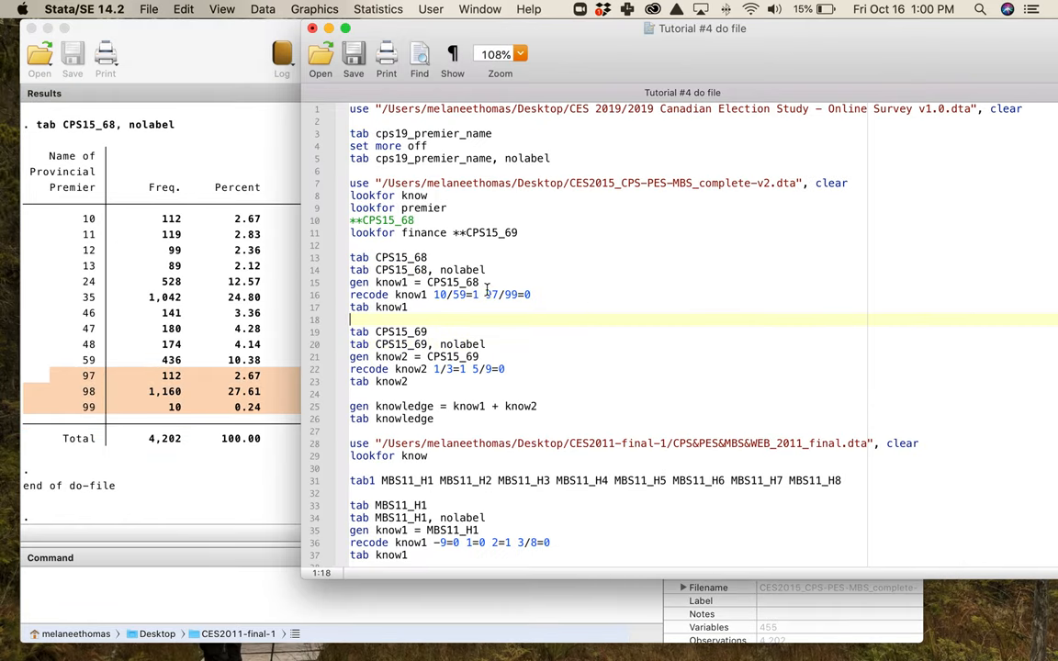
mouse_move(347, 295)
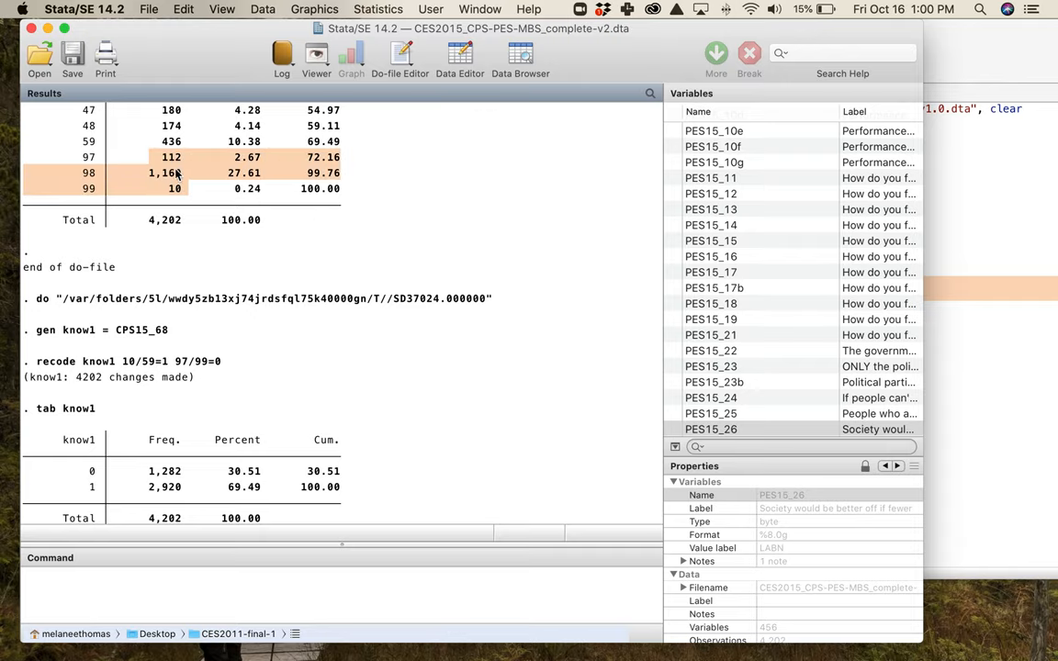
mouse_move(133, 476)
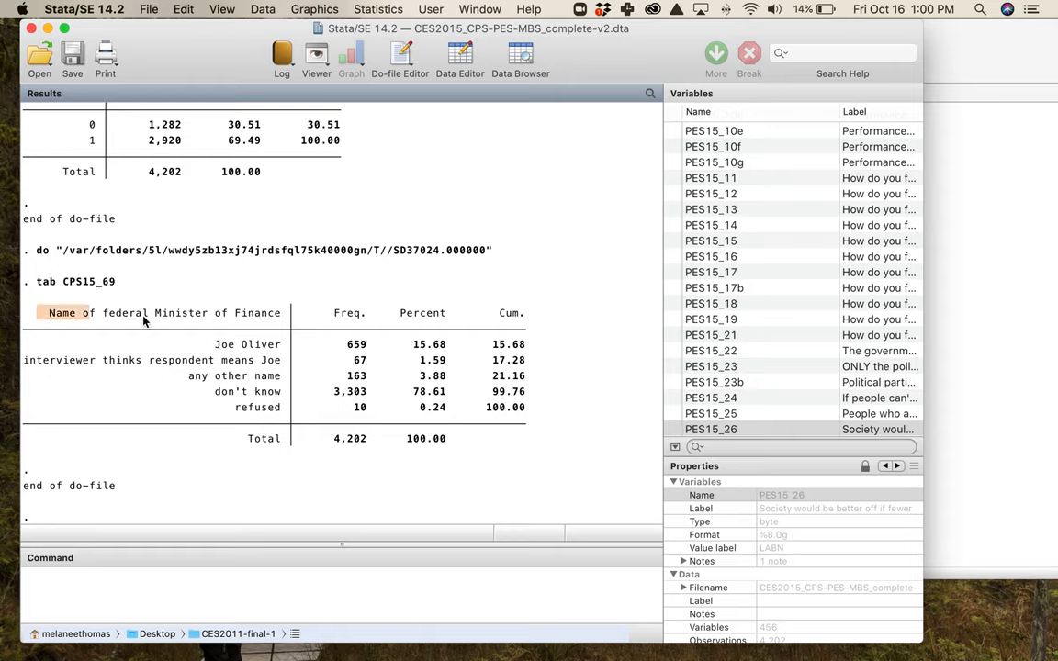
Highlight the Finance Minister question label in the CPS15_69 output
double_click(245, 344)
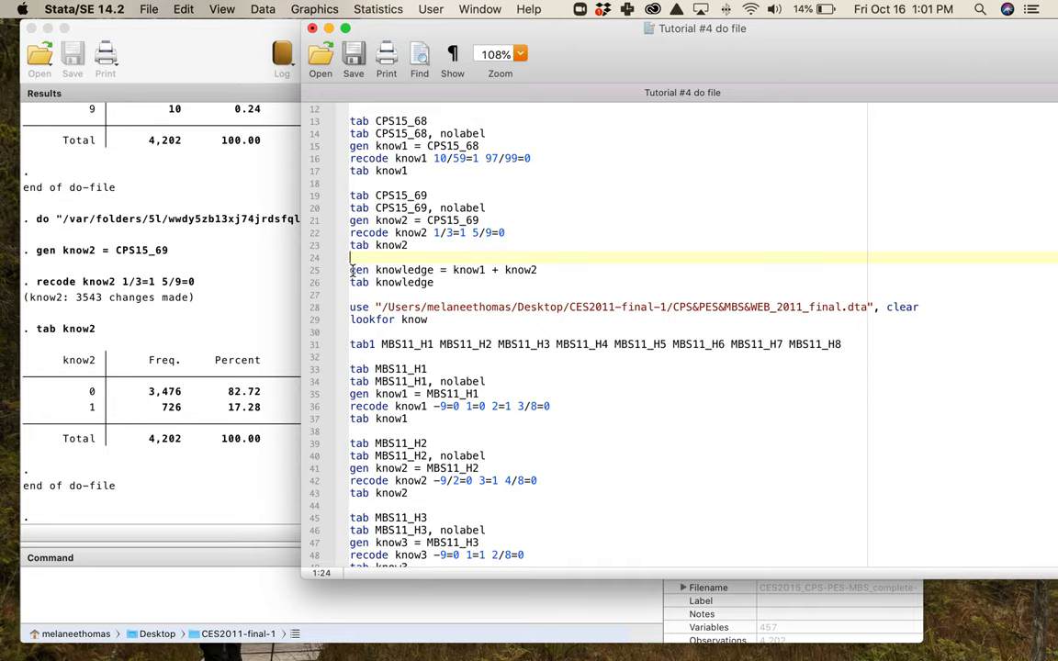
Select the 'gen knowledge = know1 + know2' line in the Do-file Editor
left_click(565, 269)
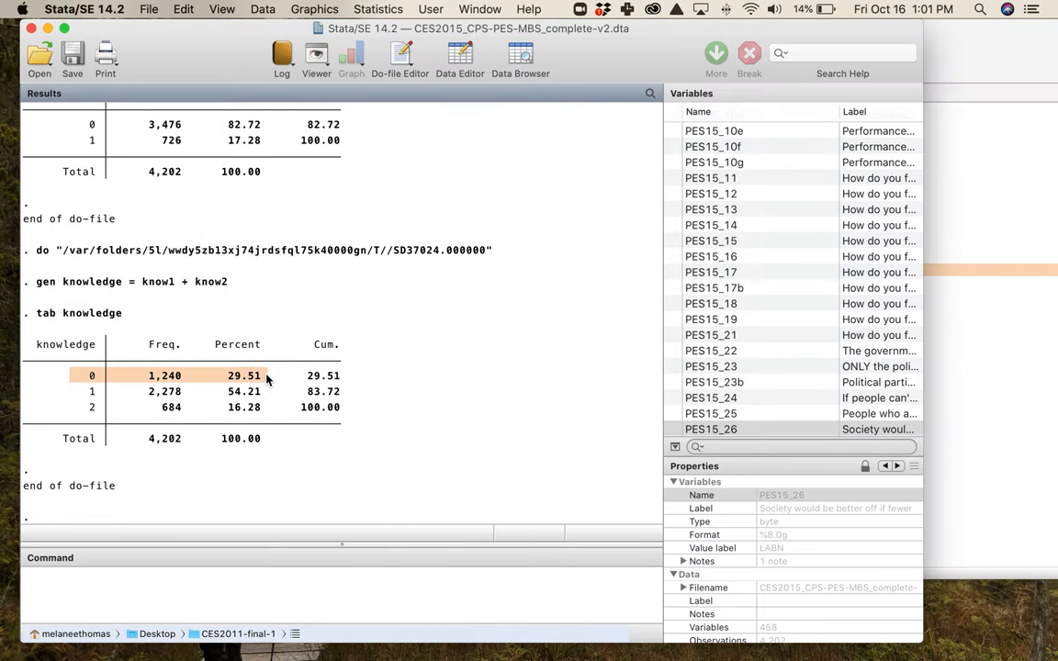
mouse_move(57, 380)
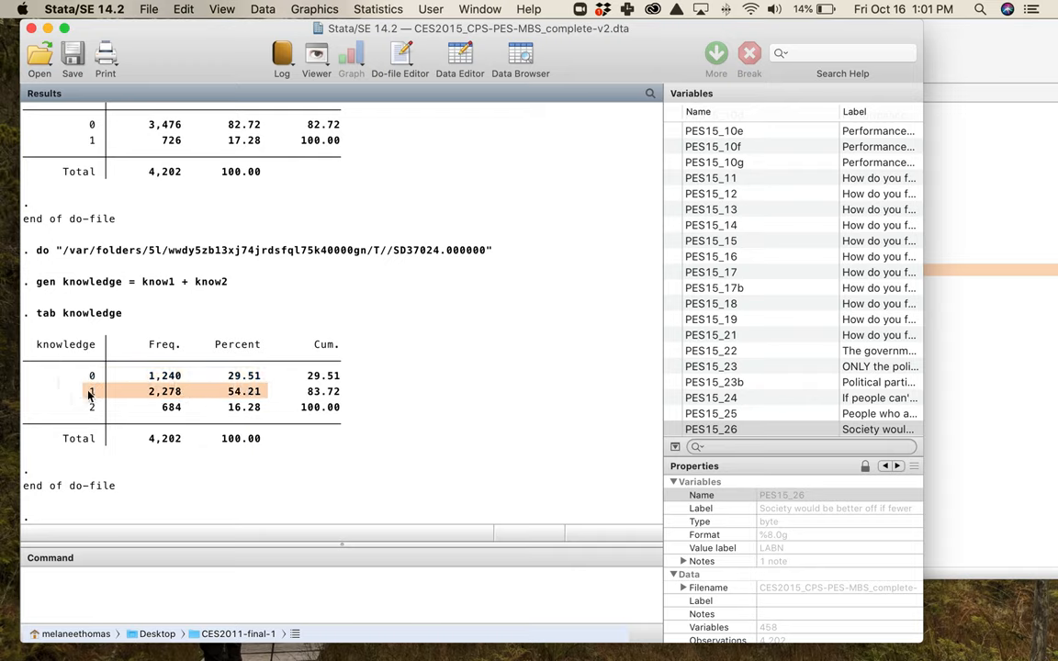
mouse_move(139, 397)
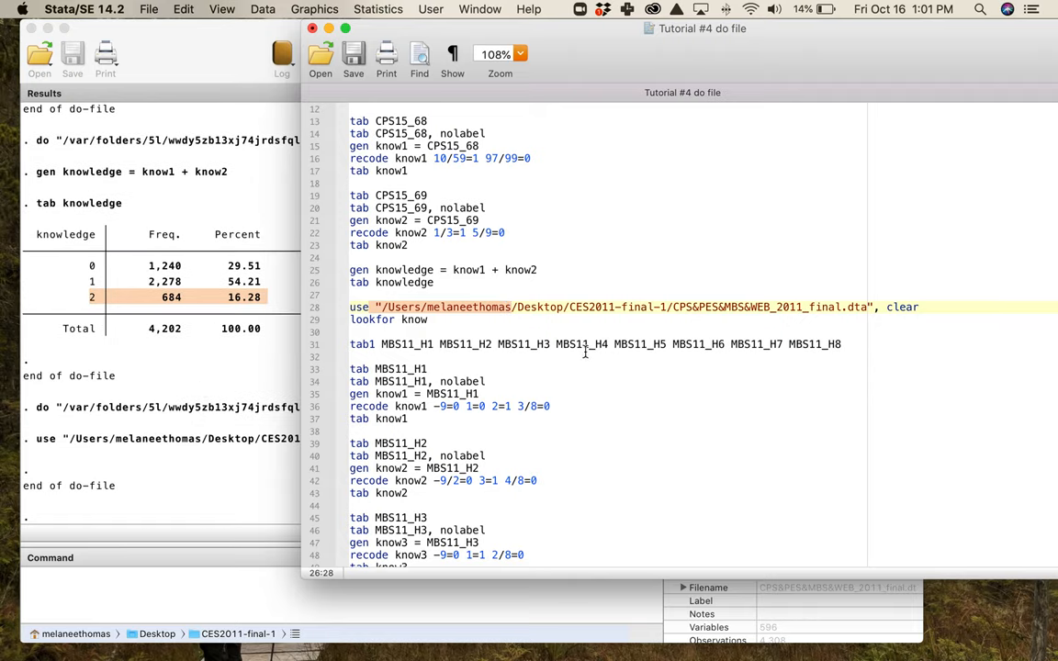
Select the MBS11_H1–H8 variable list, then bring up the 2011 questionnaire PDF
left_click(688, 8)
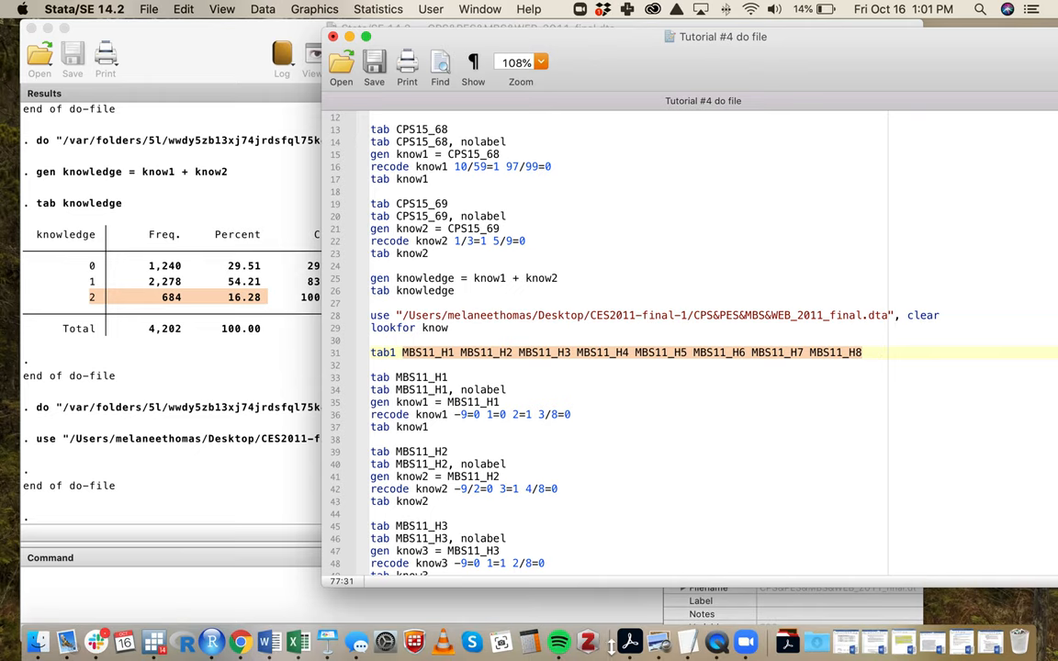
mouse_move(631, 639)
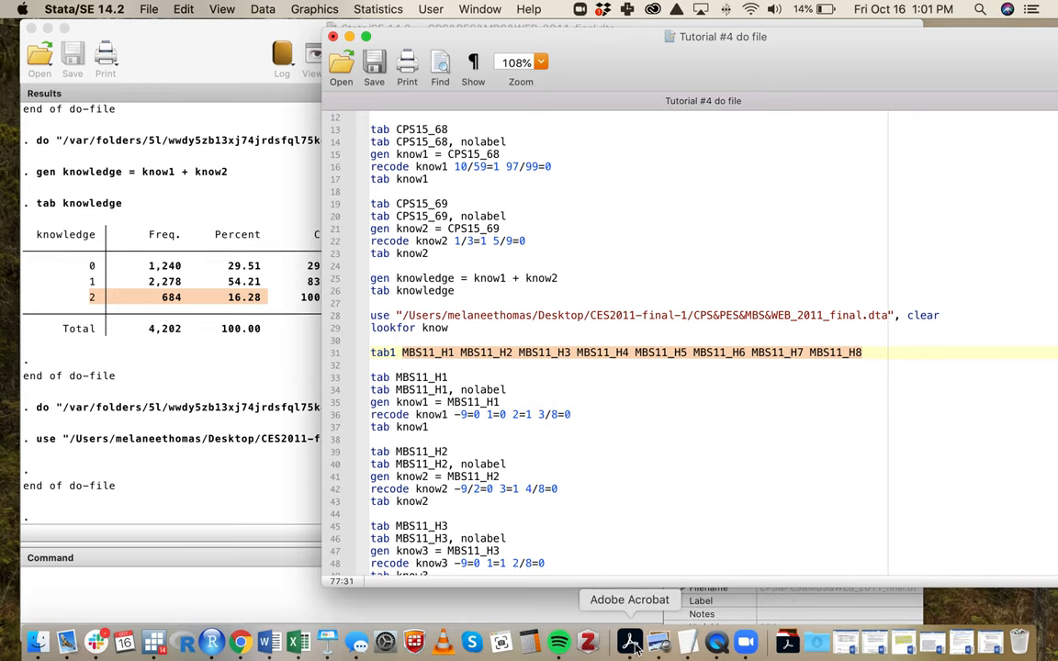
left_click(630, 638)
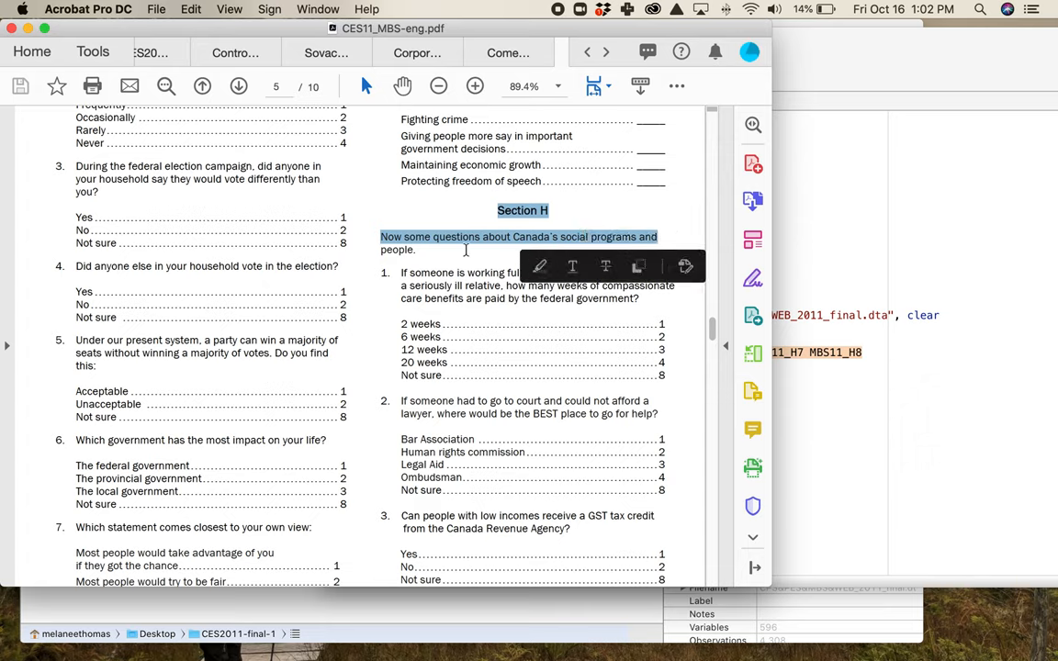
Read through Section H to page 5's government impact, French language and employment insurance questions
left_click(438, 250)
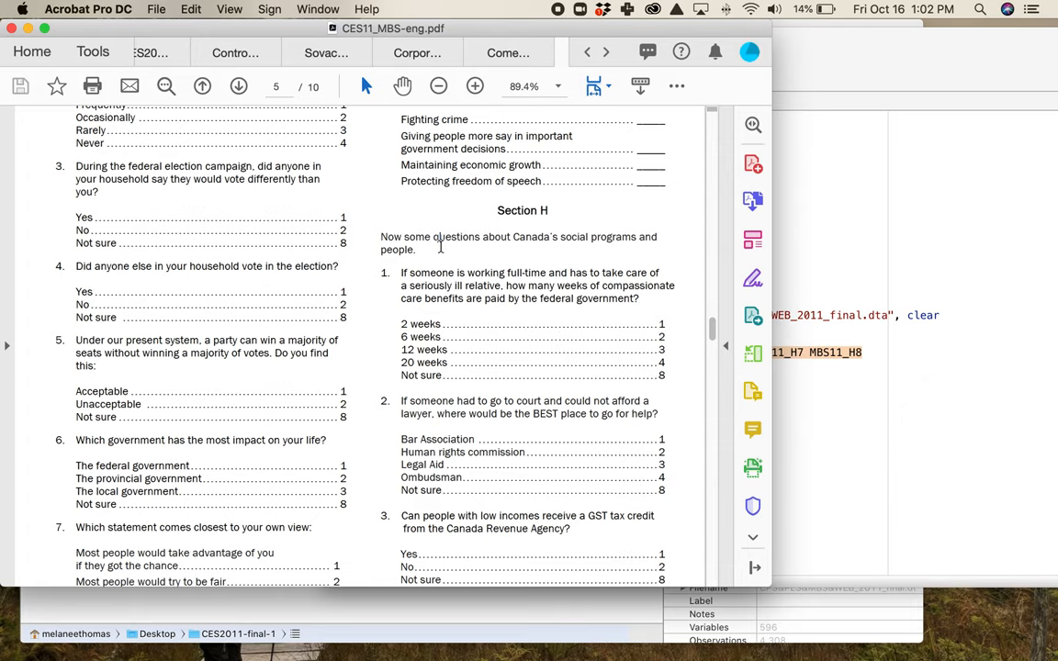
scroll("down", 3)
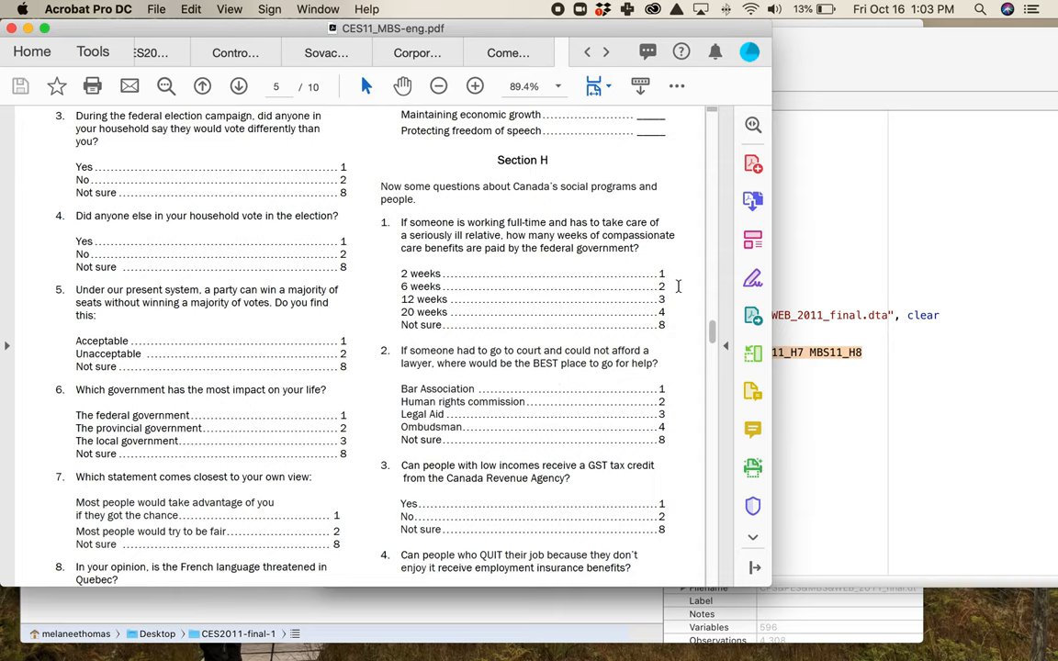
mouse_move(349, 299)
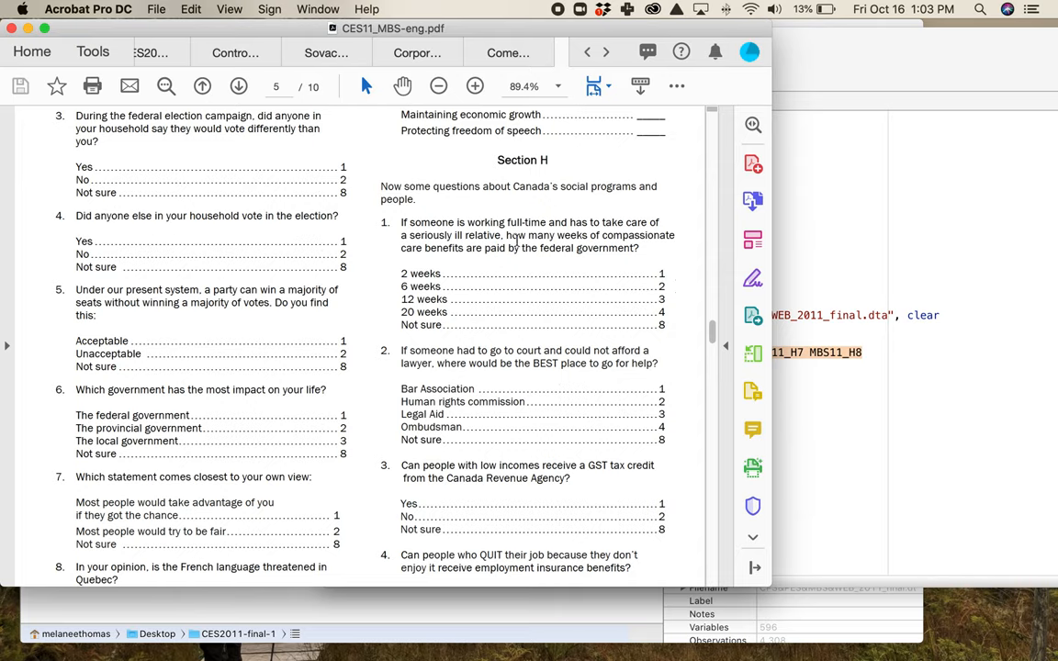
scroll("down", 3)
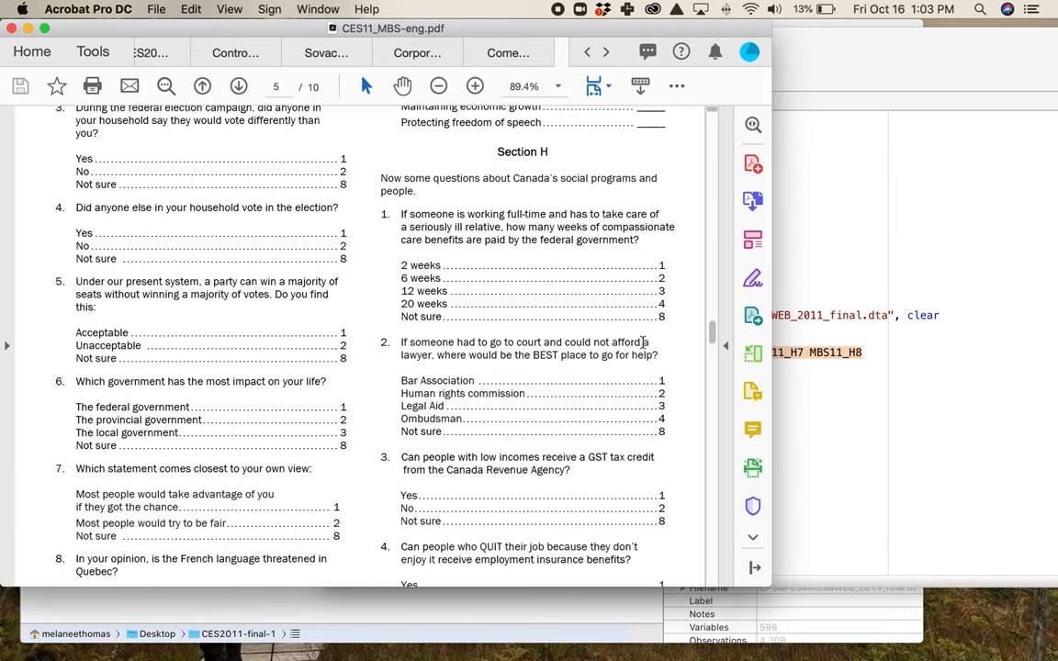
scroll("down", 3)
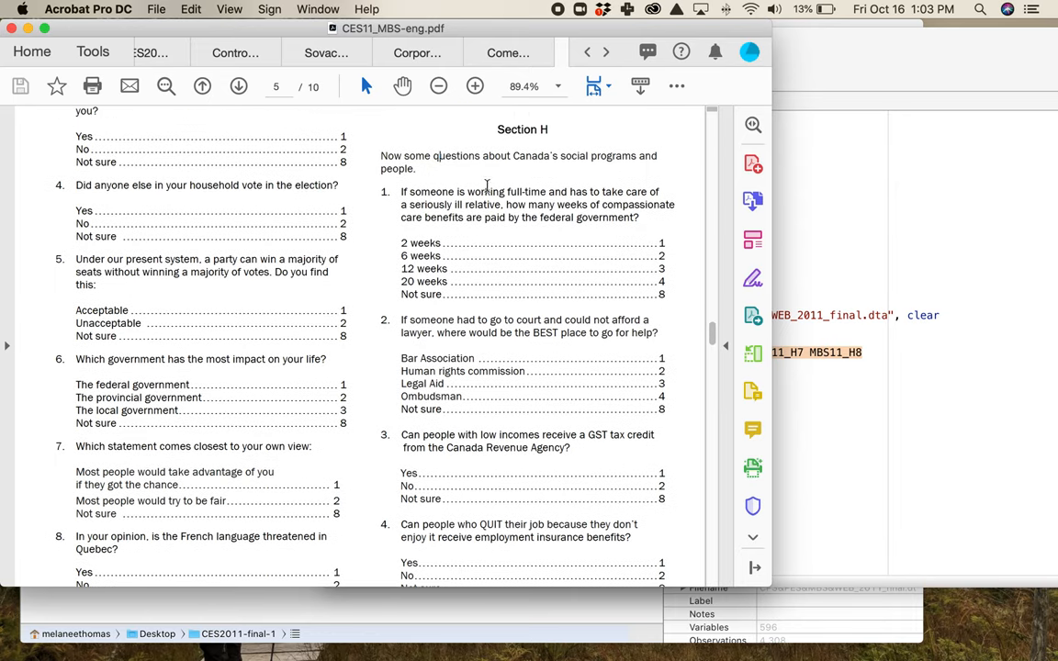
mouse_move(601, 310)
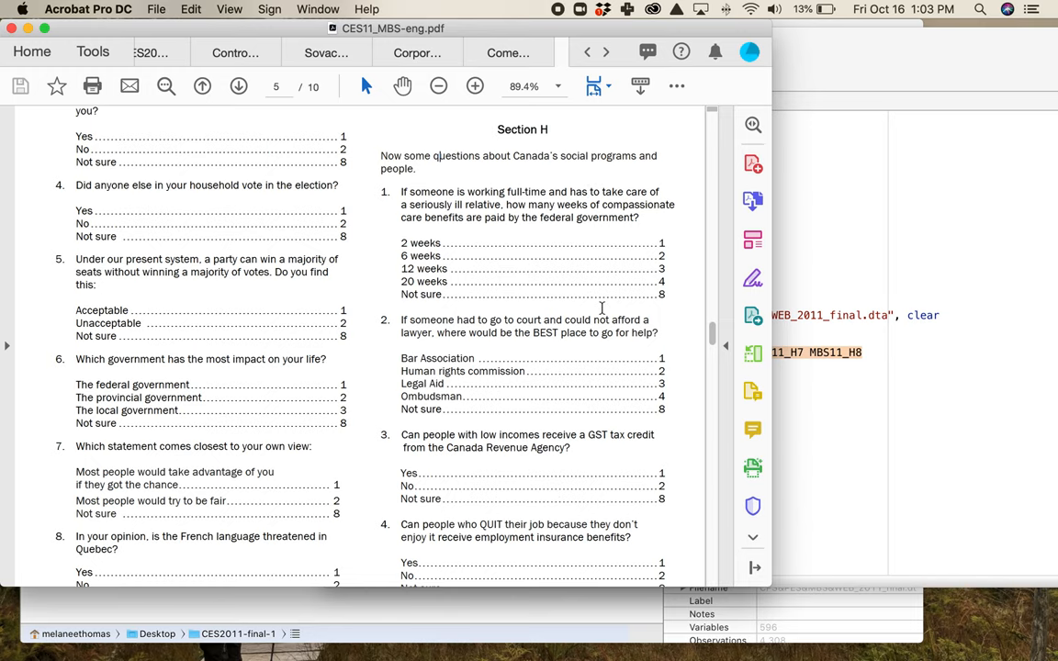
scroll("down", 3)
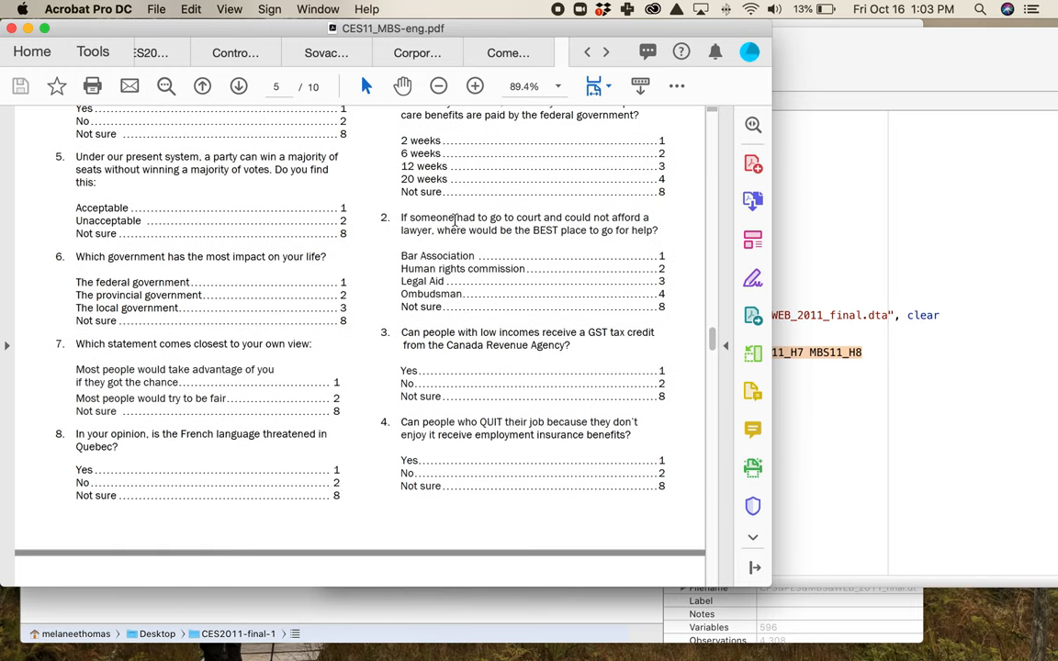
mouse_move(684, 230)
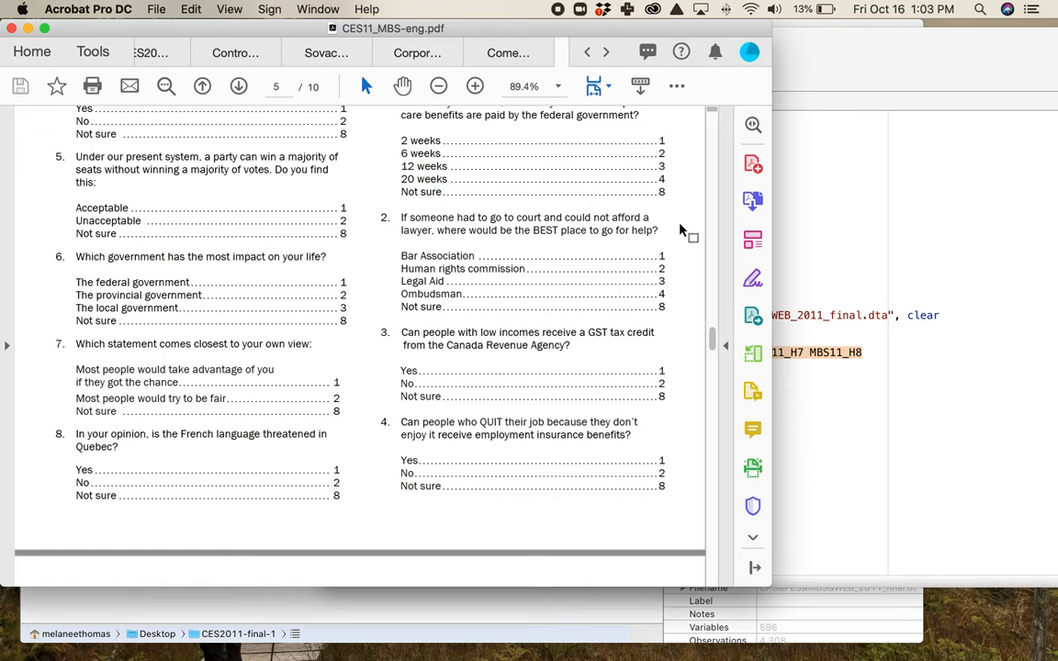
mouse_move(679, 239)
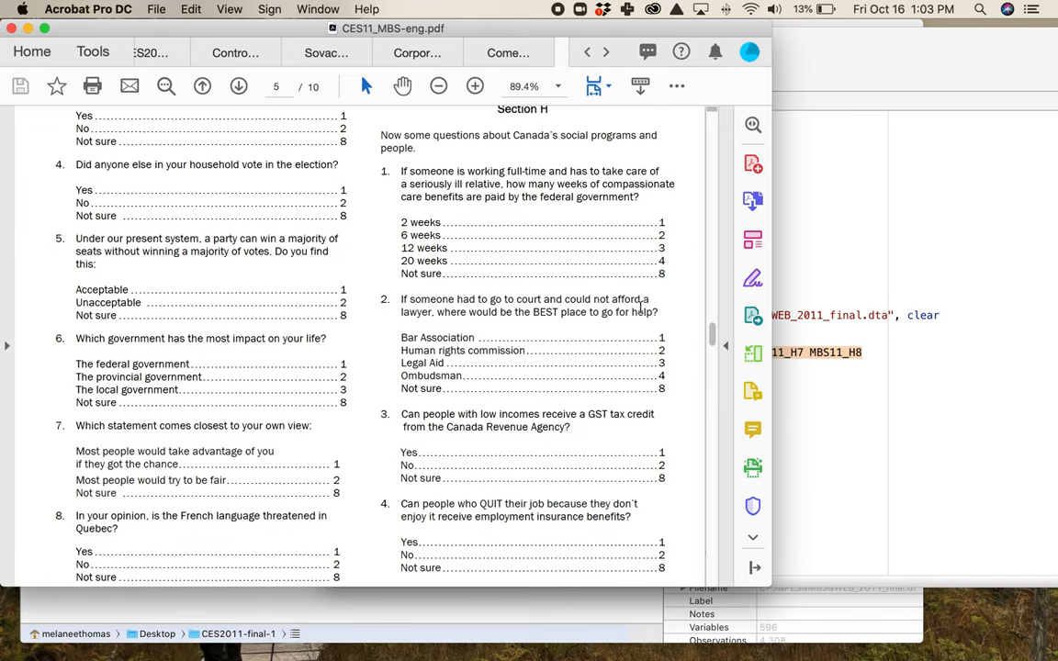
scroll("down", 3)
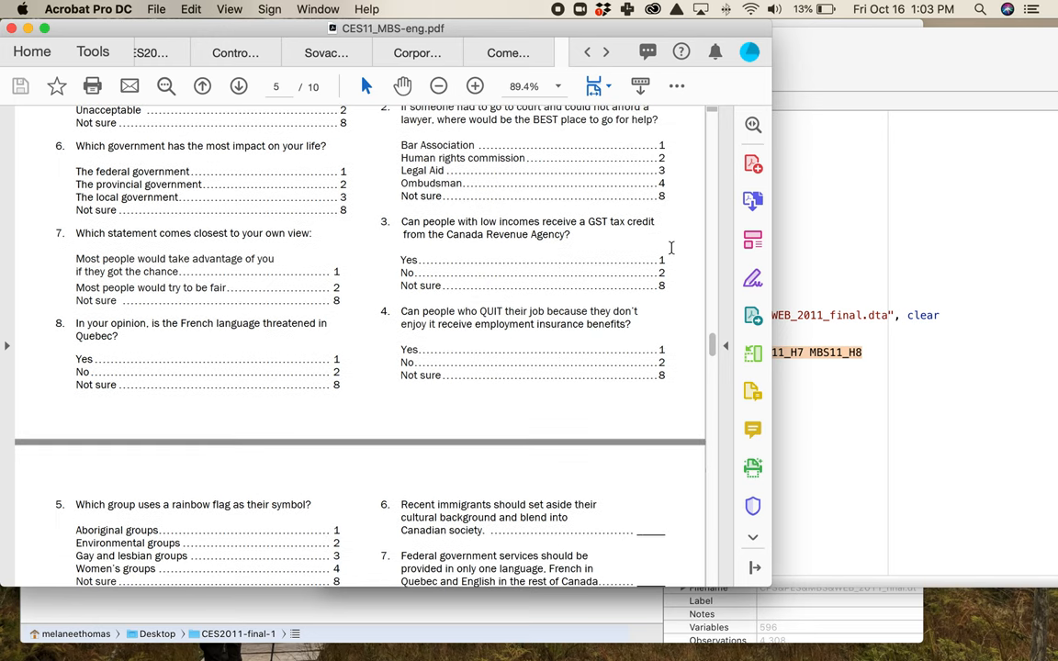
scroll("up", 3)
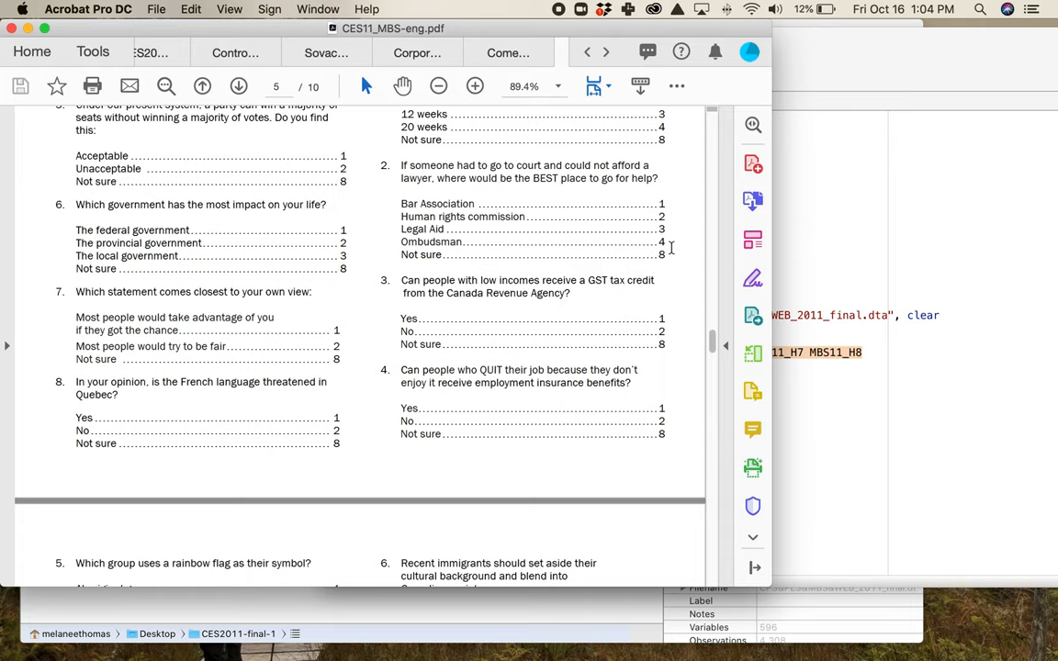
scroll("down", 3)
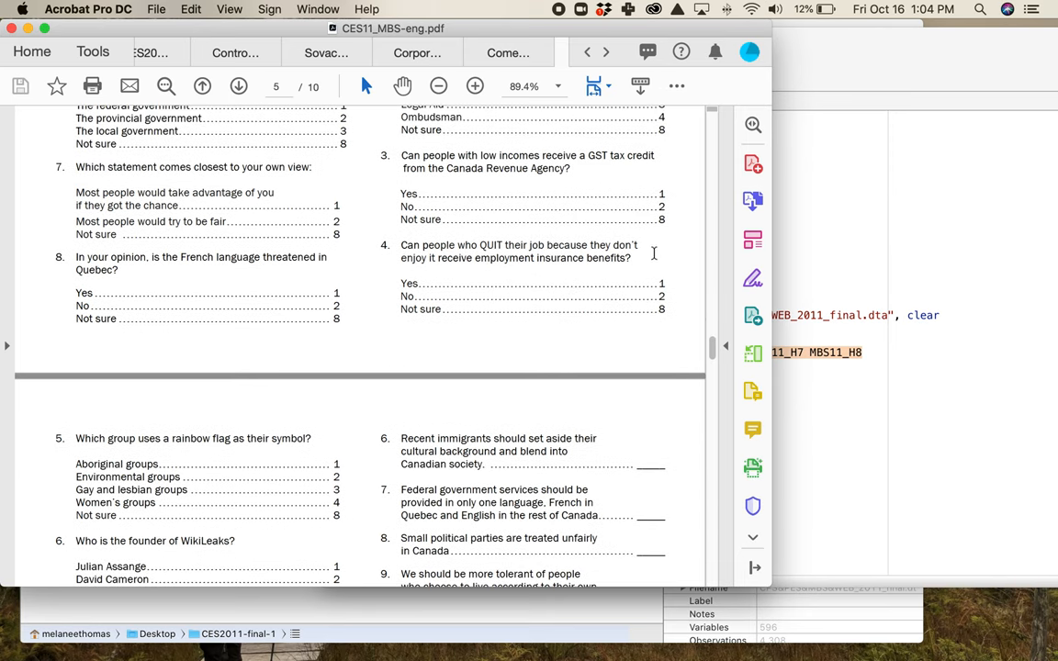
mouse_move(686, 264)
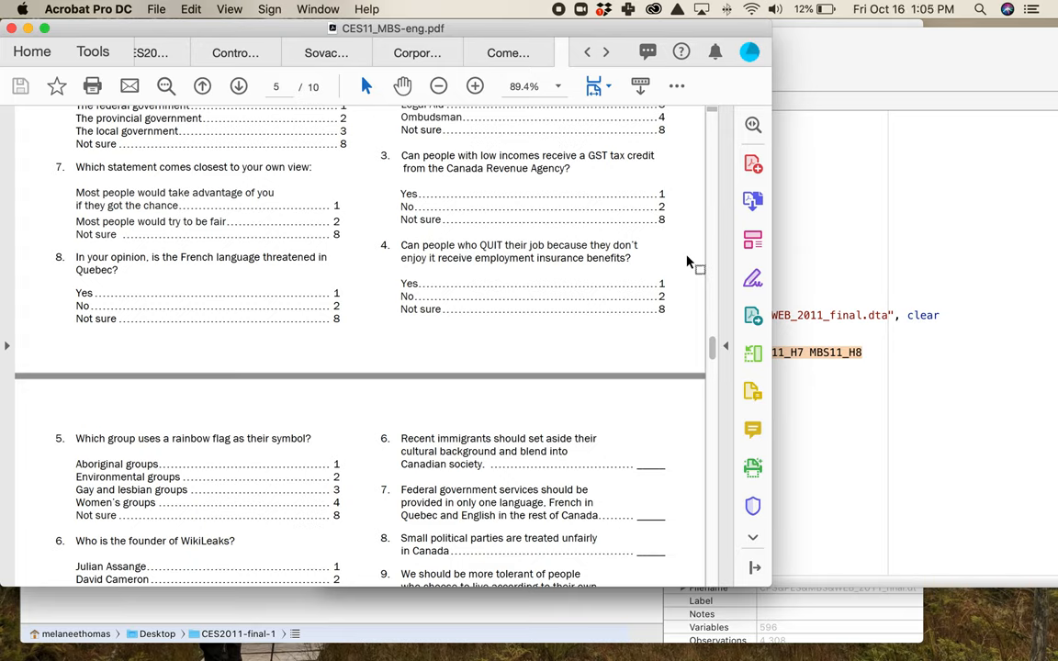
mouse_move(505, 269)
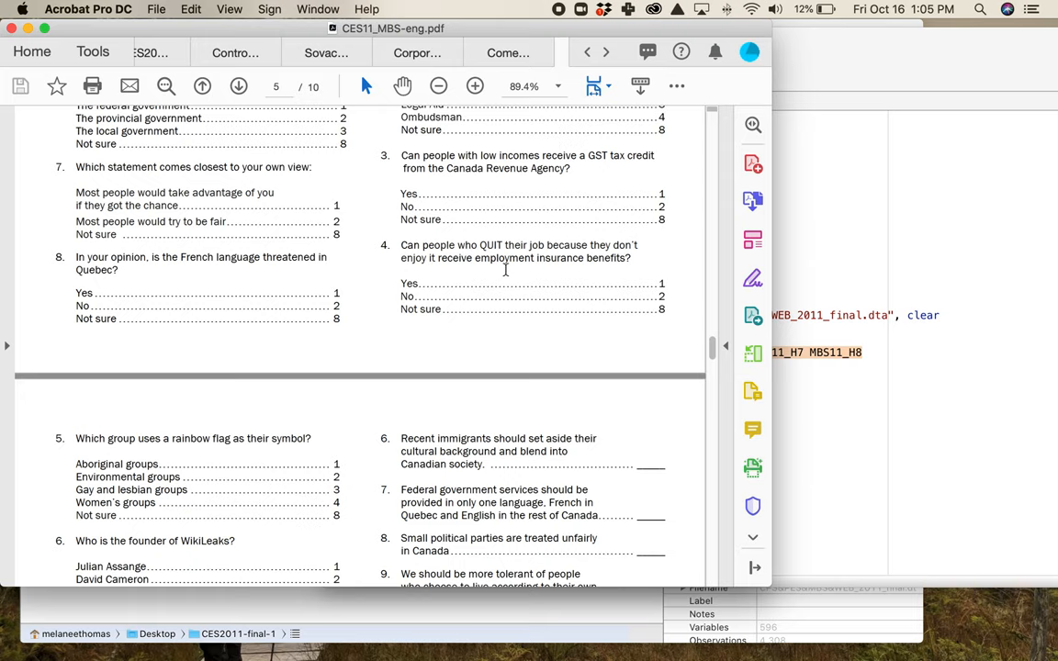
mouse_move(447, 278)
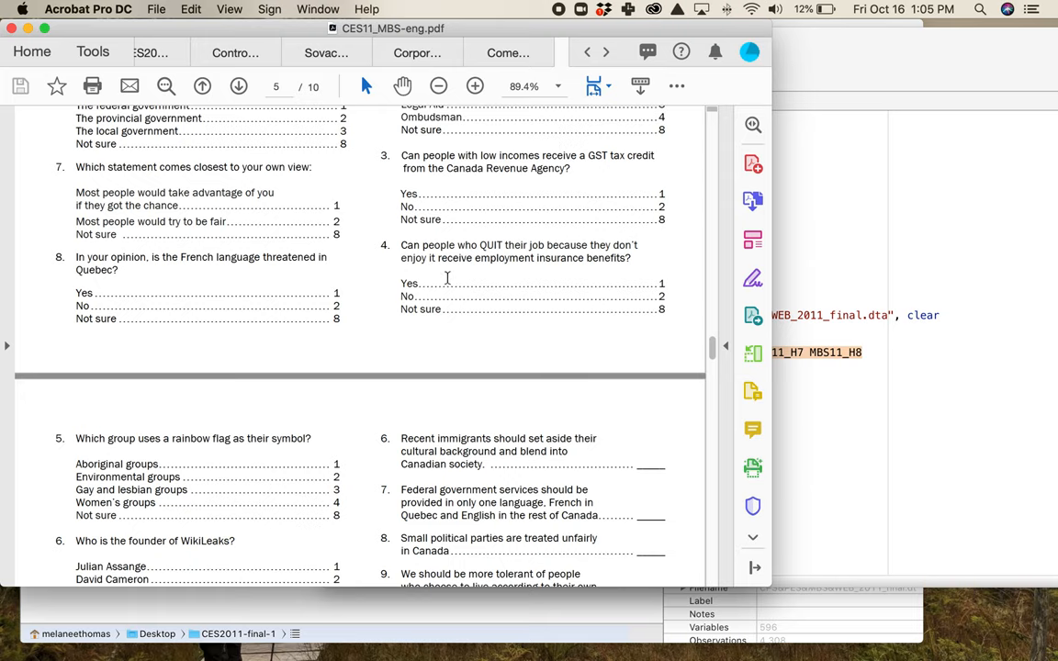
scroll("down", 3)
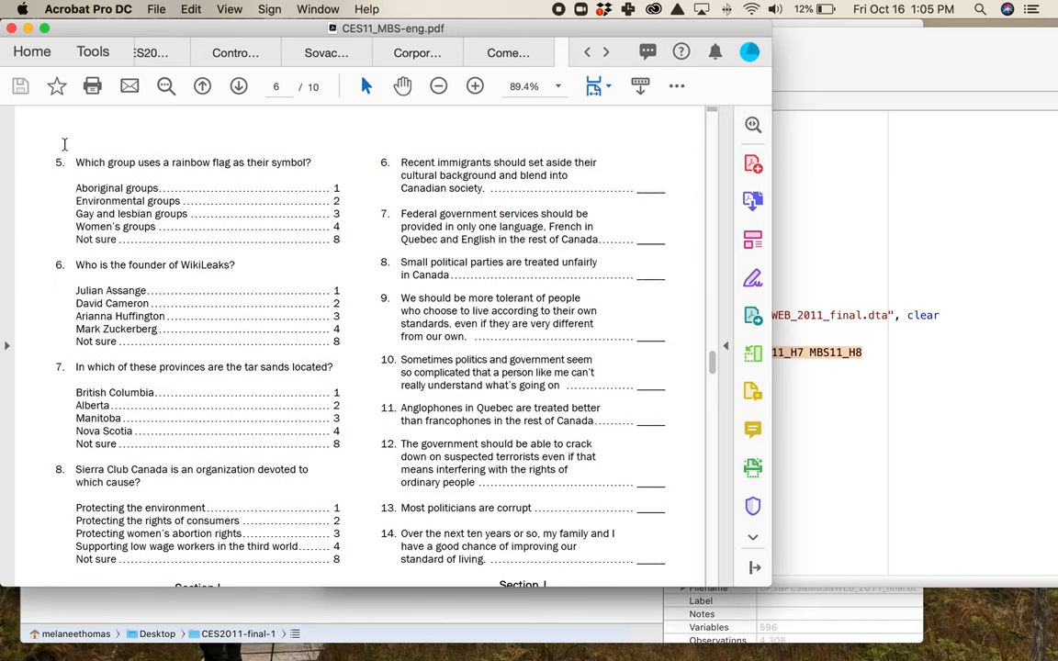
mouse_move(62, 201)
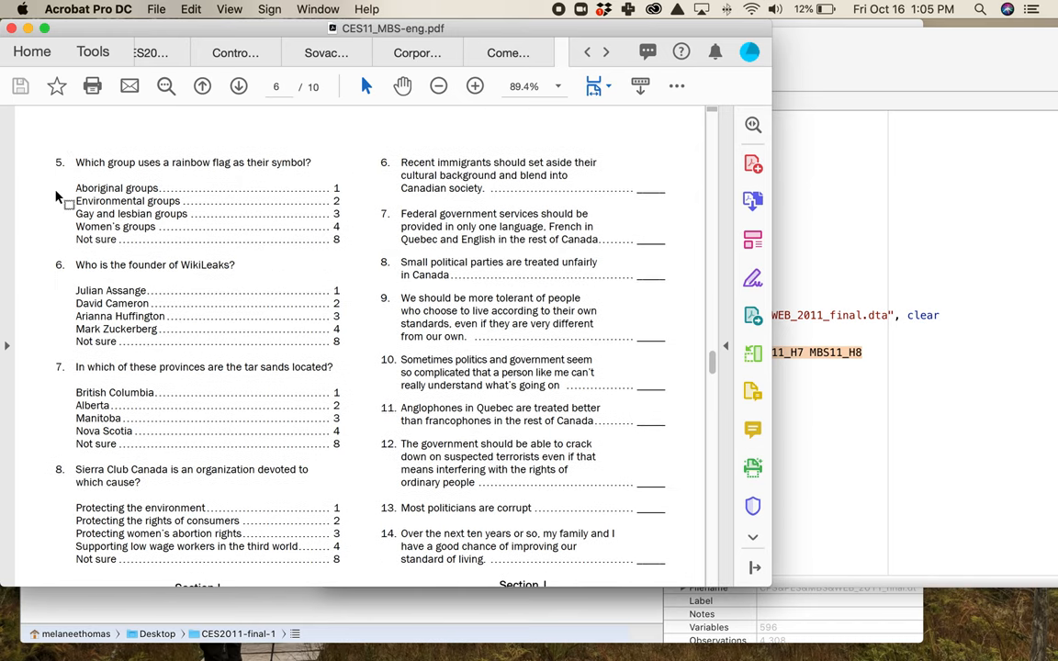
mouse_move(239, 223)
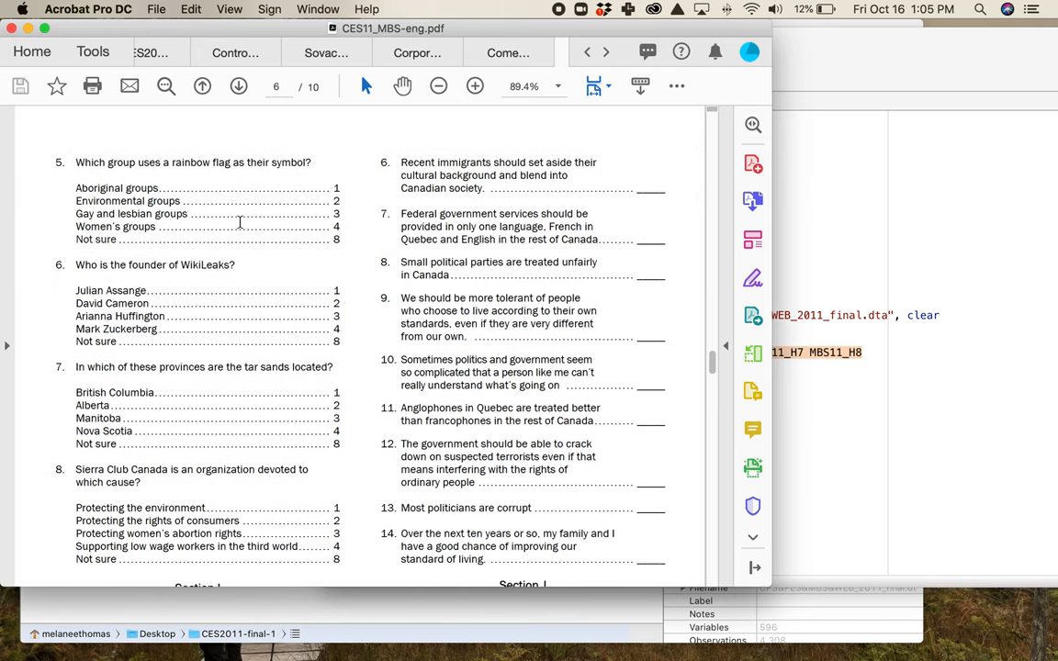
mouse_move(329, 240)
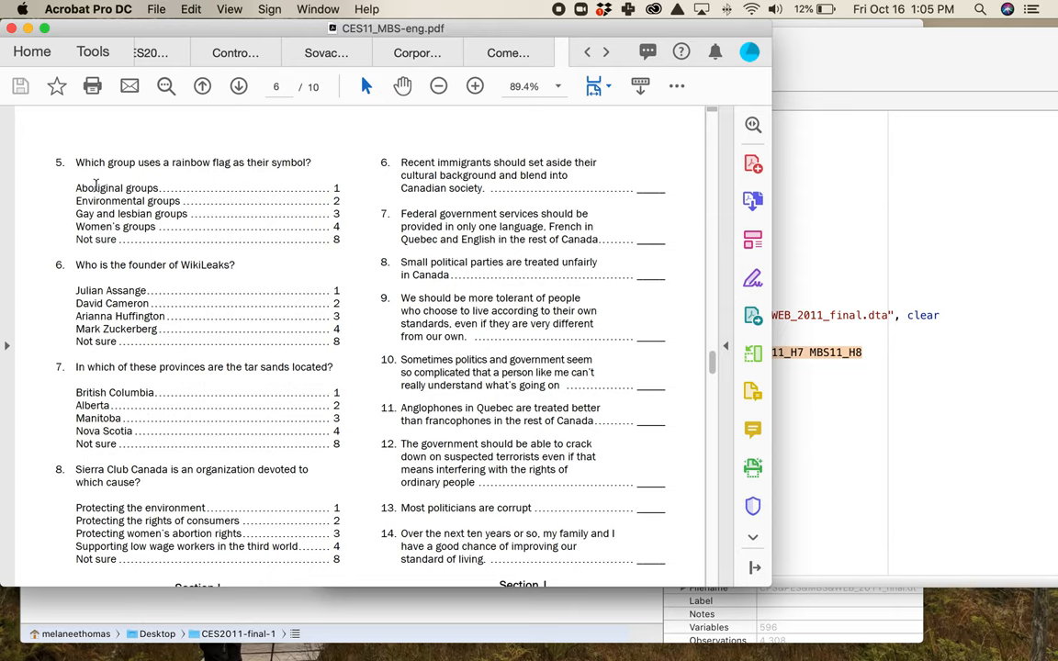
Check answer codes for the rainbow flag, WikiLeaks, tar sands and Sierra Club questions
double_click(130, 213)
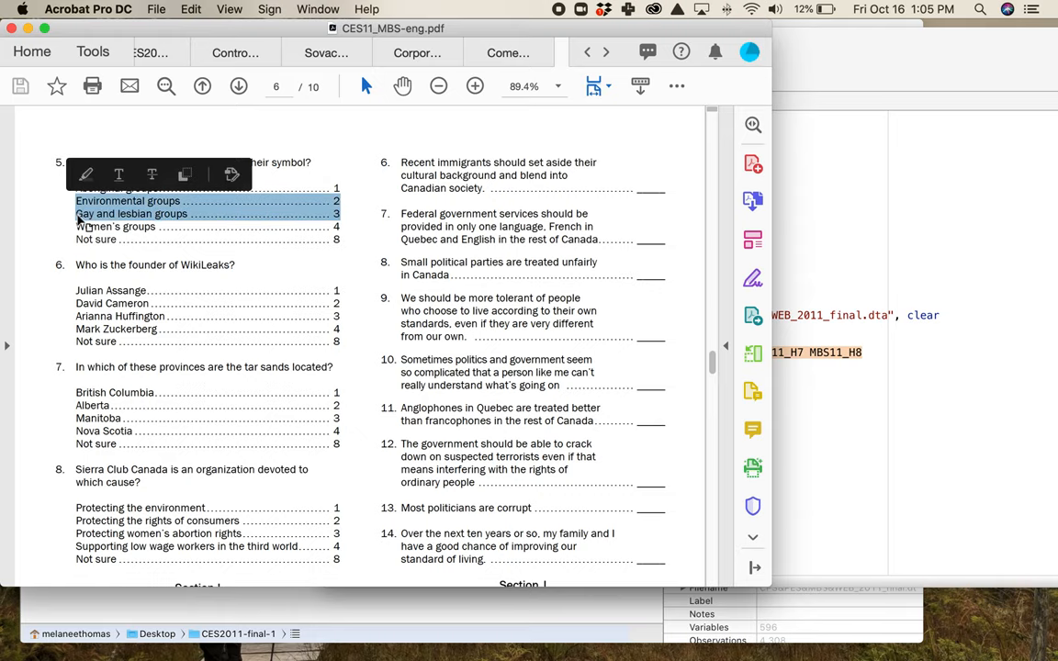
scroll("down", 3)
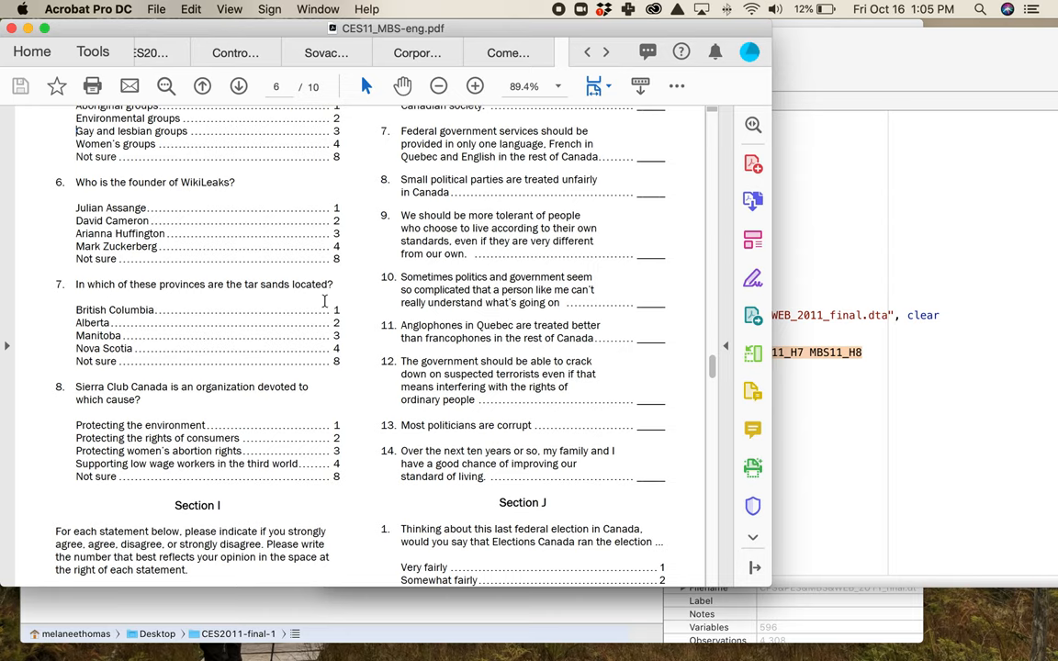
scroll("down", 3)
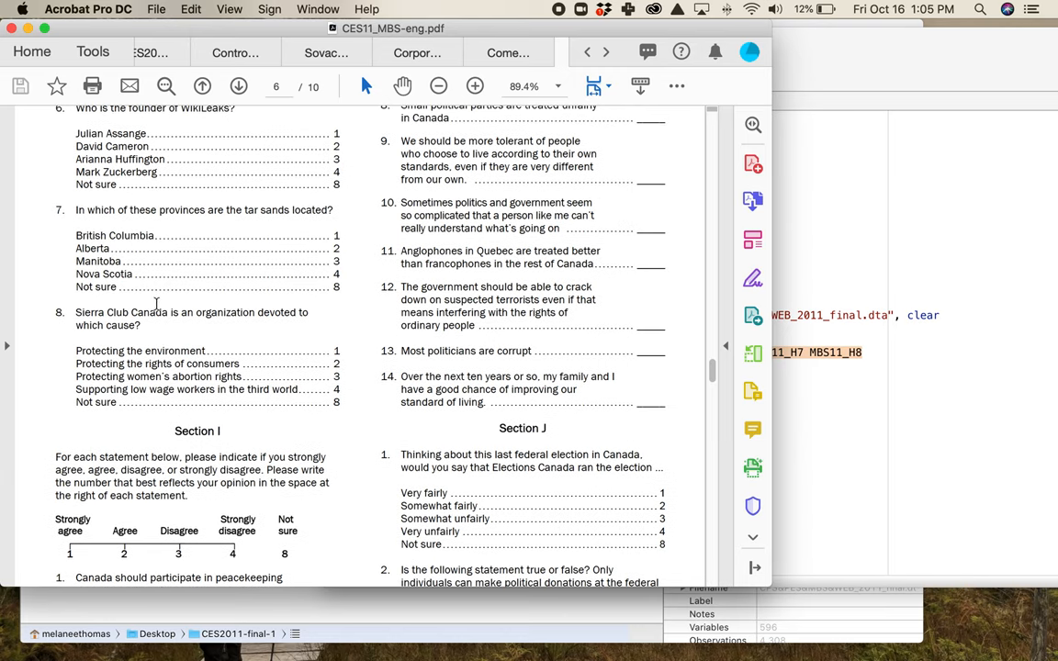
mouse_move(234, 322)
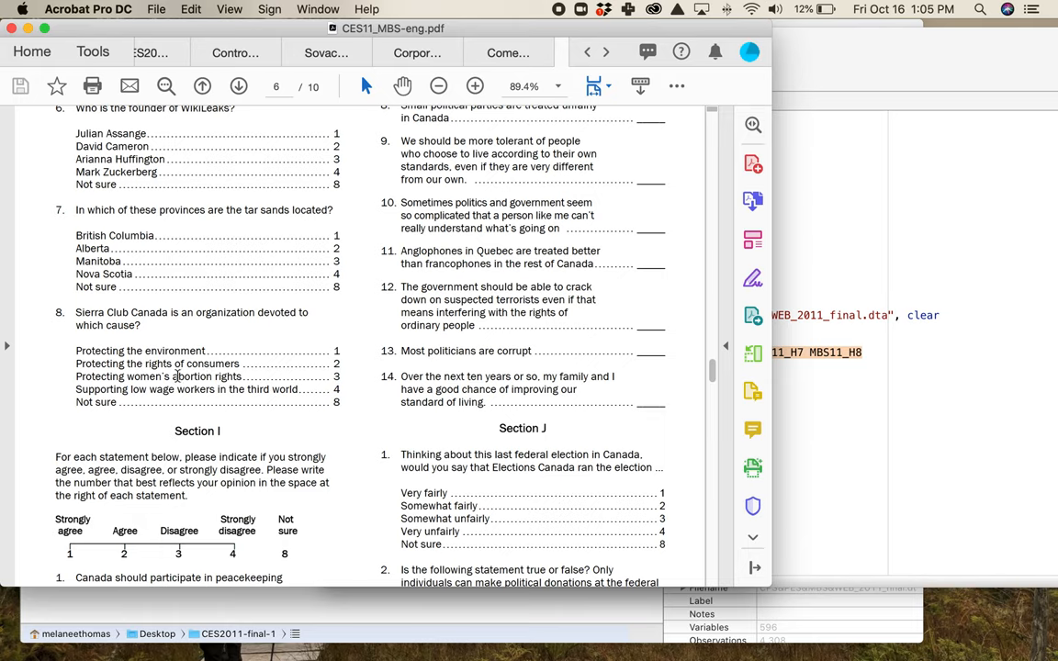
mouse_move(270, 390)
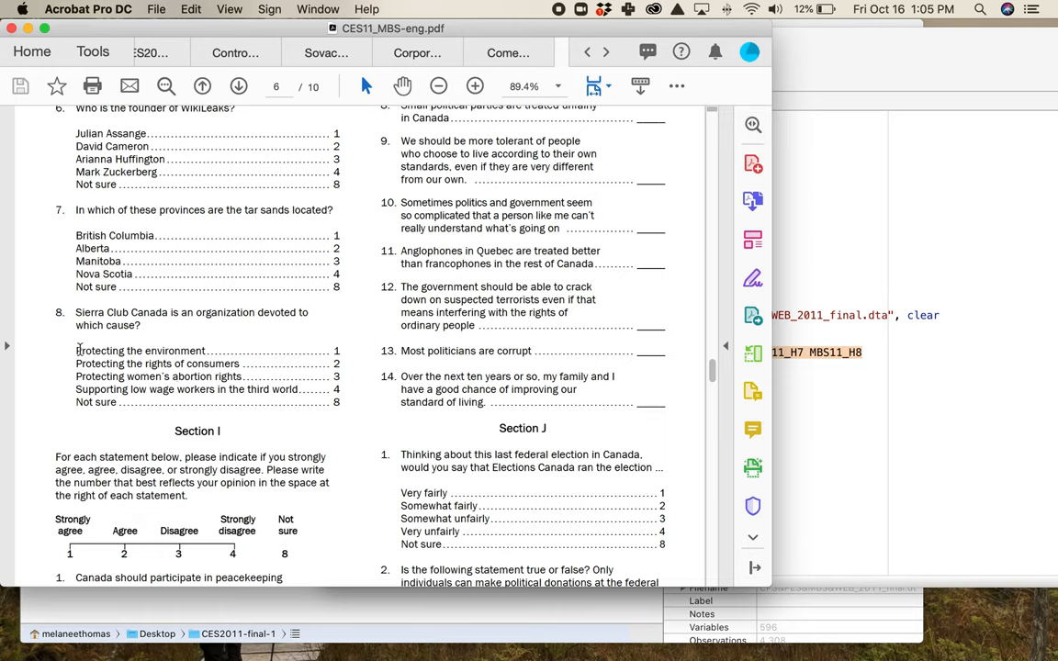
double_click(139, 351)
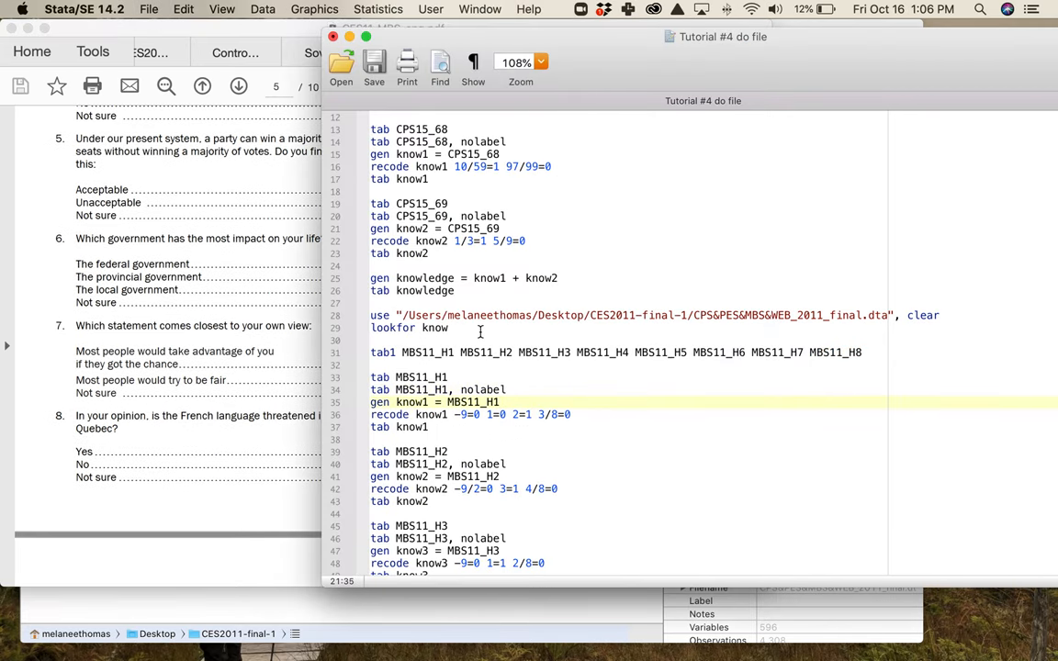
mouse_move(419, 343)
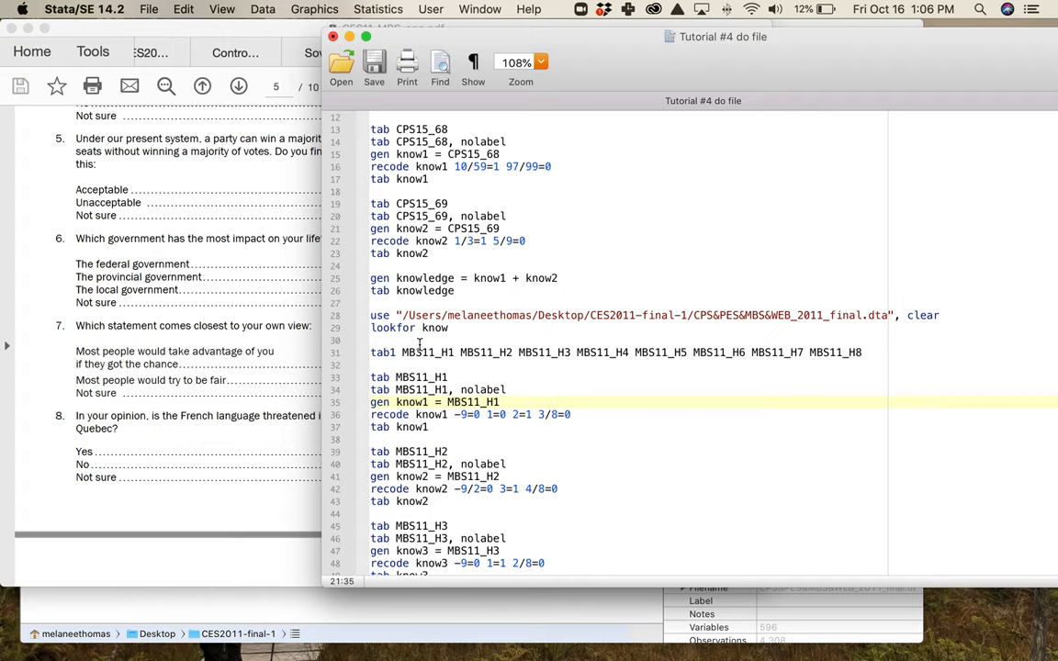
mouse_move(421, 363)
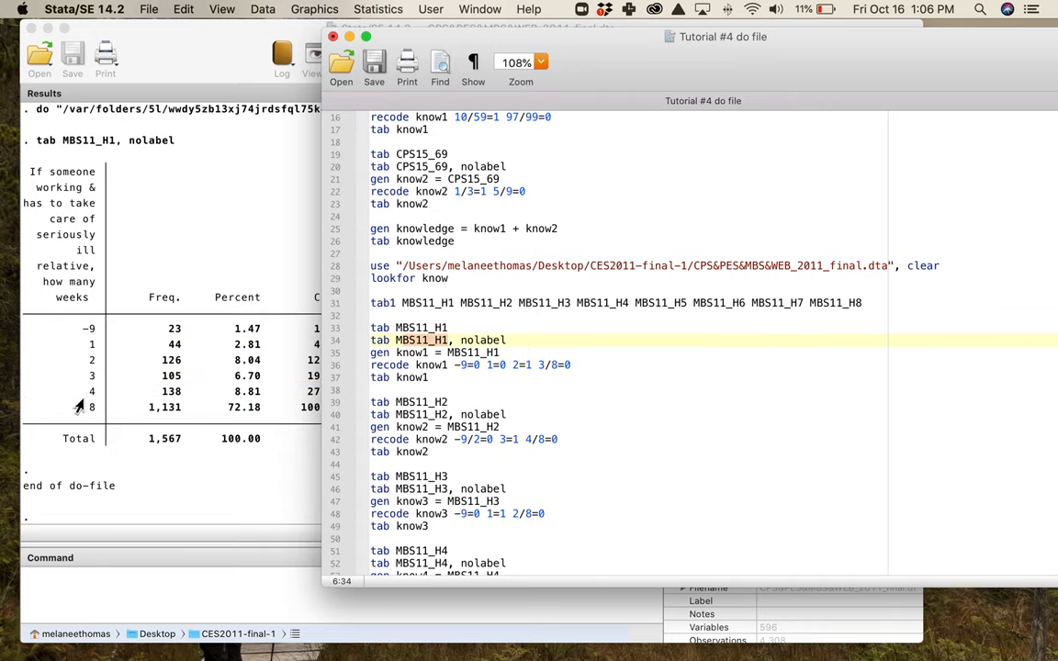
mouse_move(73, 353)
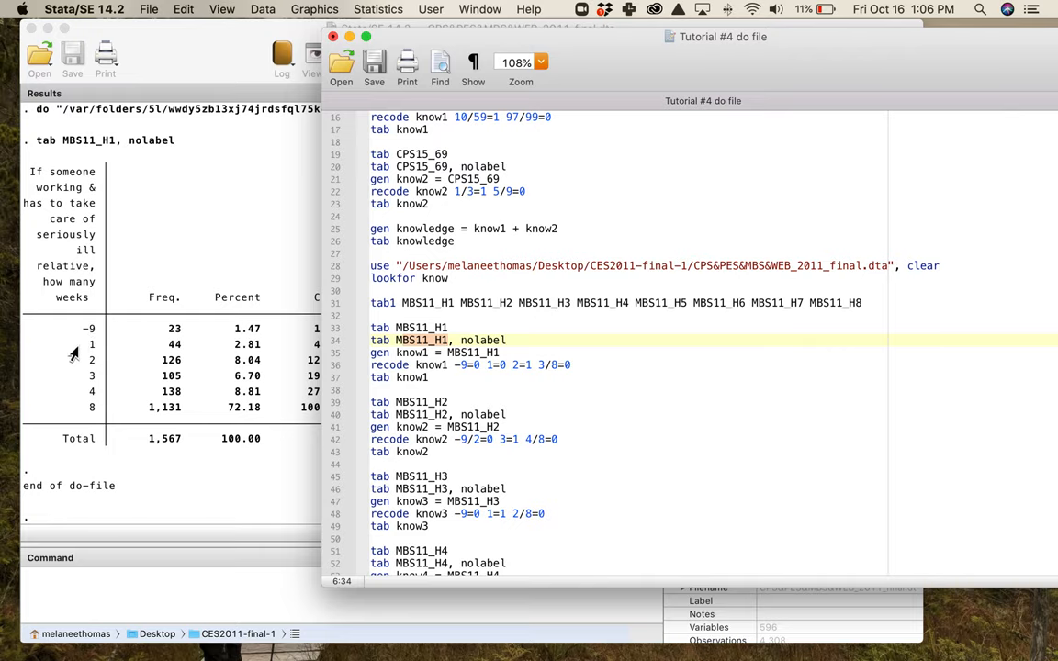
mouse_move(110, 416)
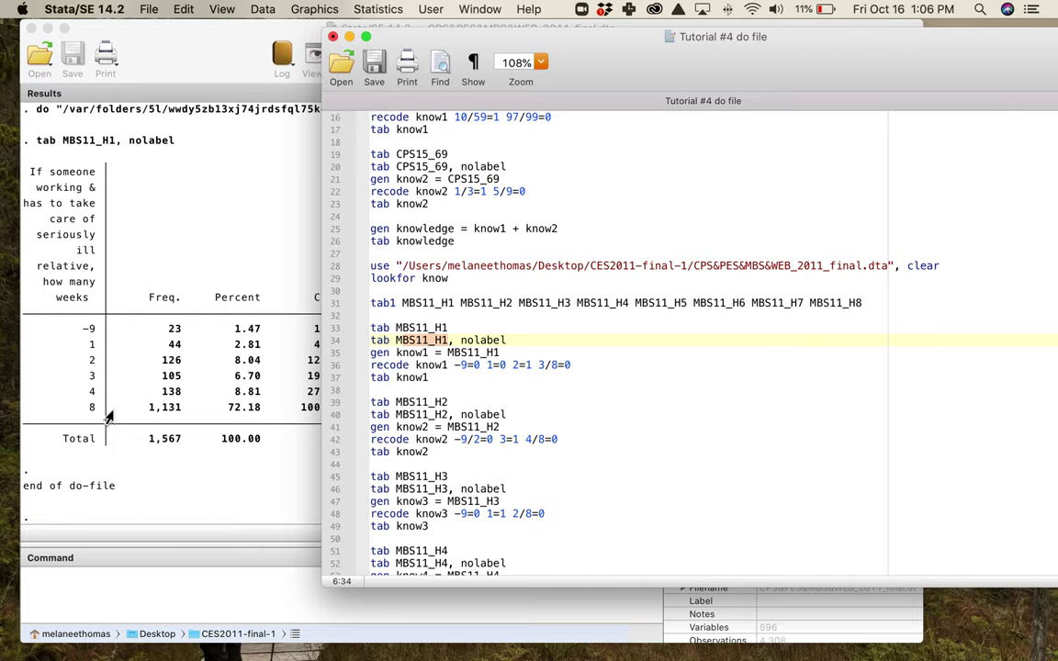
mouse_move(344, 400)
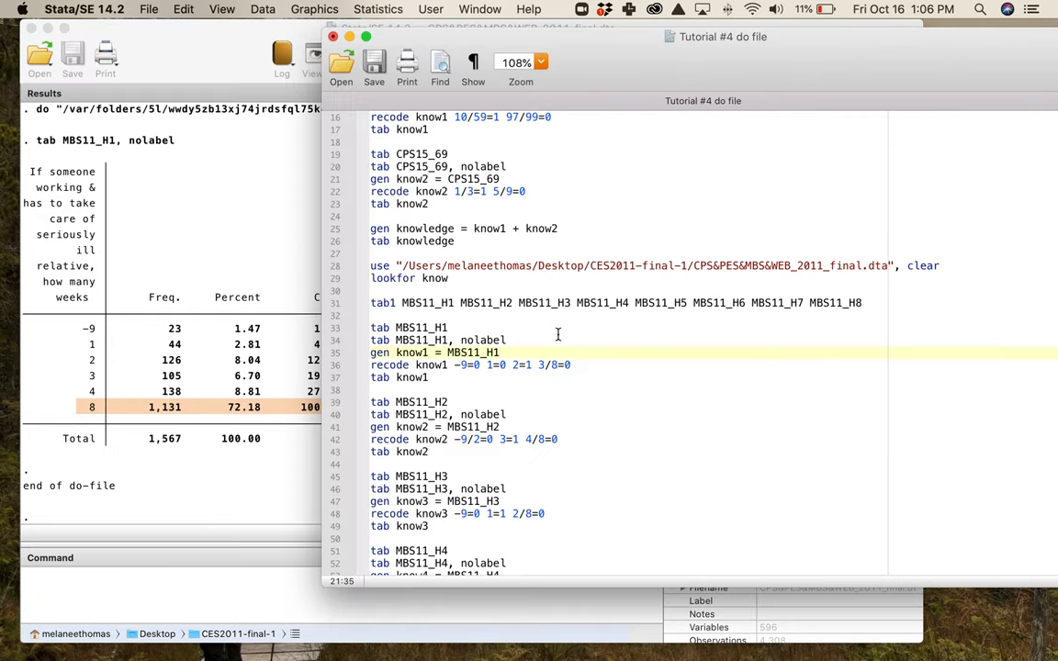
View the unlabelled MBS11_H1 table with raw codes -9, 1, 2, 3, 4 and 8
scroll("down", 3)
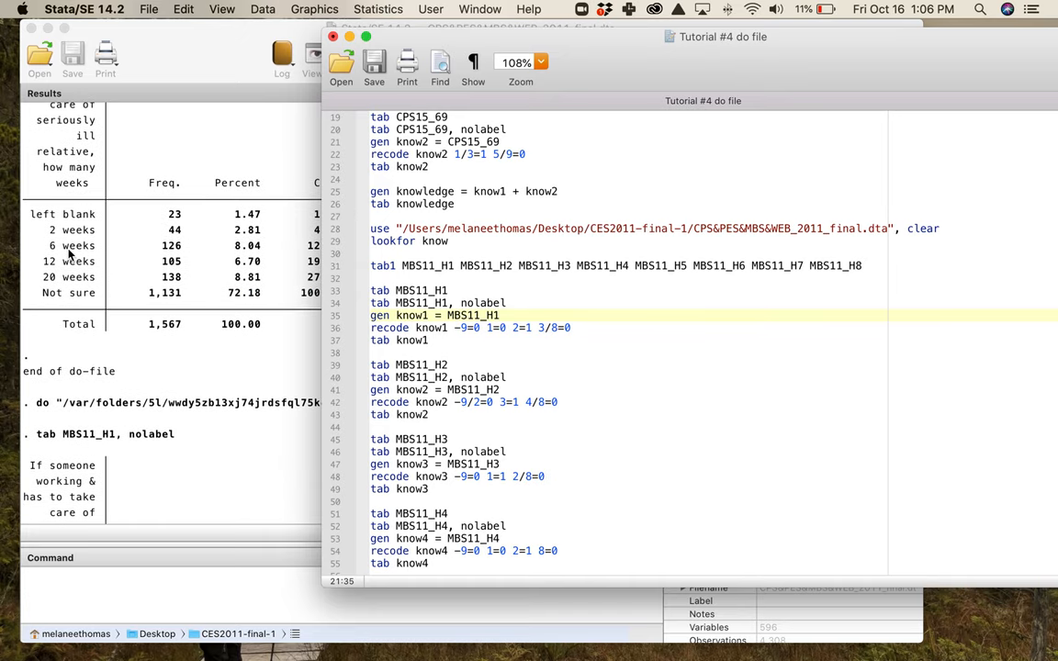
View the knowledge index tabulation with scores from 0 to 8 (1,567 responses)
scroll("down", 3)
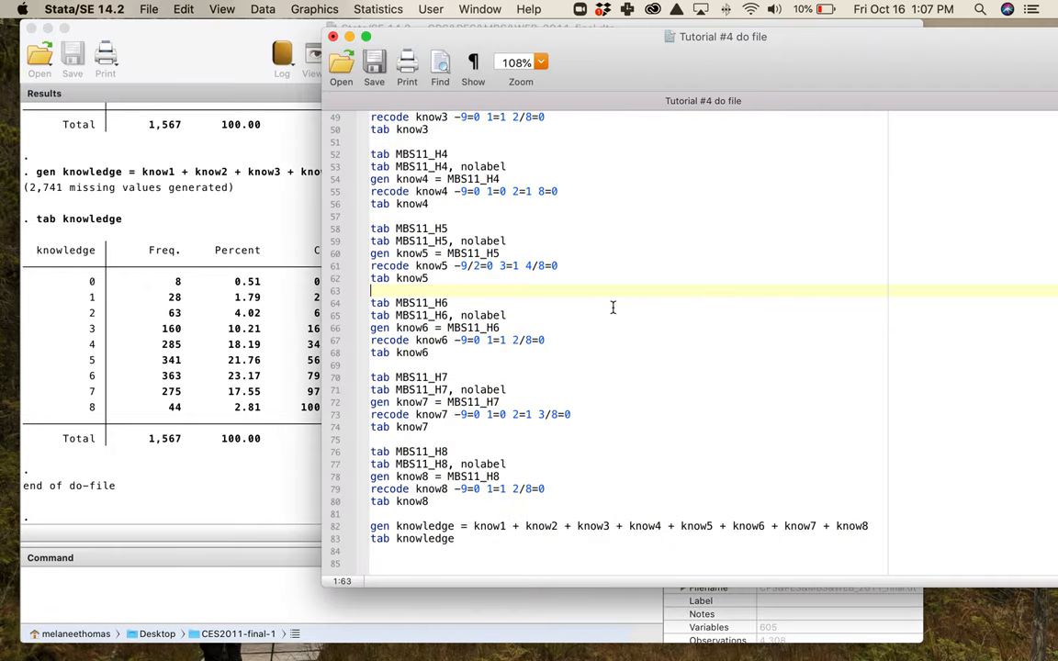
Inspect the knowledge table and mark its zero-score row (8 respondents, 0.51%)
scroll("down", 3)
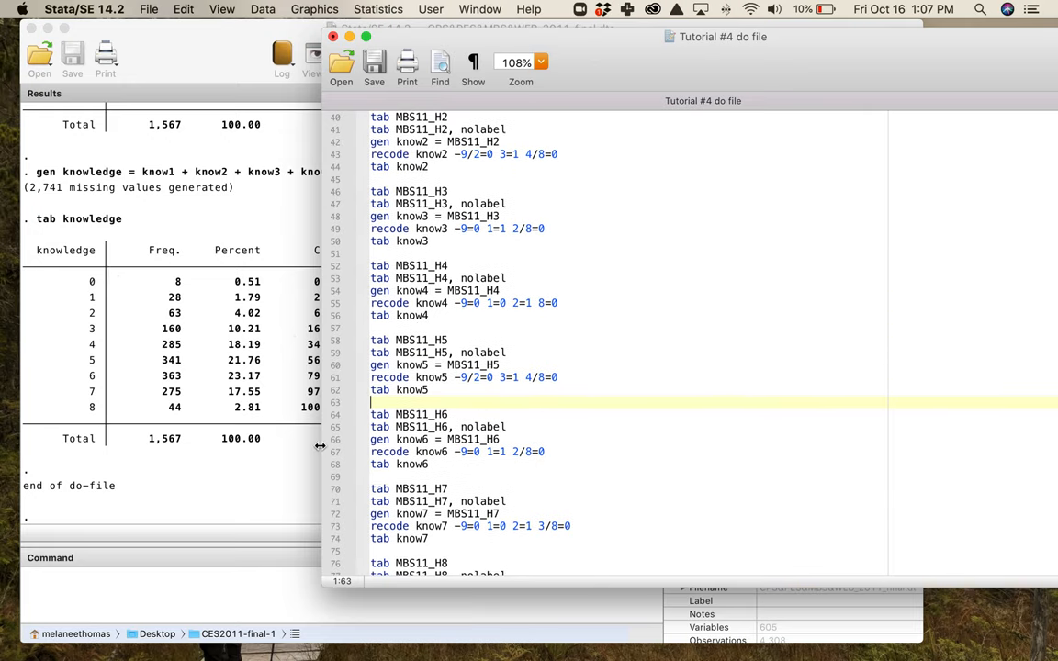
scroll("down", 3)
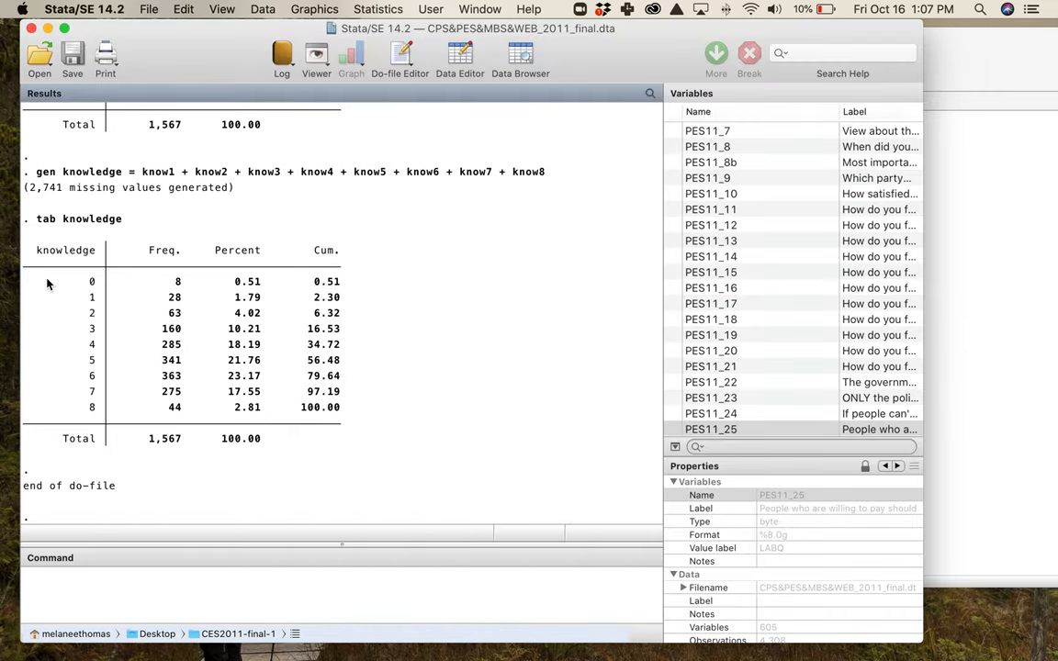
left_click(92, 281)
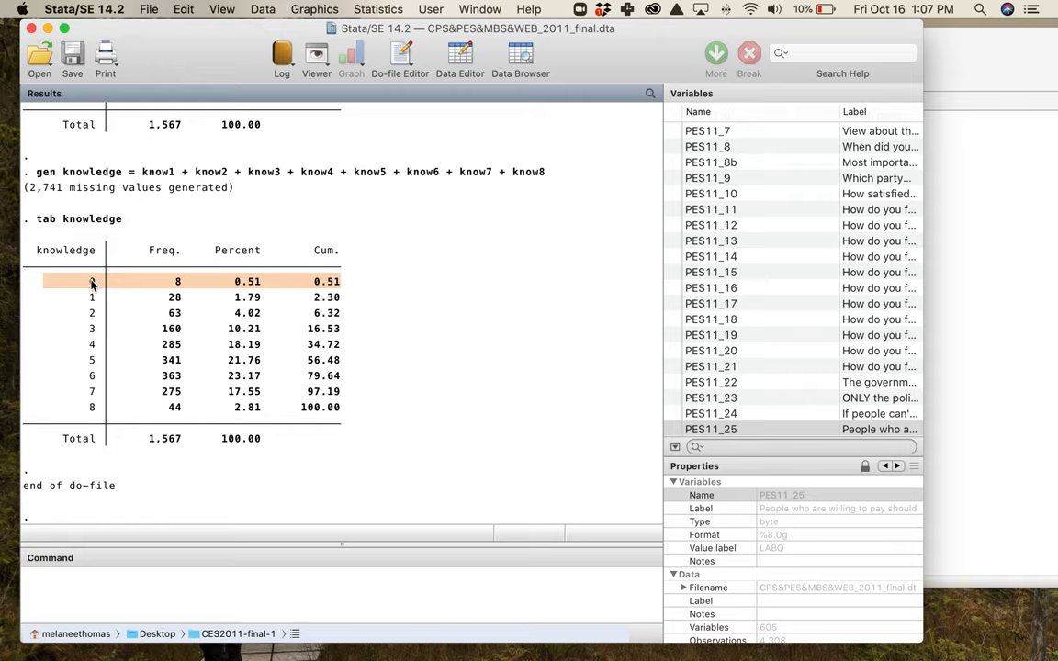
mouse_move(203, 288)
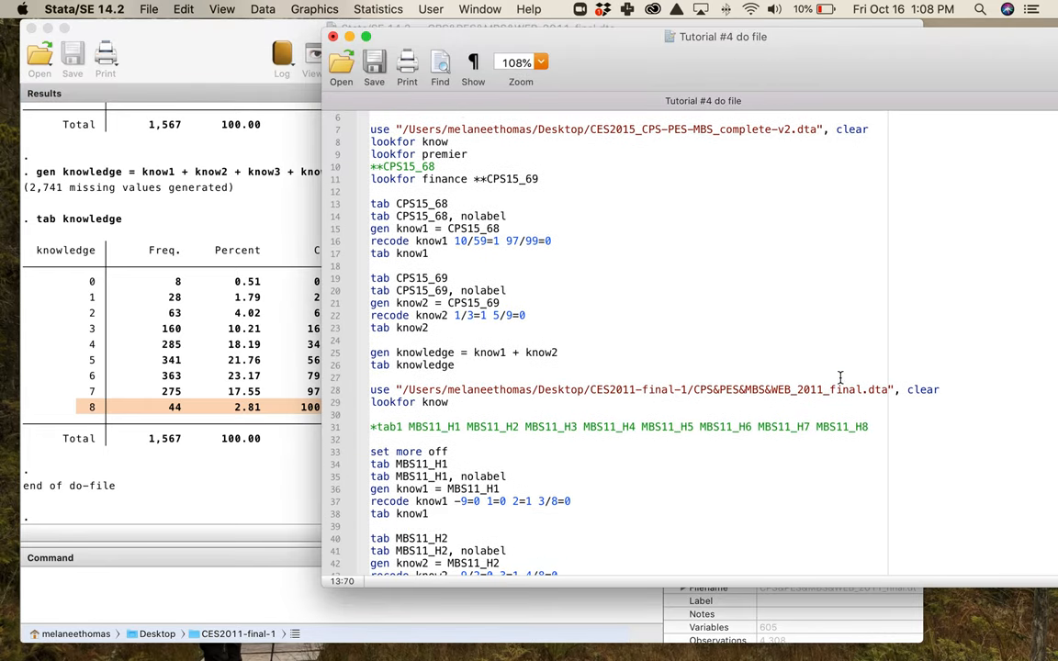
Add a '*CES 2011' comment heading above the 2011 dataset block
scroll("down", 3)
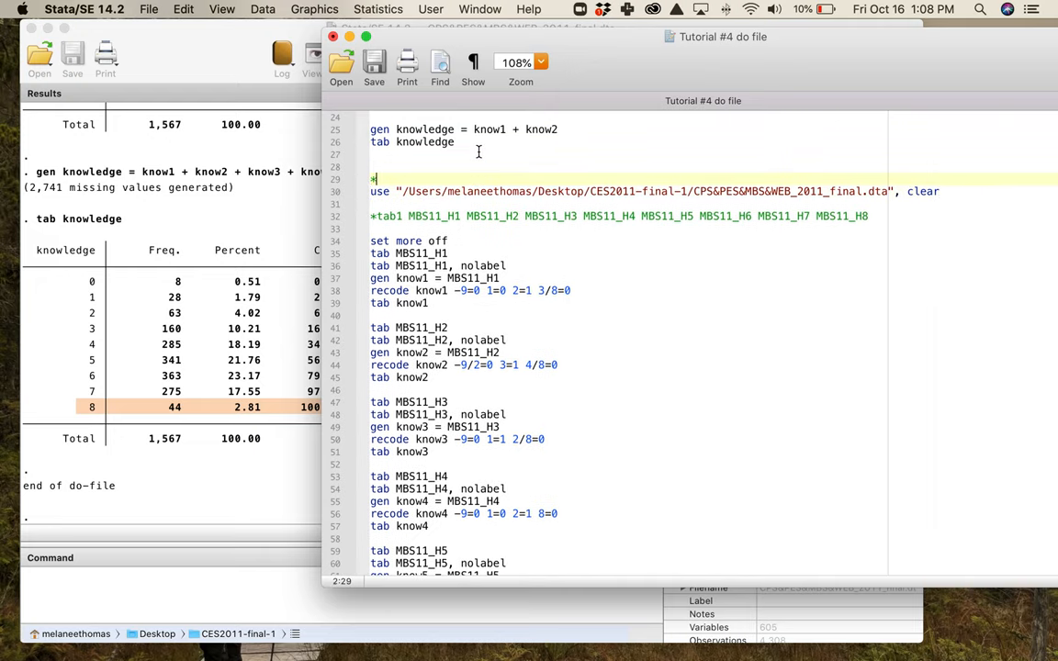
type("*CES 2011")
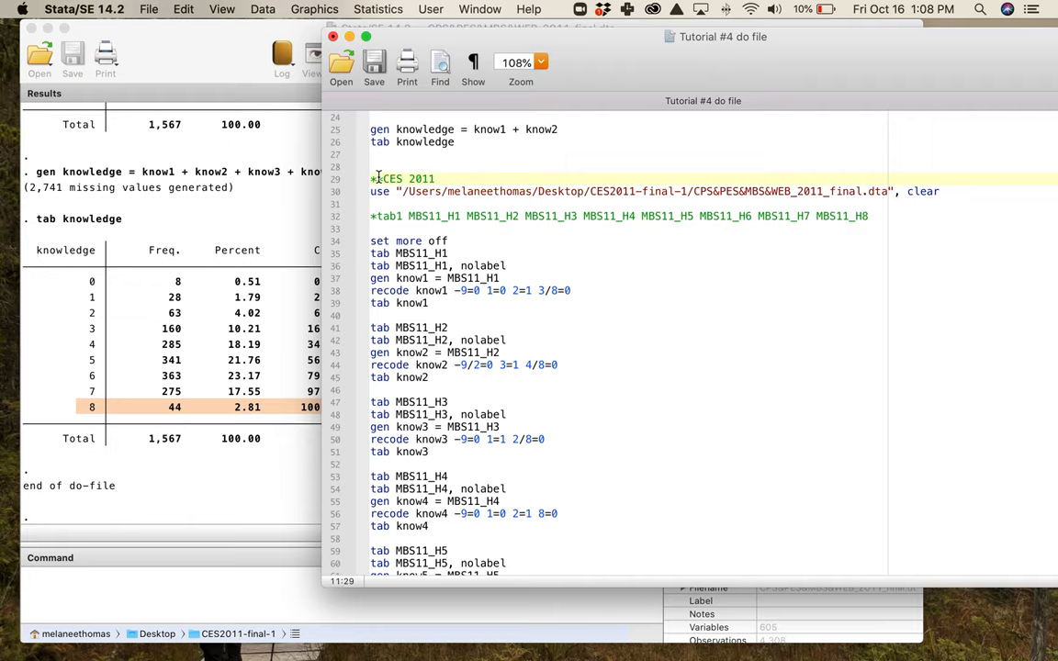
scroll("down", 3)
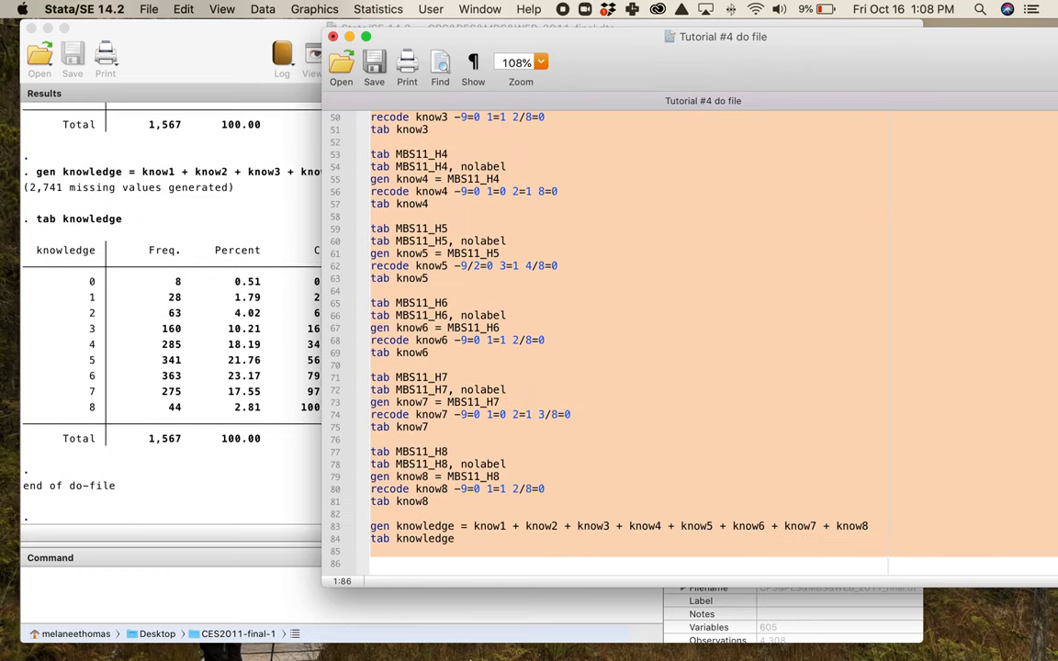
mouse_move(154, 360)
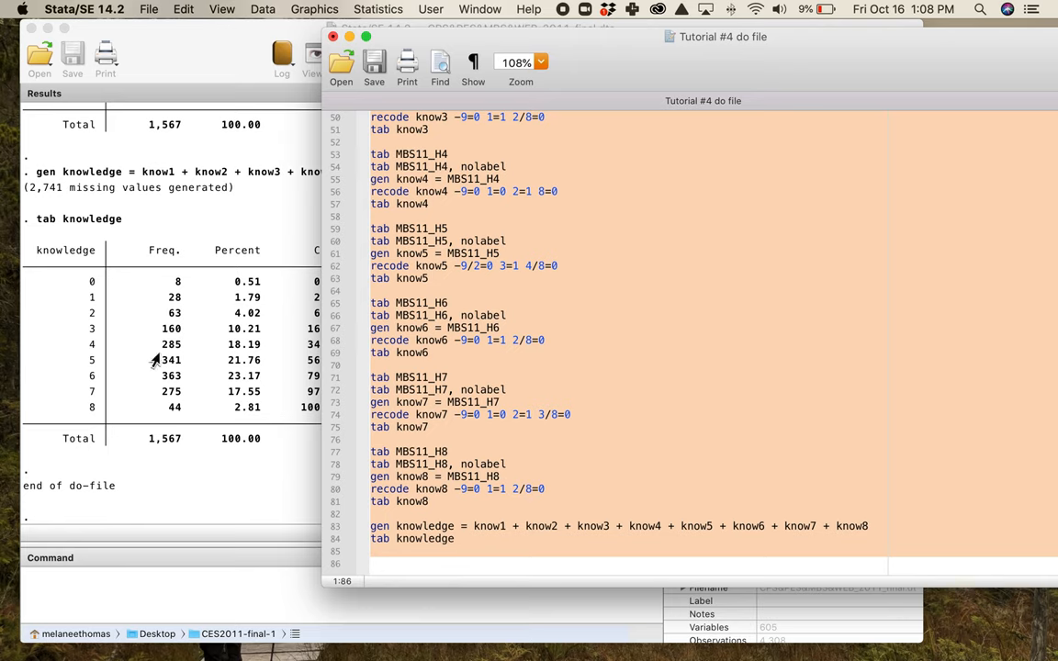
mouse_move(617, 80)
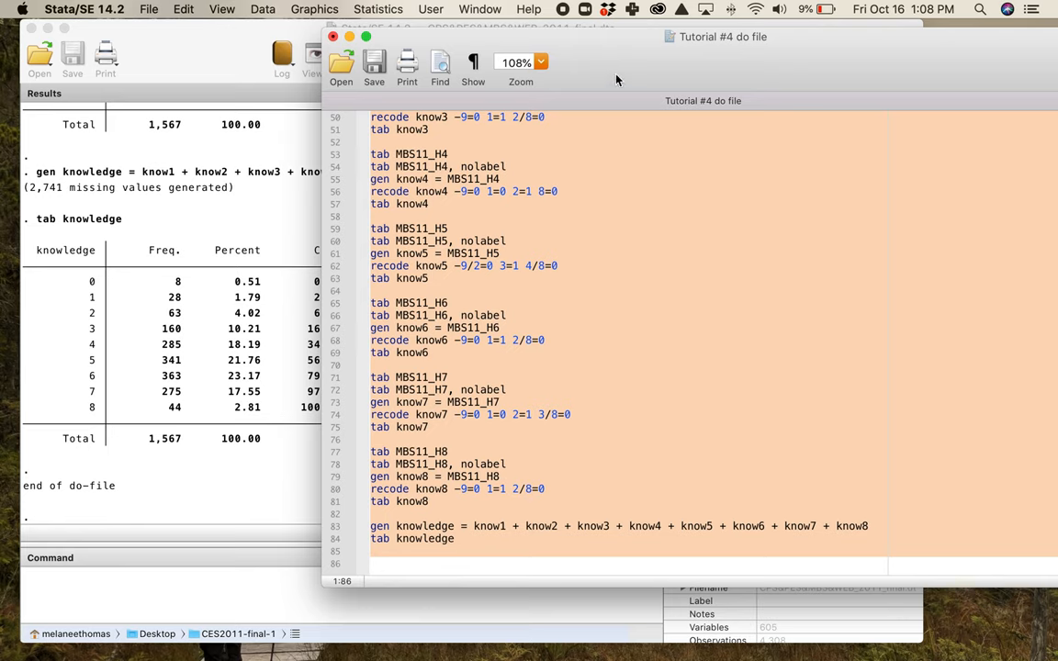